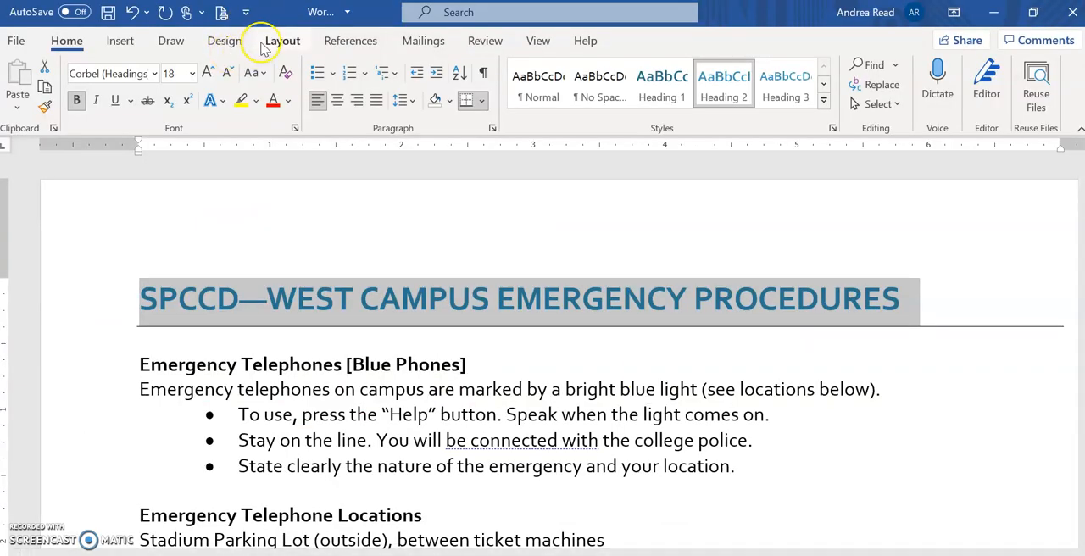
Browse the Design tab's Themes gallery and close it, keeping the original Depth theme.
left_click(282, 39)
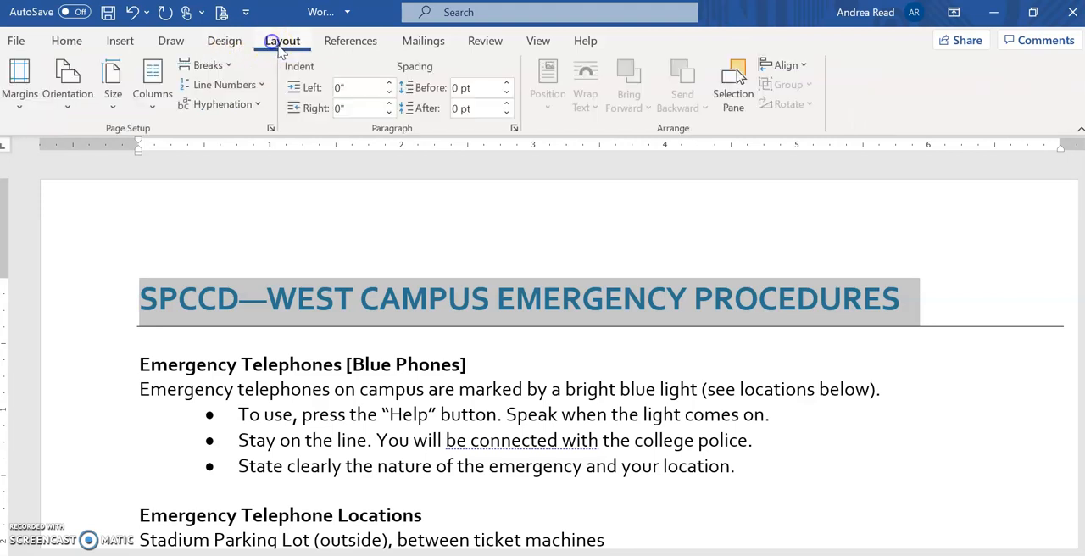
left_click(224, 40)
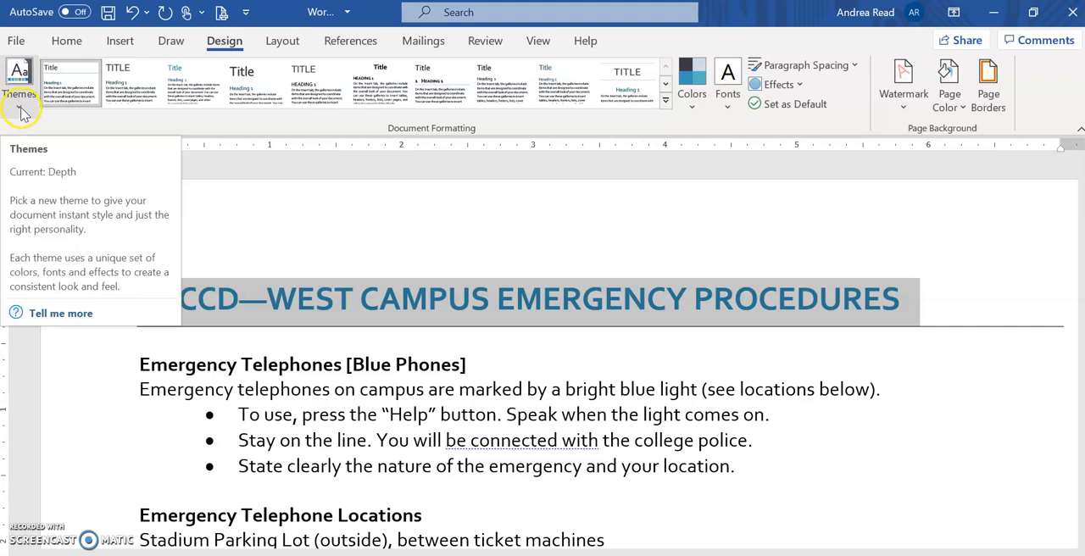
left_click(19, 80)
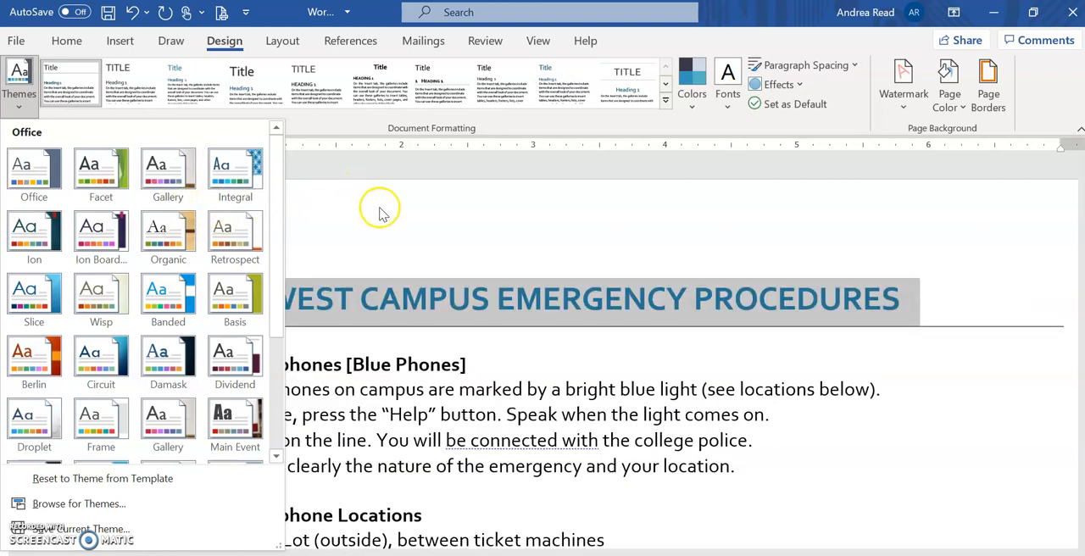
left_click(692, 85)
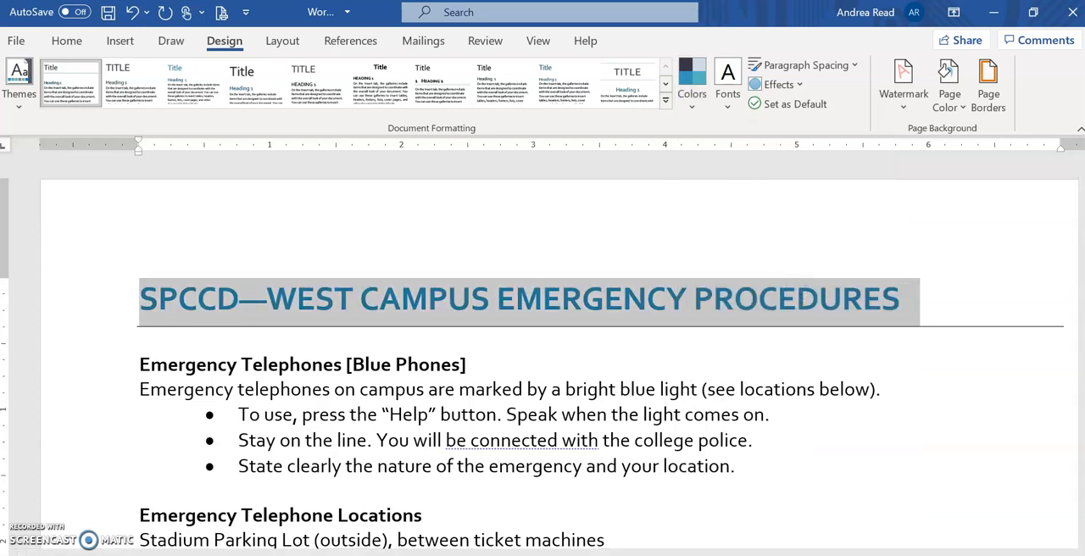
Check the instructions, then confirm Top, Bottom, Left and Right margins read 0.75" in Page Setup.
left_click(496, 11)
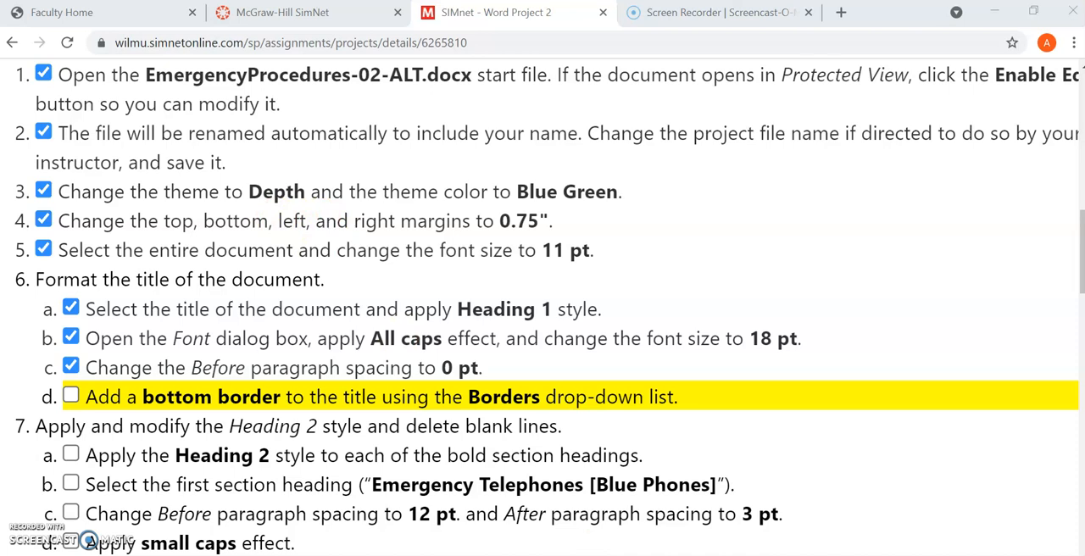
left_click(496, 12)
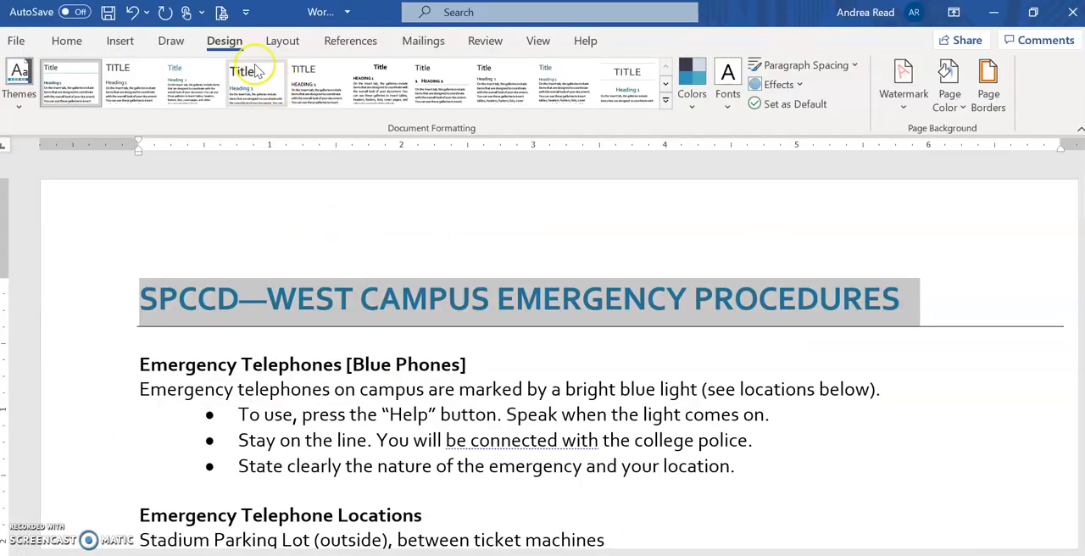
left_click(21, 84)
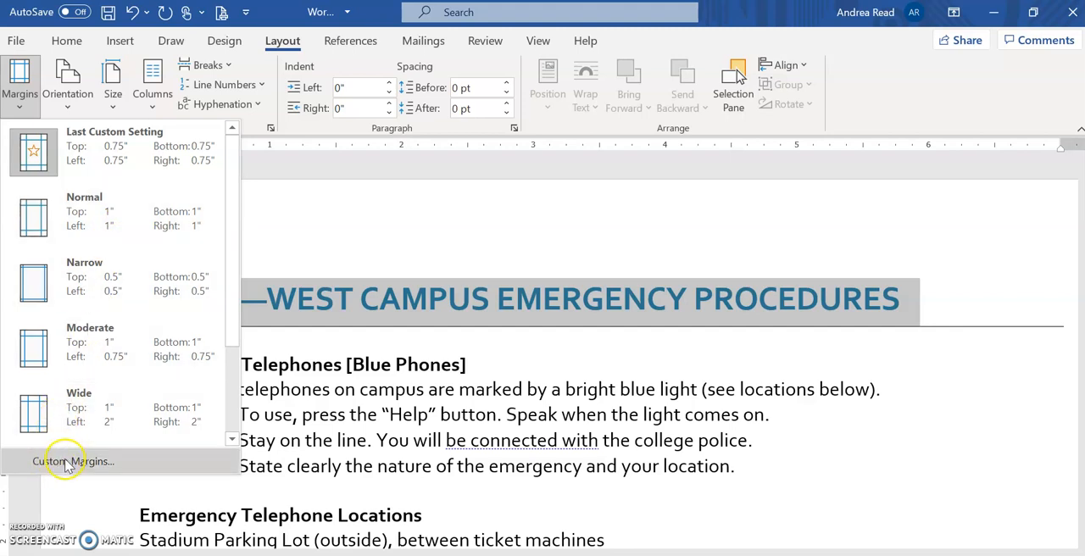
left_click(72, 461)
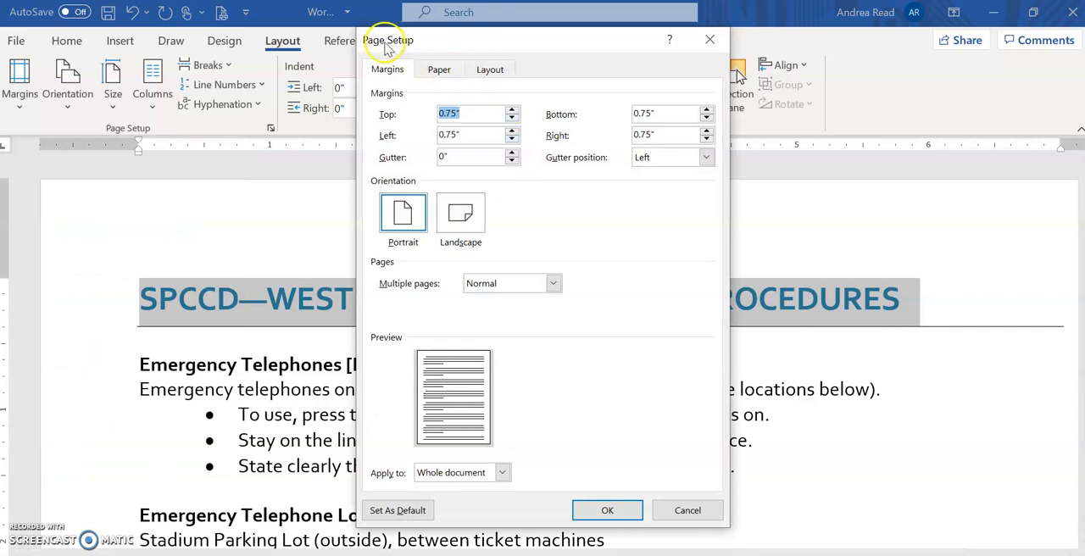
mouse_move(739, 40)
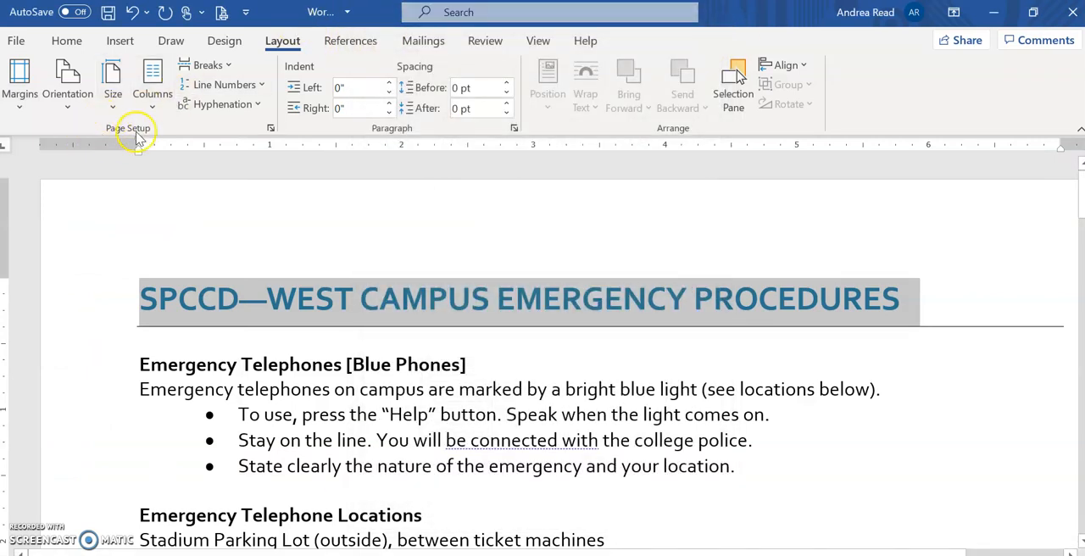
left_click(270, 128)
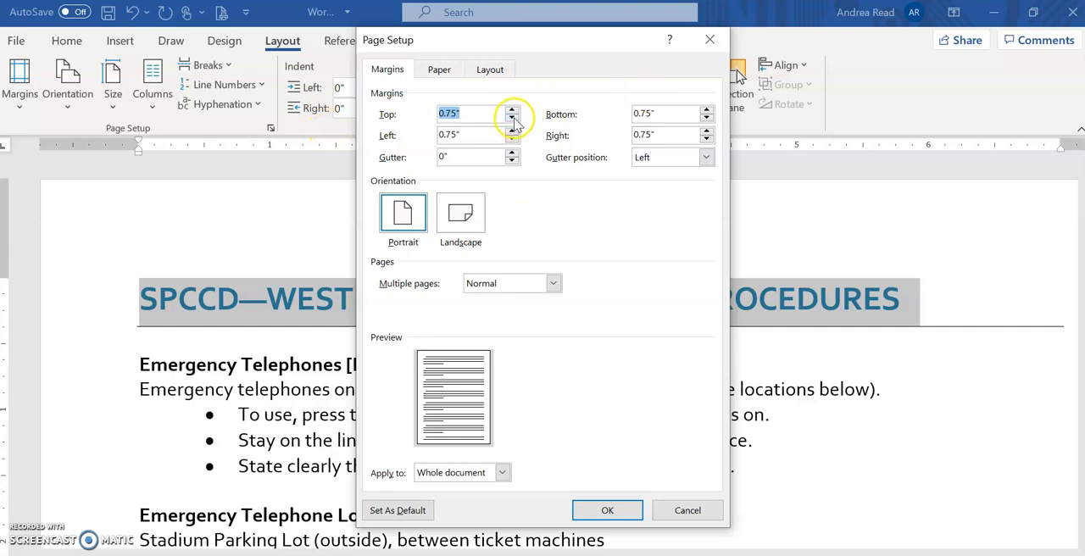
type(".7")
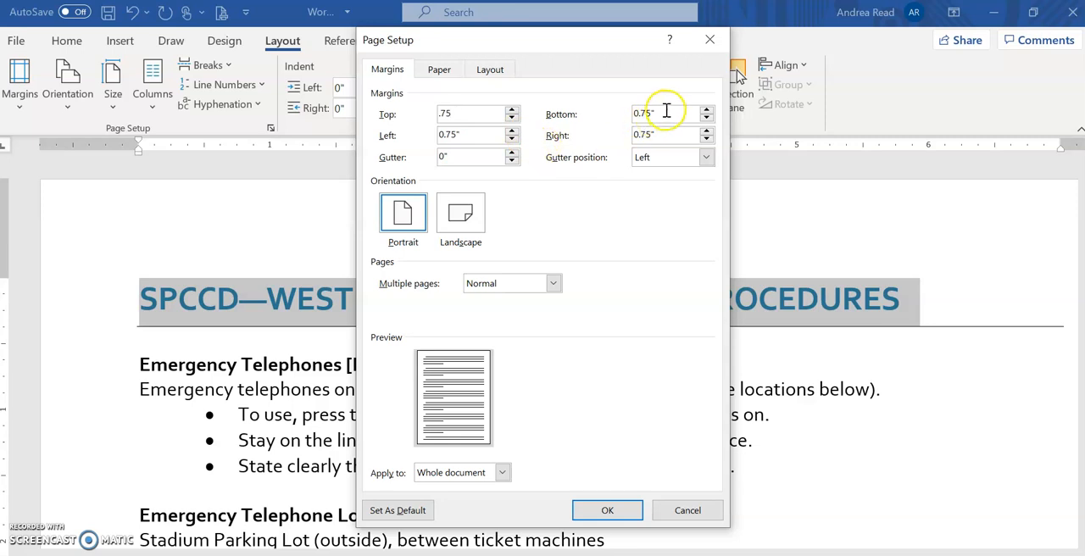
left_click(666, 113)
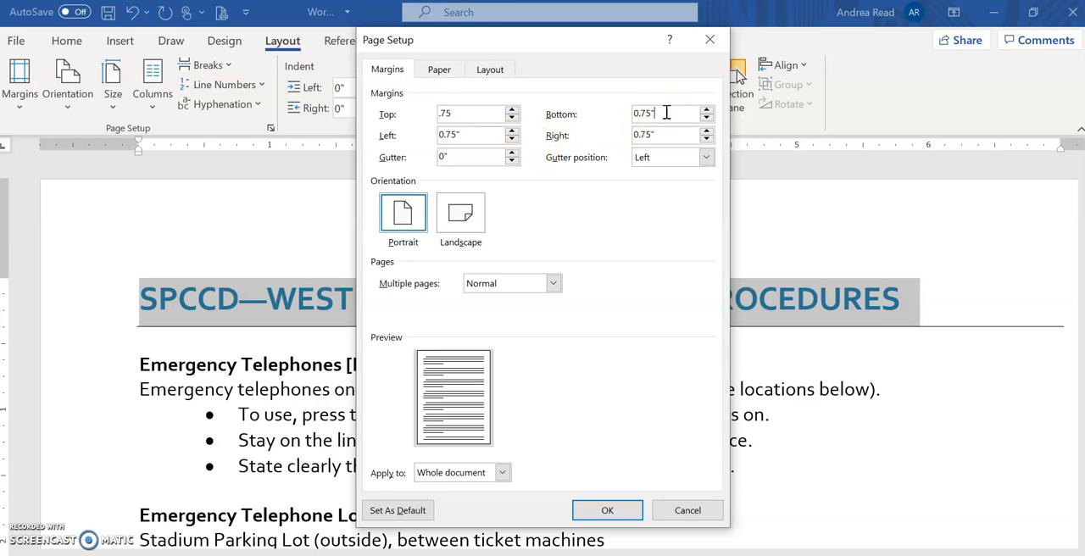
left_click(607, 510)
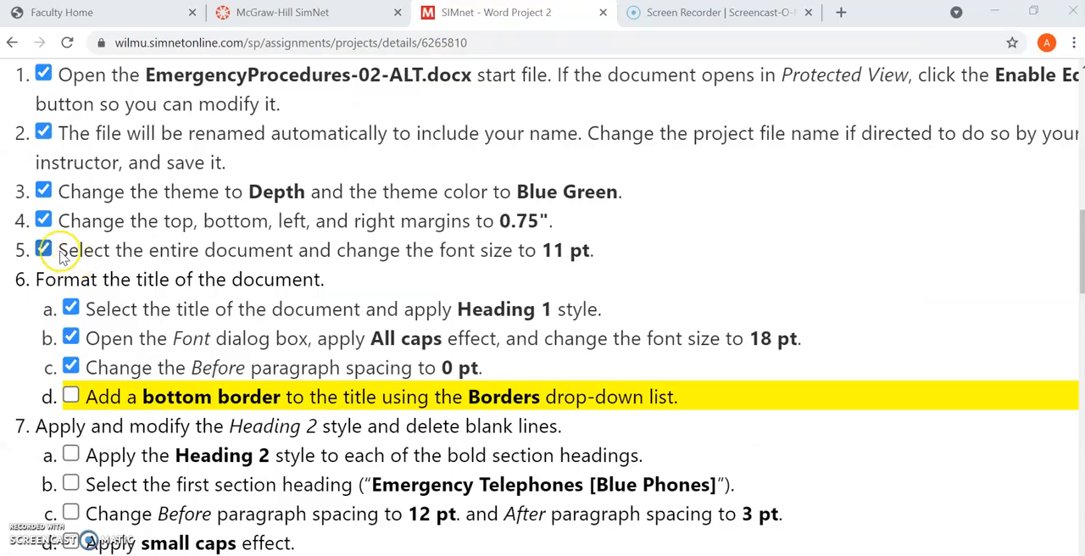
mouse_move(381, 255)
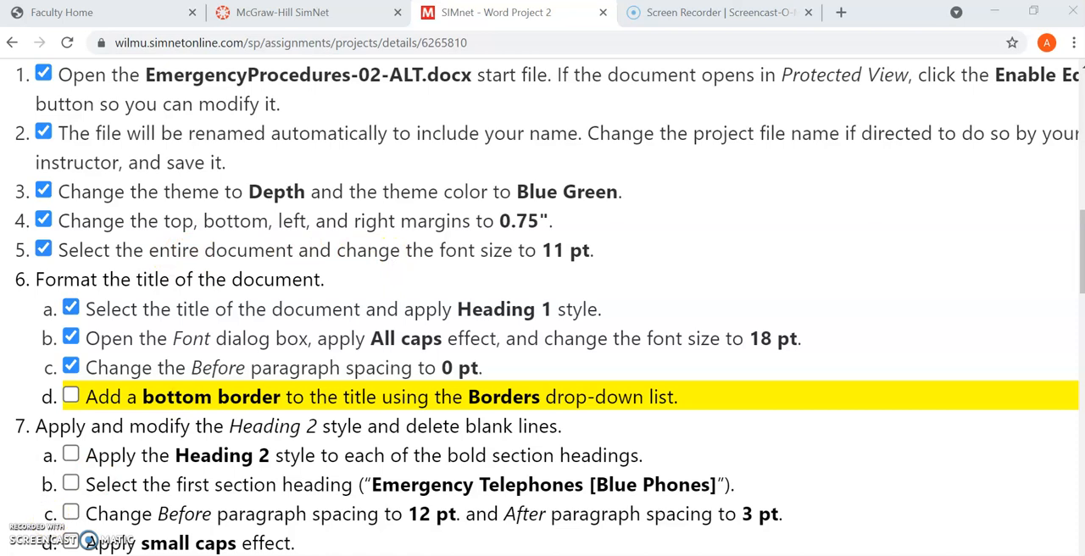
Select all document text, including the title, and set it to 11 pt.
left_click(495, 11)
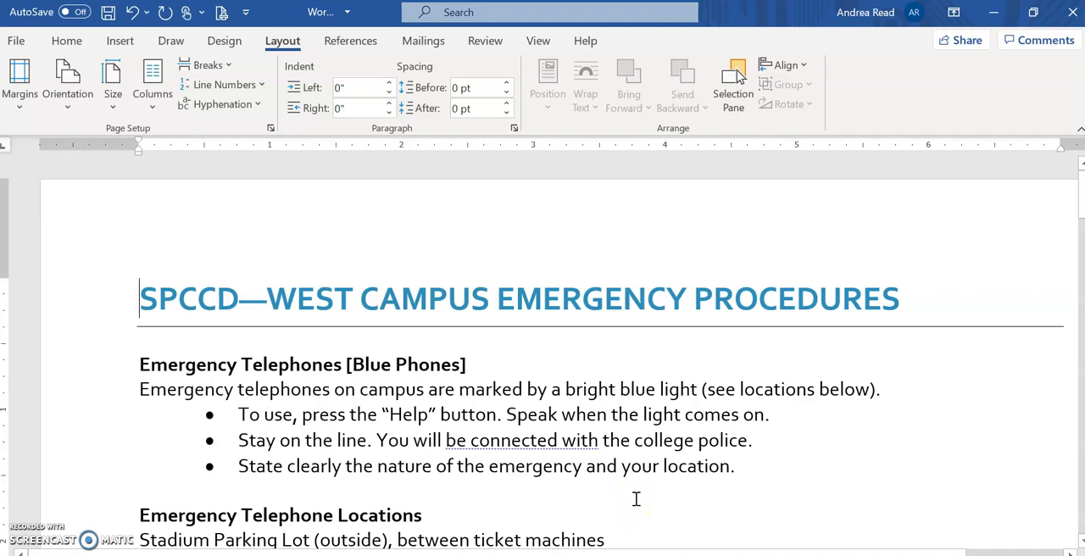
mouse_move(635, 490)
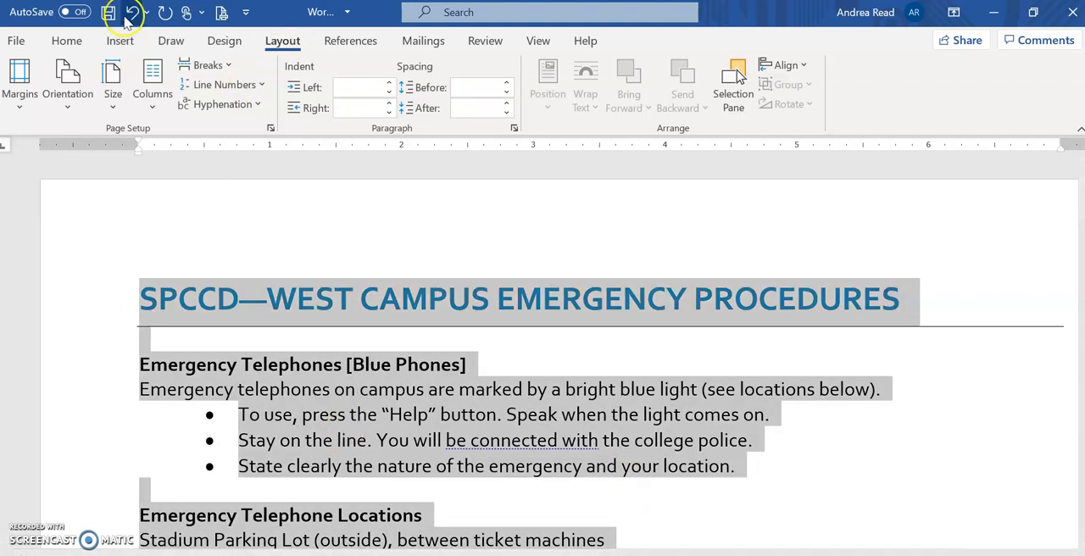
left_click(191, 72)
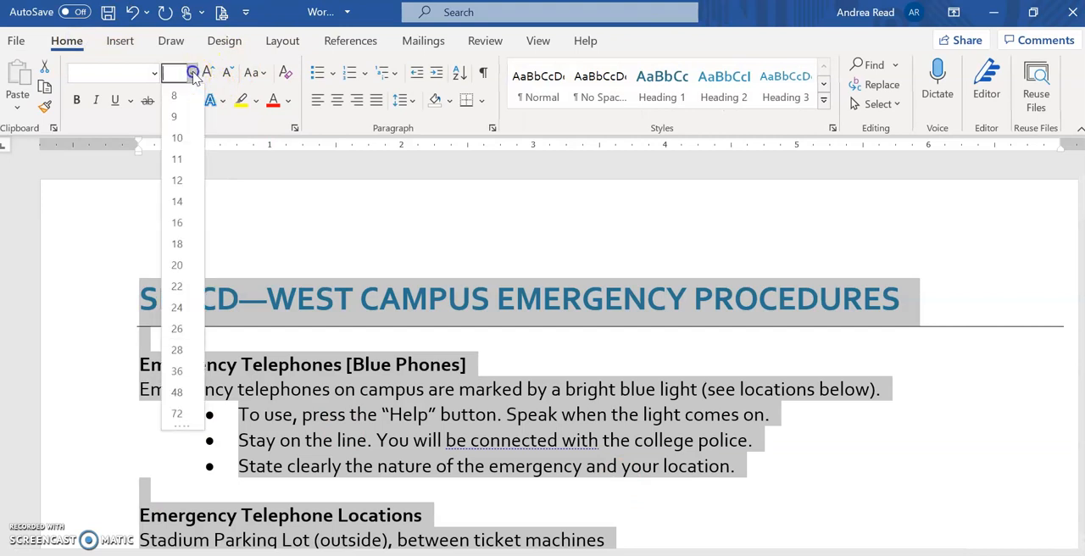
left_click(176, 159)
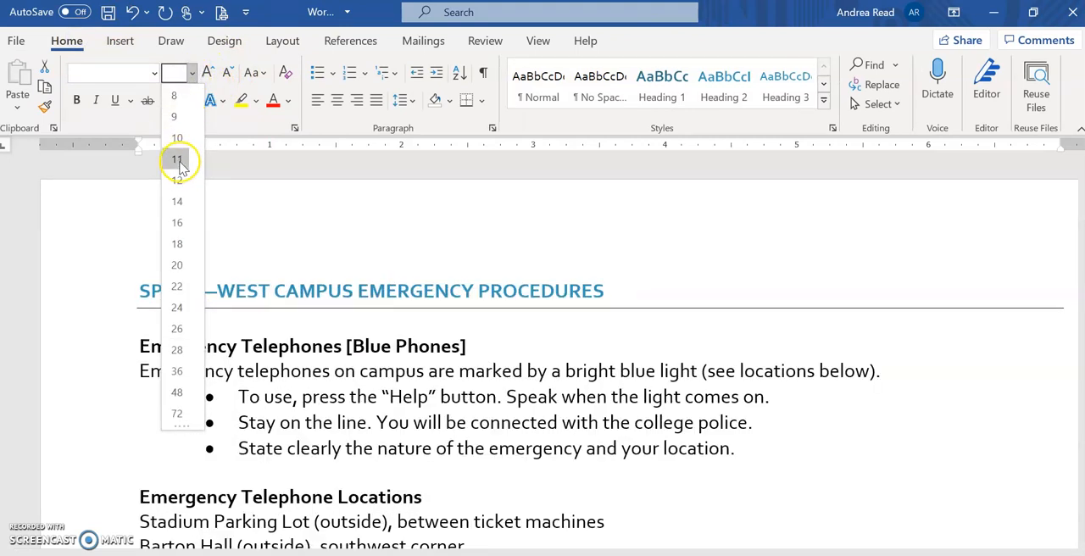
left_click(496, 11)
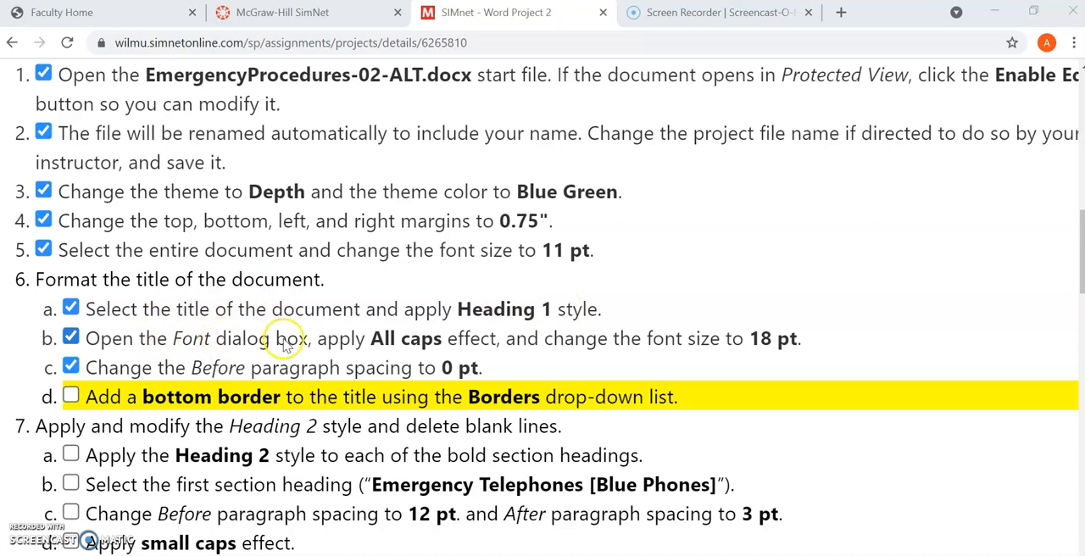
mouse_move(379, 329)
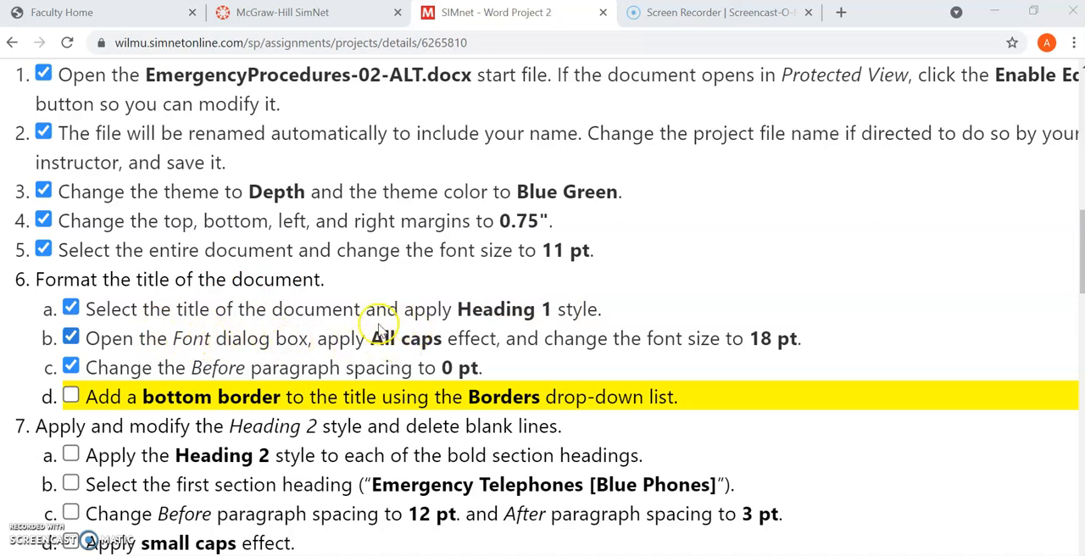
mouse_move(415, 370)
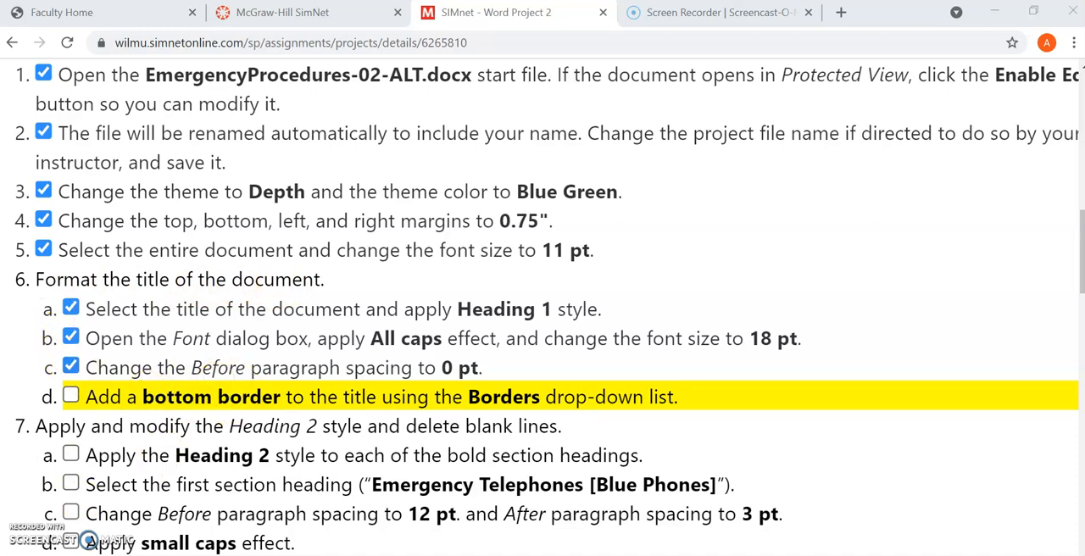
Preview the Heading 1, Heading 2 and Normal styles on the title from the Styles gallery.
left_click(497, 12)
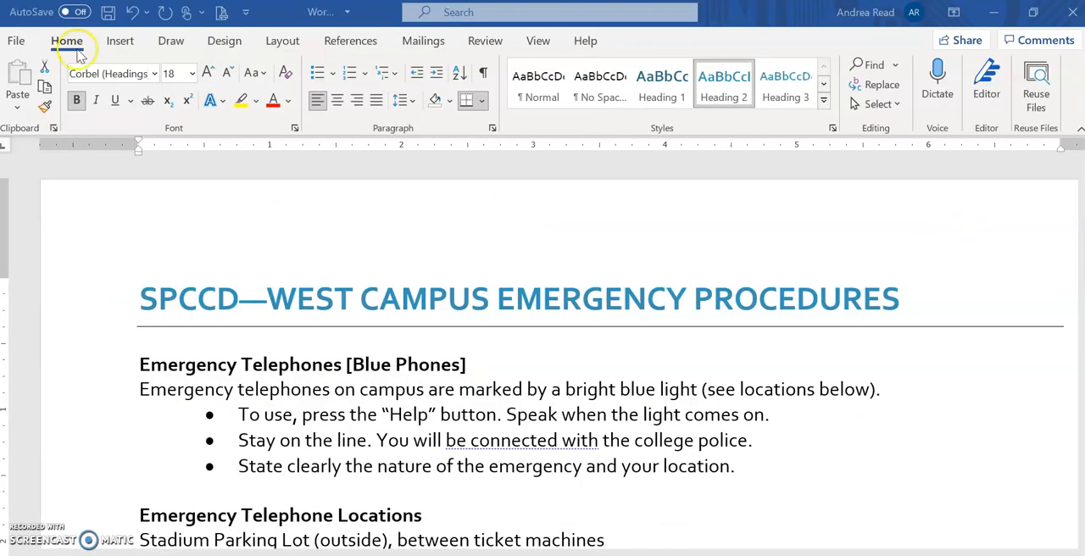
mouse_move(651, 144)
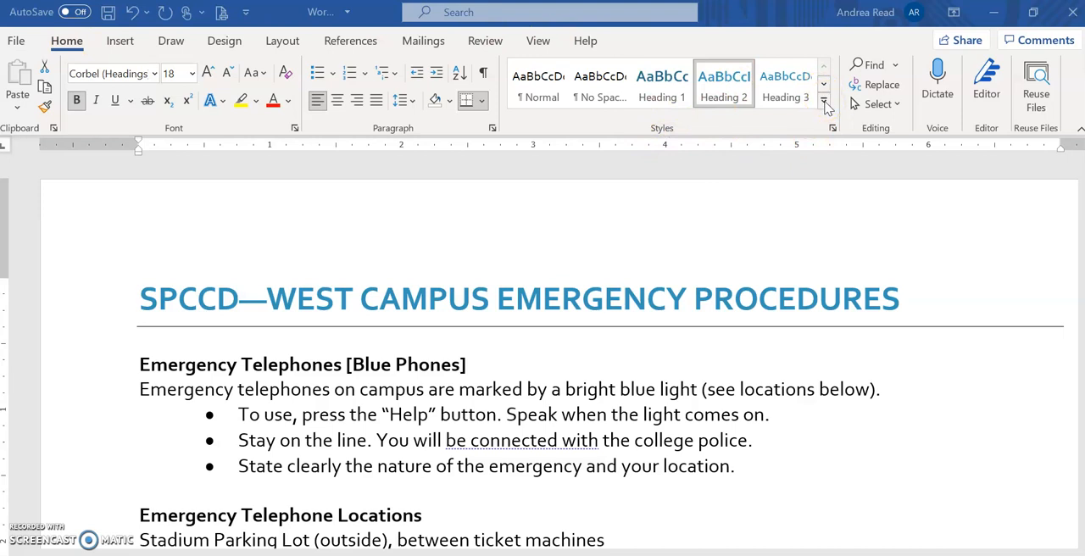
left_click(823, 105)
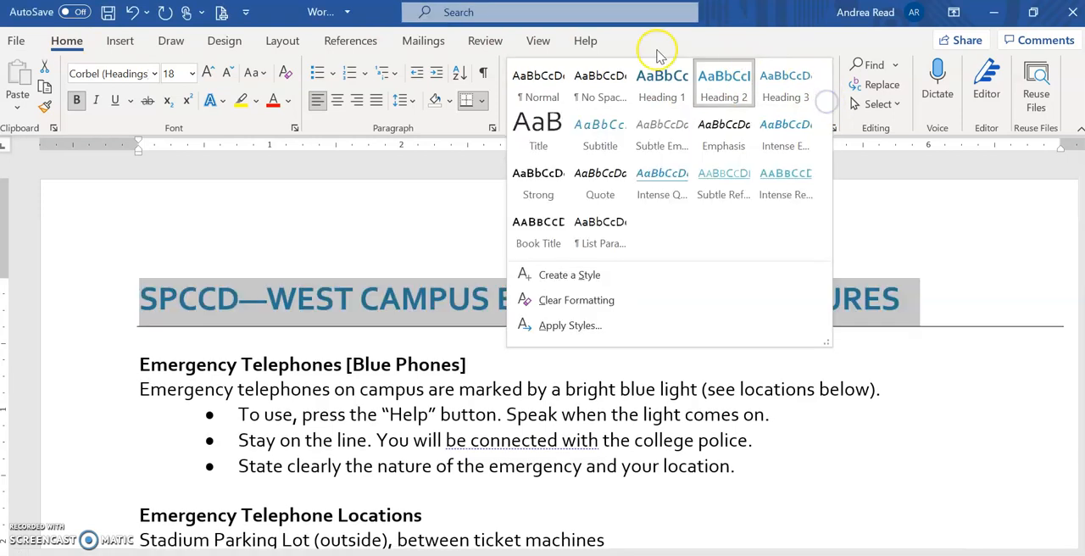
mouse_move(723, 81)
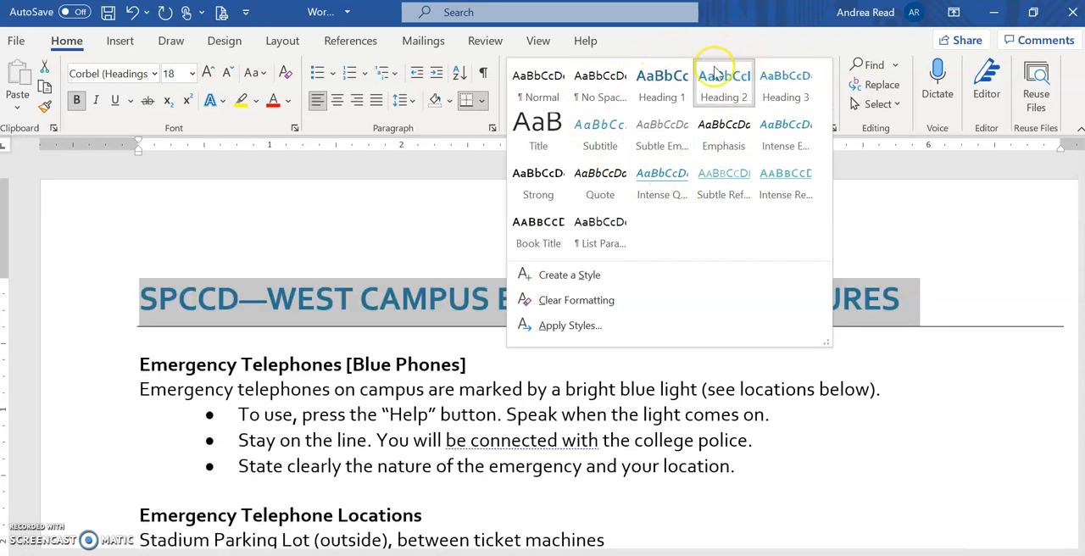
left_click(537, 82)
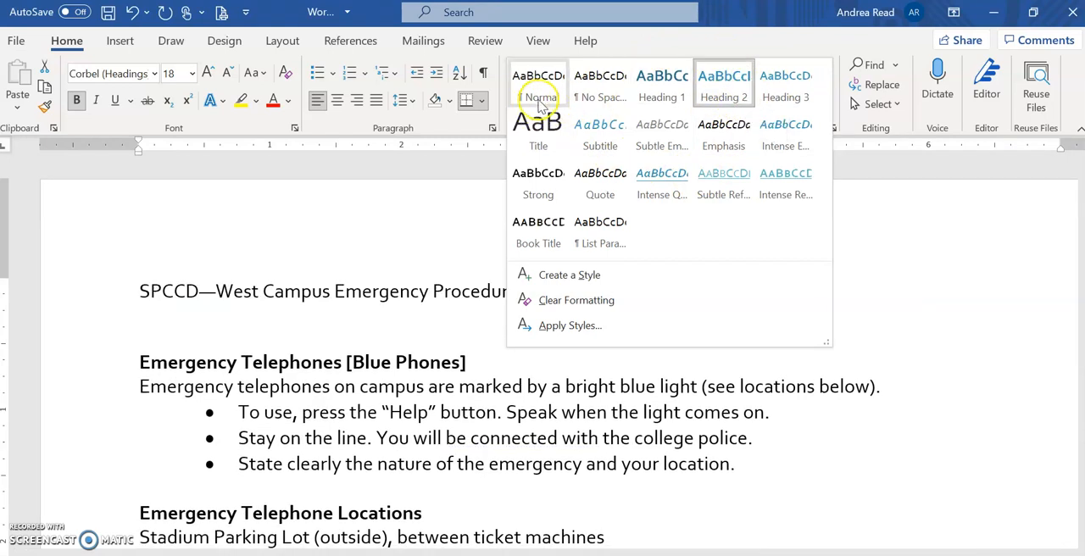
left_click(661, 80)
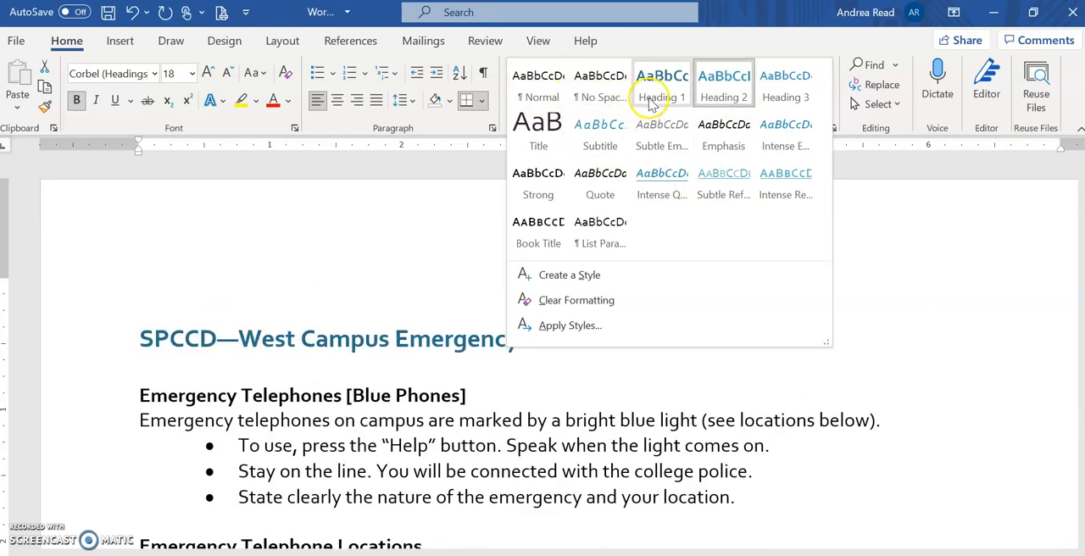
left_click(538, 85)
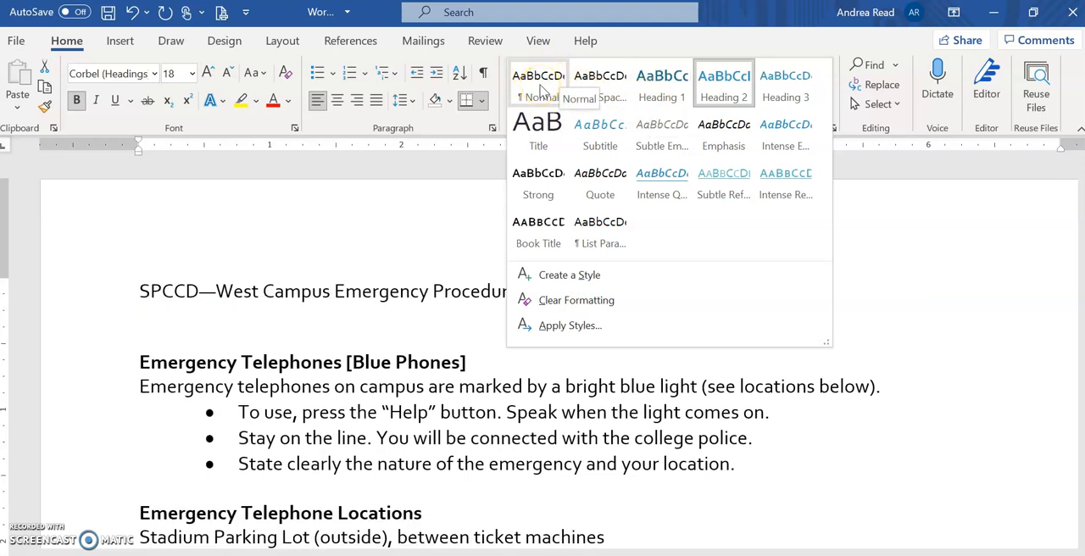
left_click(723, 81)
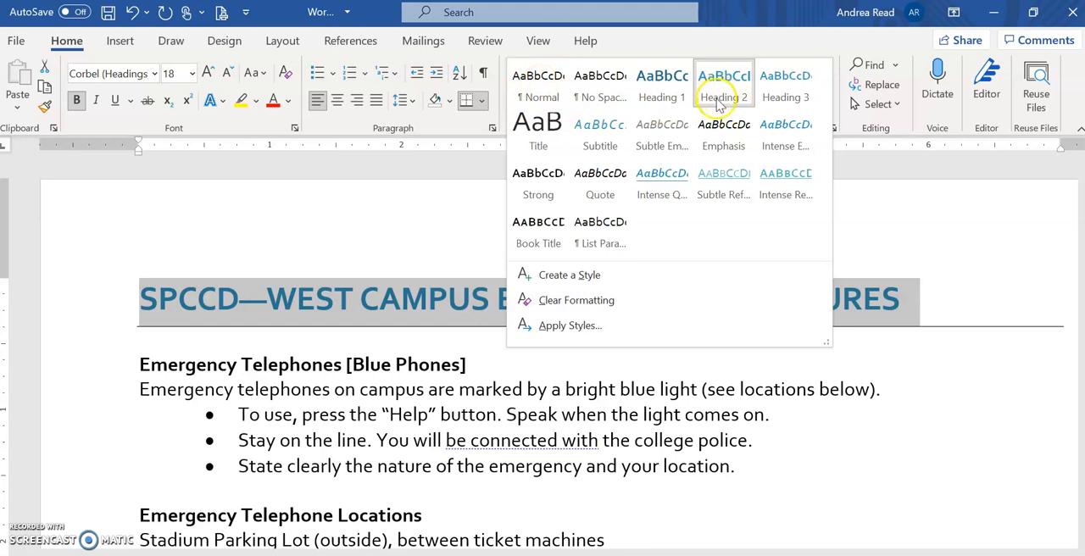
left_click(724, 82)
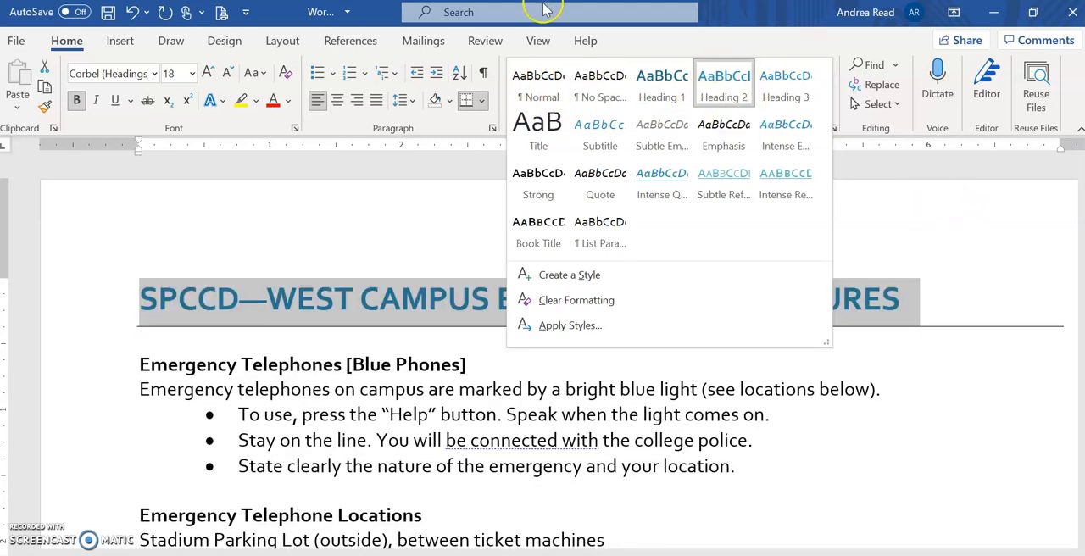
left_click(422, 40)
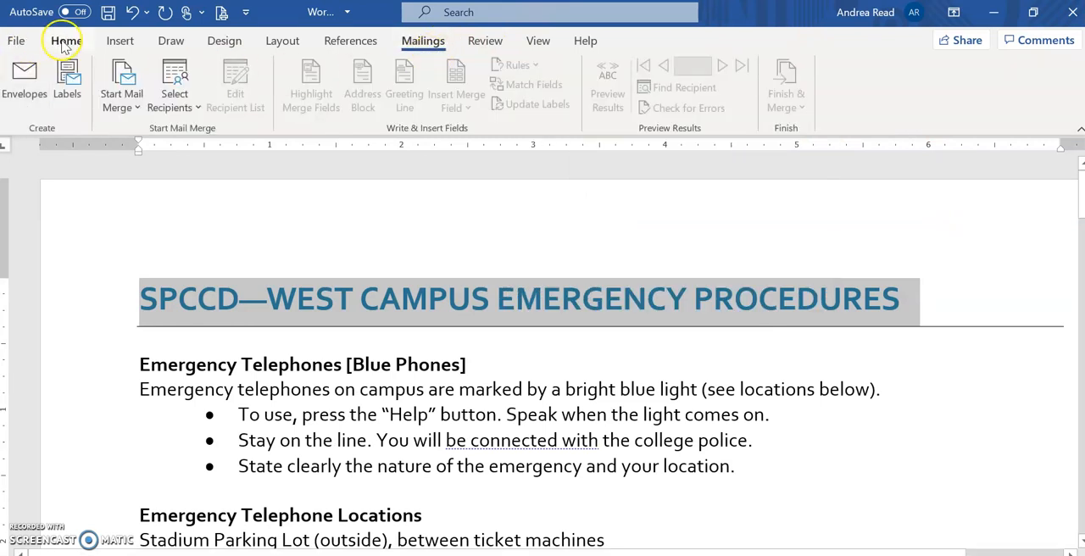
left_click(67, 40)
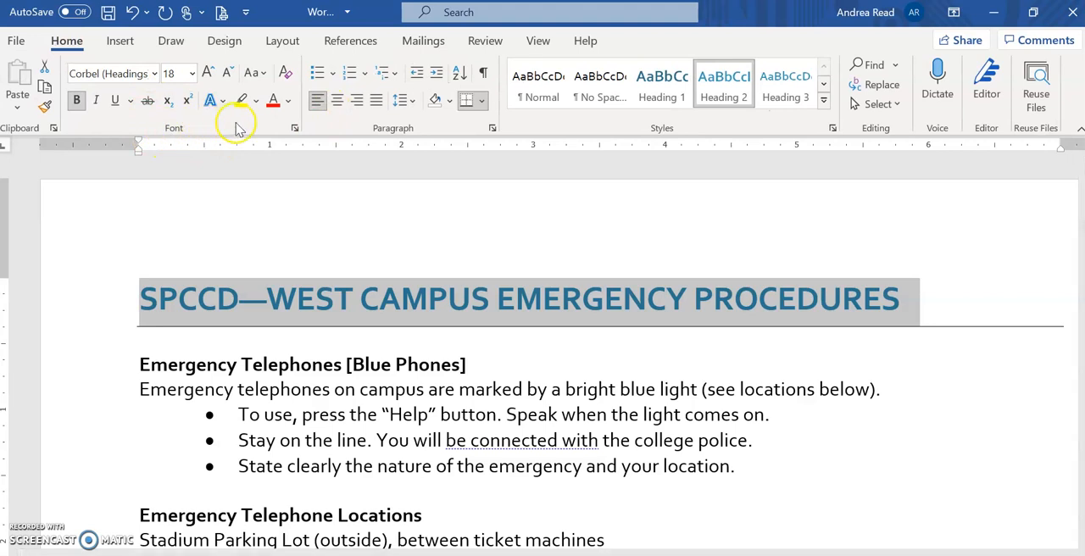
mouse_move(295, 128)
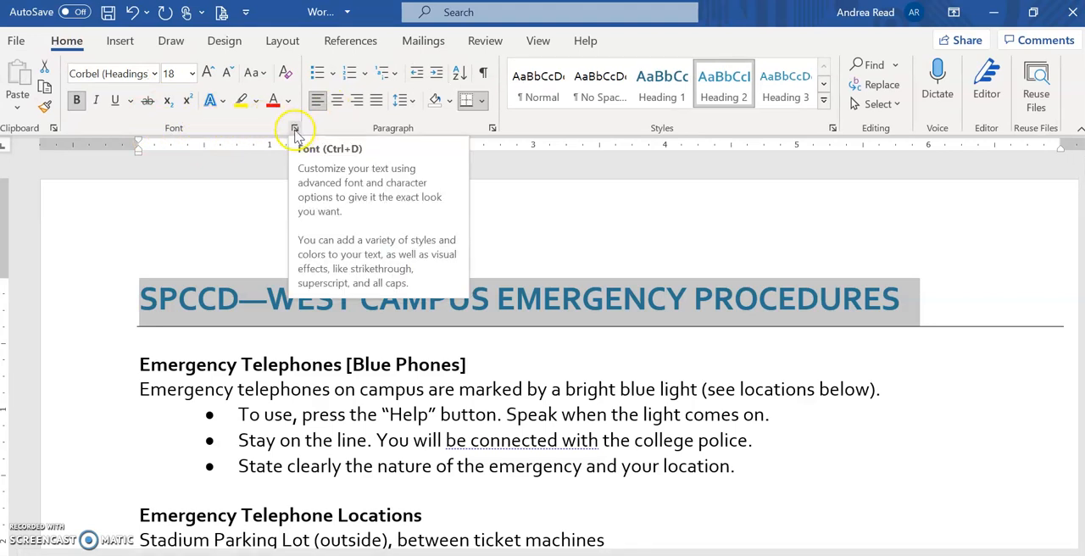
left_click(294, 128)
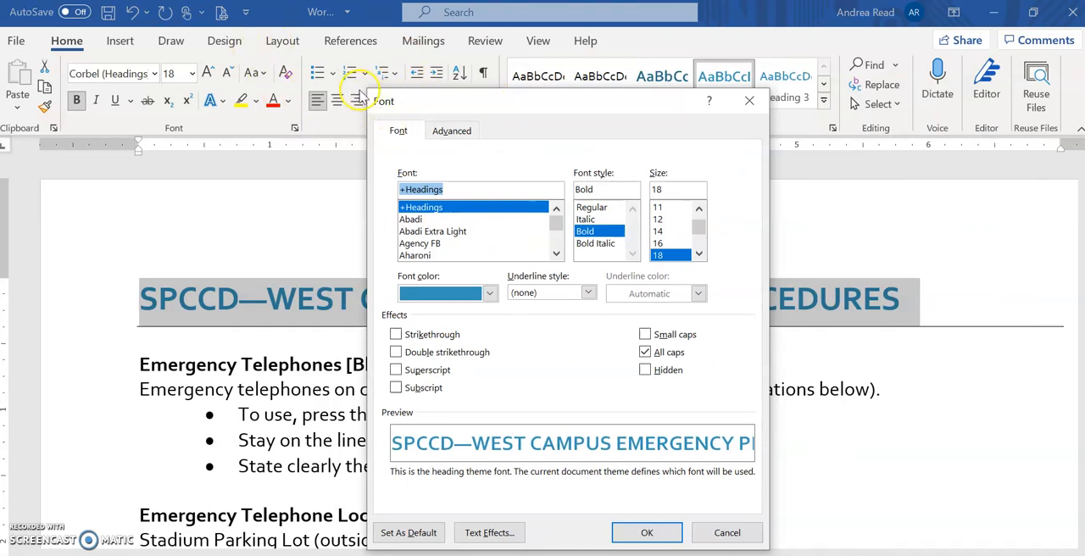
mouse_move(399, 115)
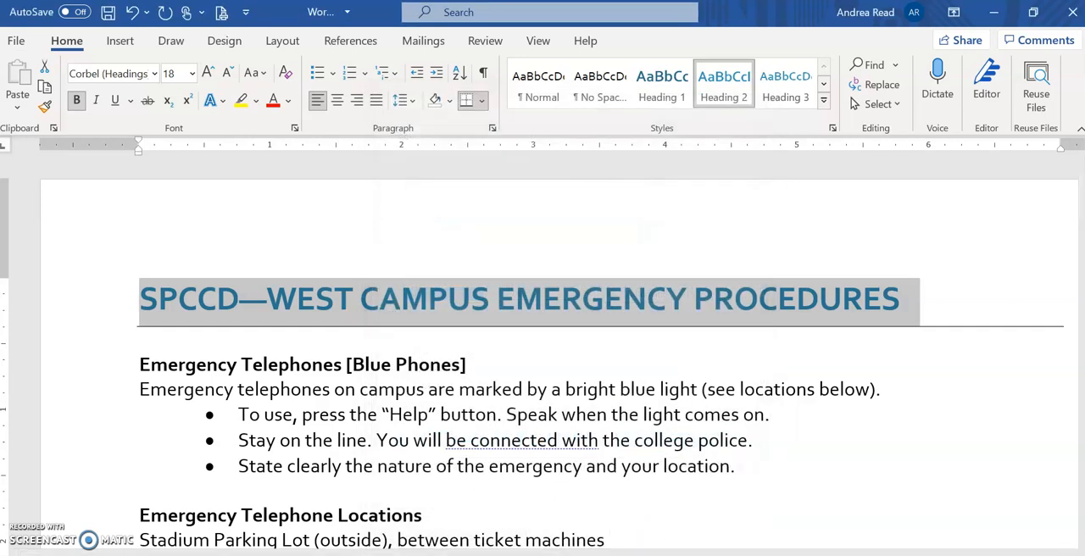
mouse_move(956, 374)
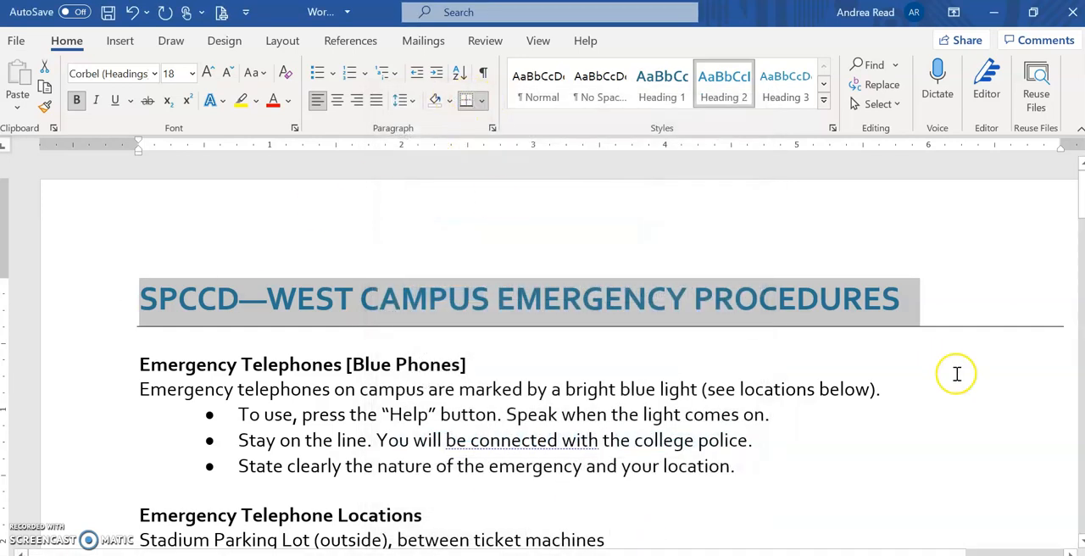
left_click(903, 298)
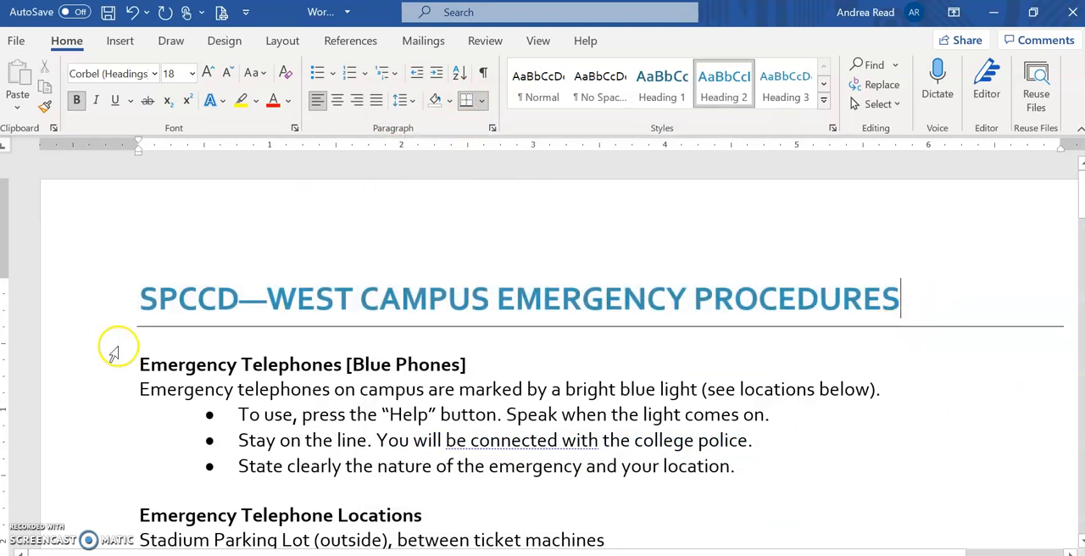
triple_click(509, 299)
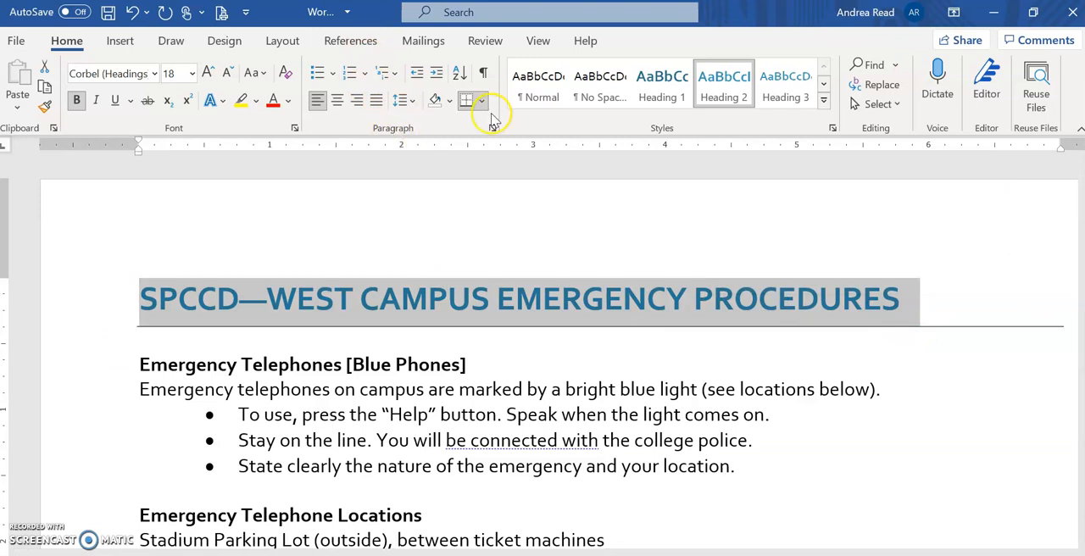
left_click(481, 100)
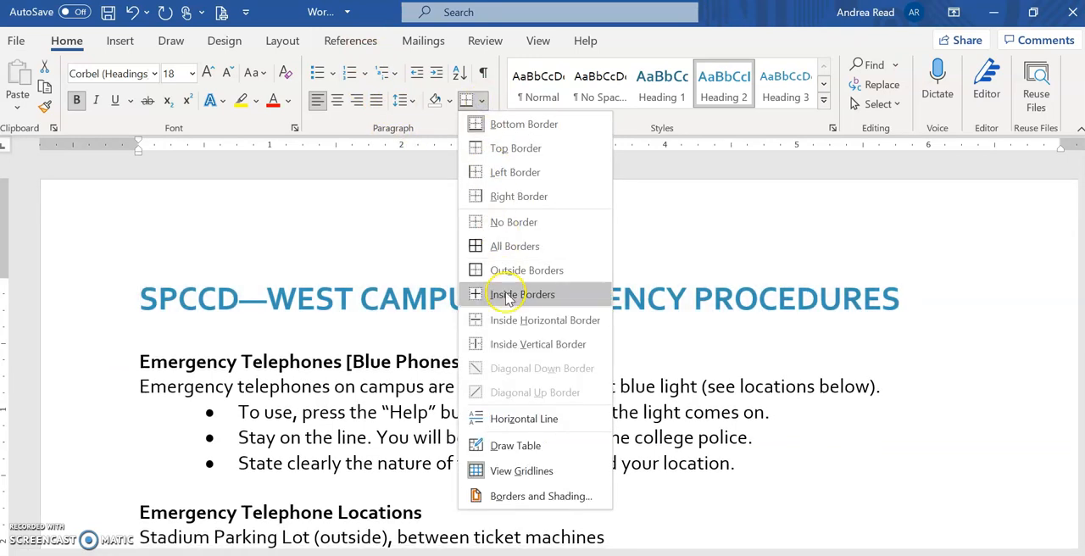
mouse_move(523, 124)
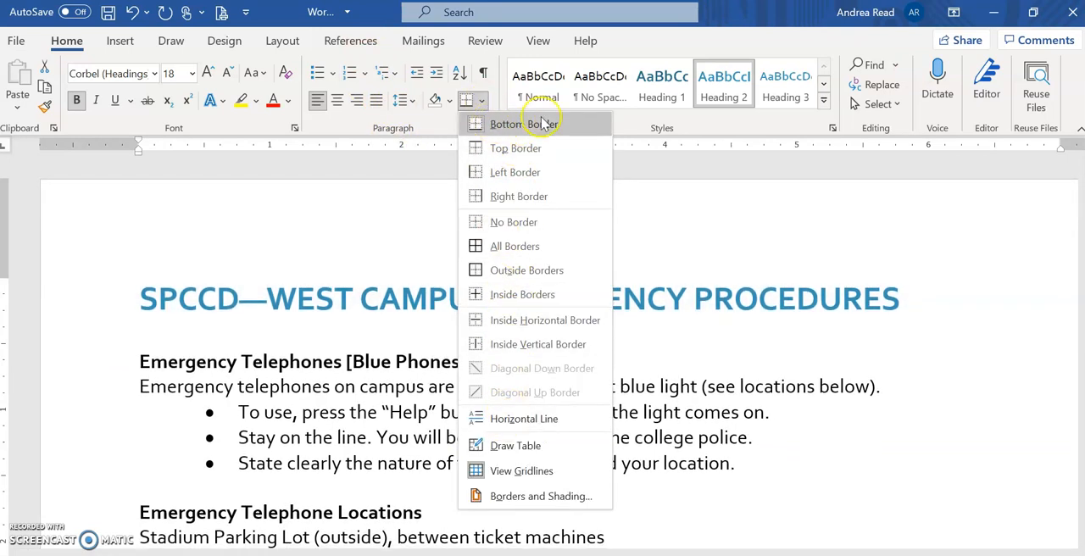
mouse_move(536, 124)
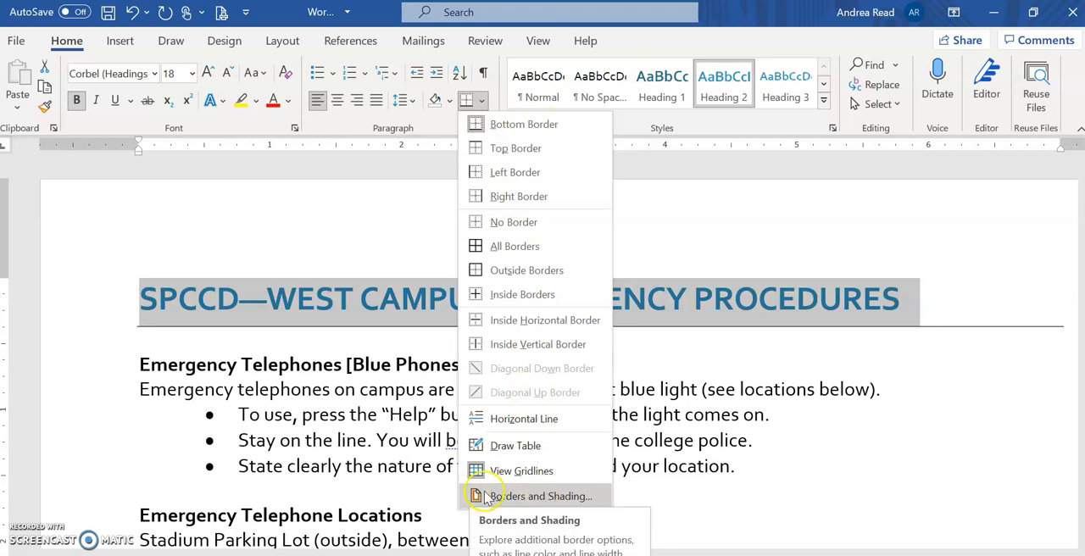
left_click(541, 496)
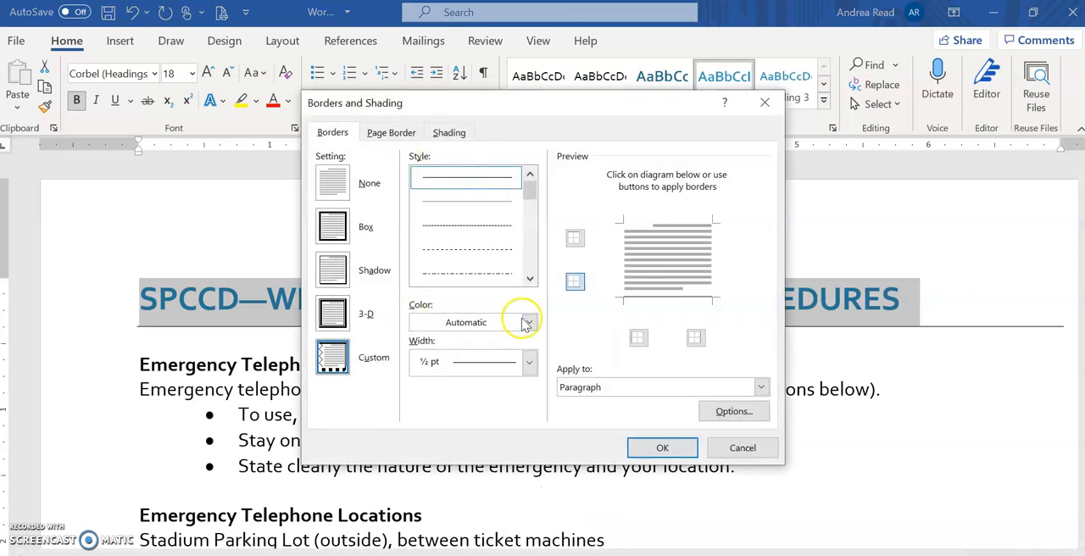
mouse_move(483, 300)
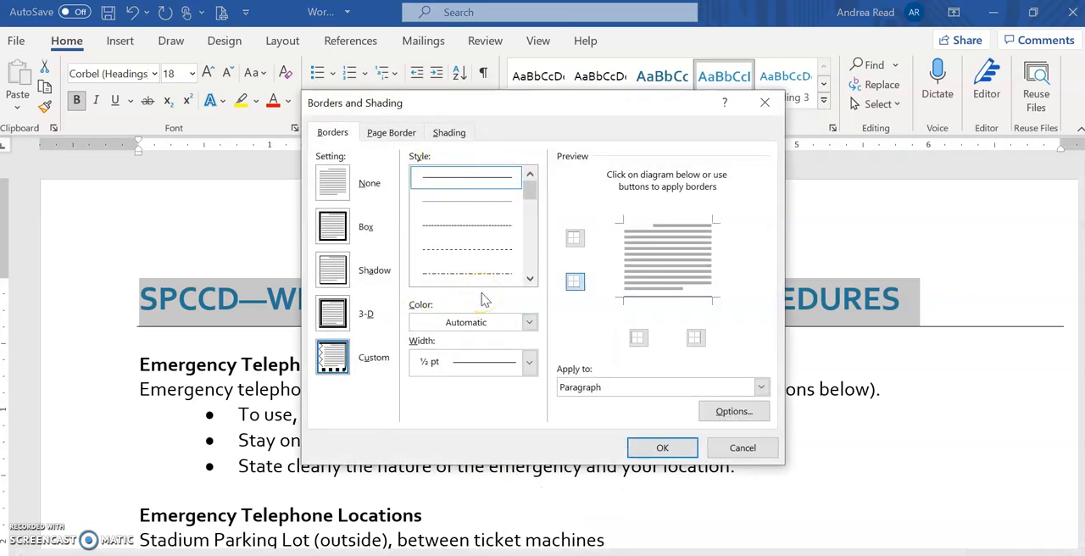
left_click(530, 277)
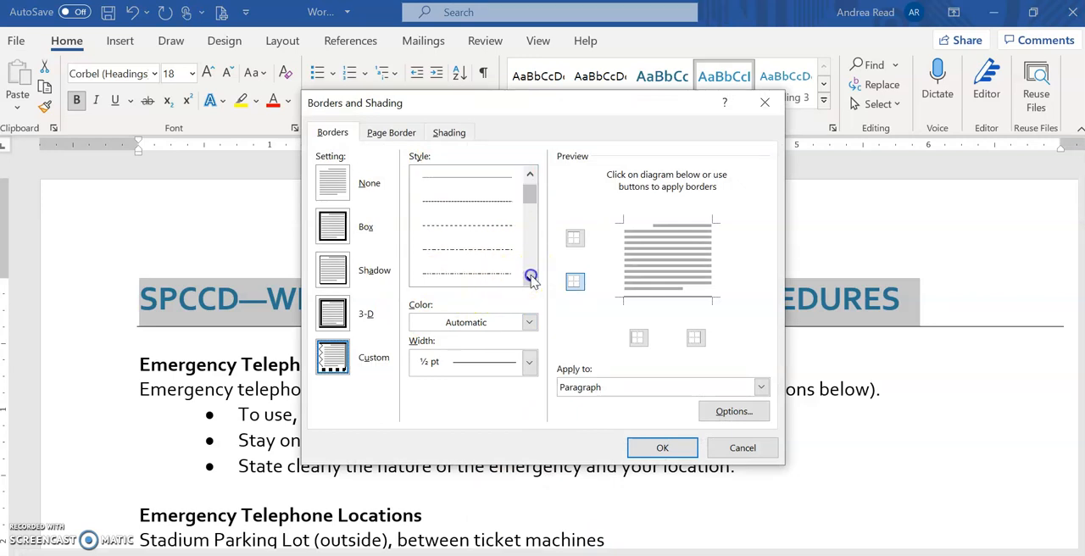
left_click(529, 323)
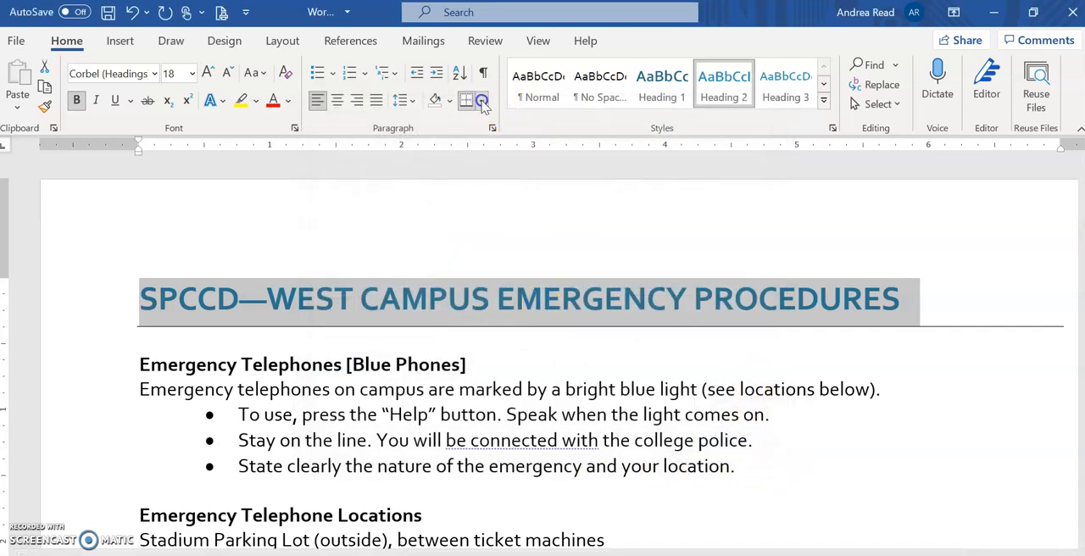
left_click(482, 100)
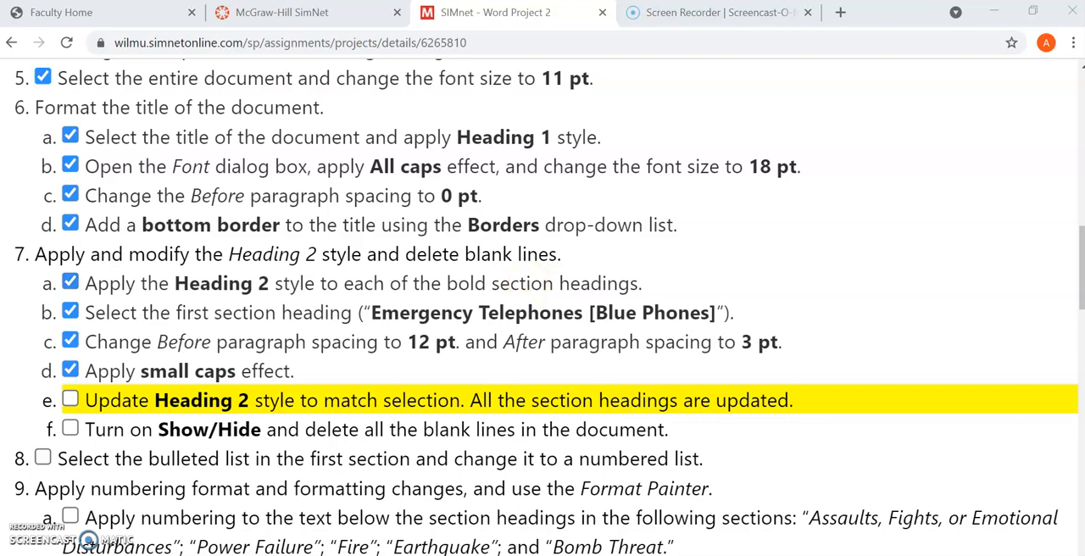
Switch from the SIMnet checklist back to the Word document.
left_click(495, 12)
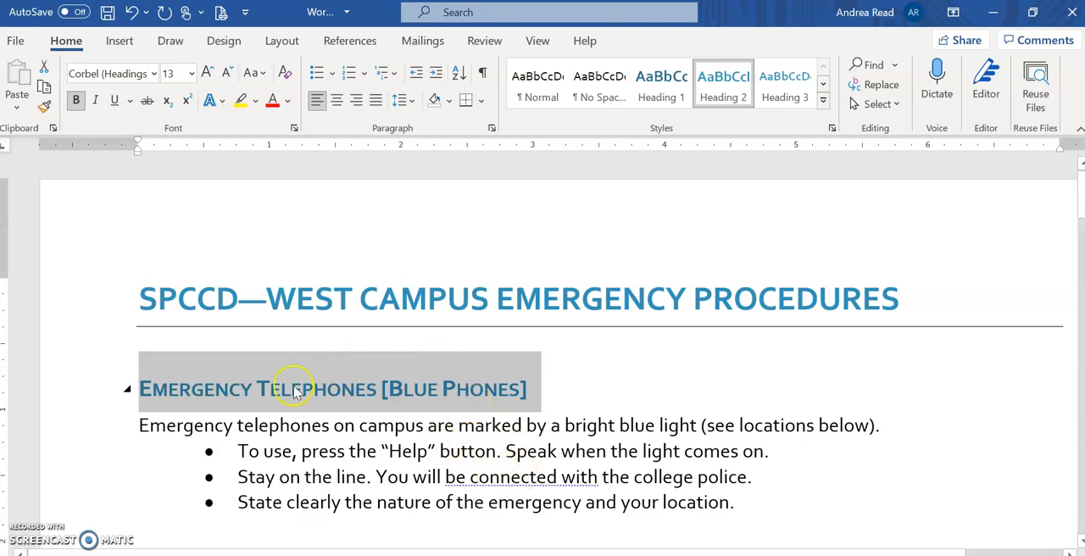
mouse_move(415, 386)
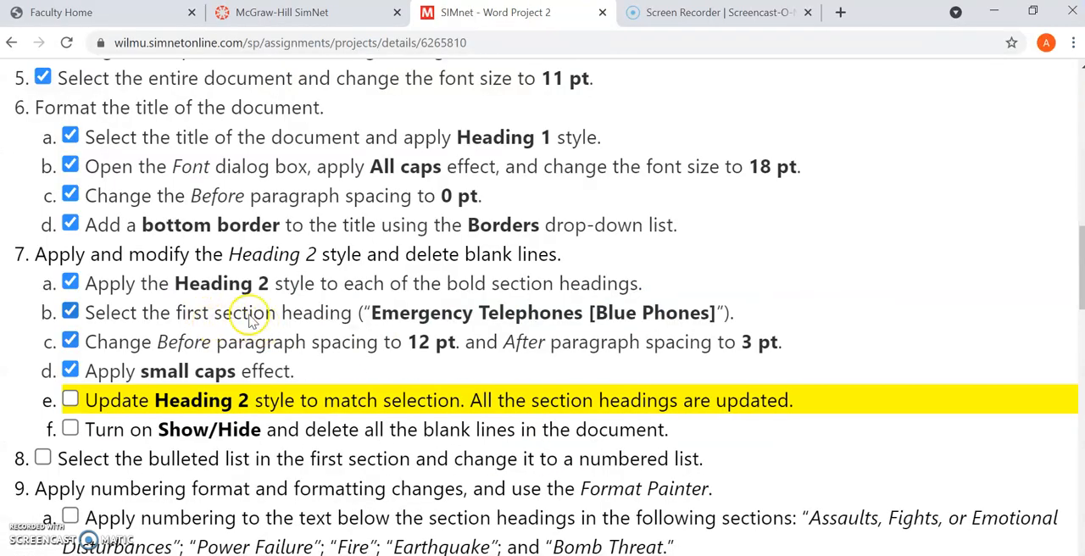
mouse_move(229, 352)
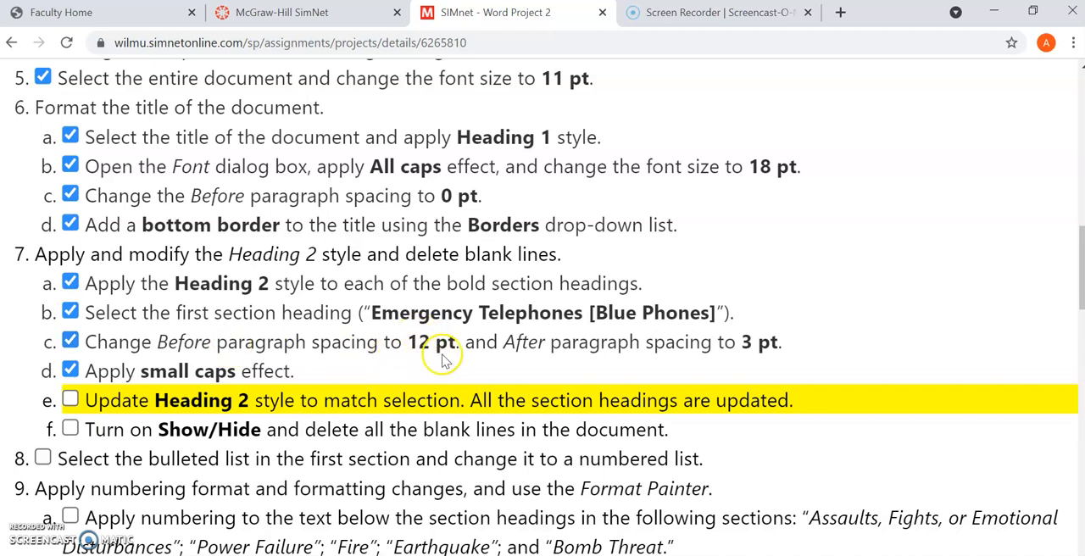
mouse_move(161, 343)
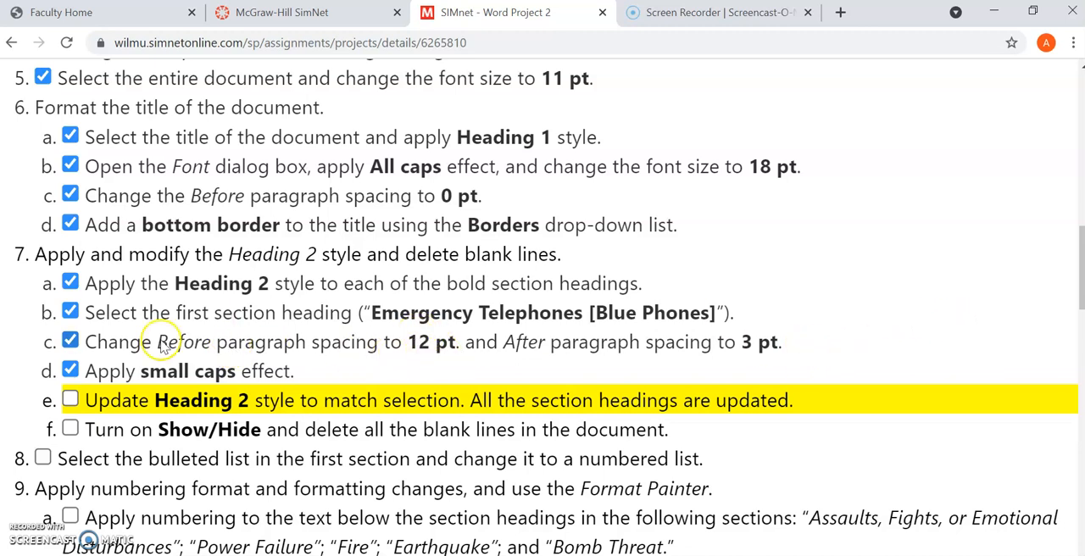
mouse_move(216, 363)
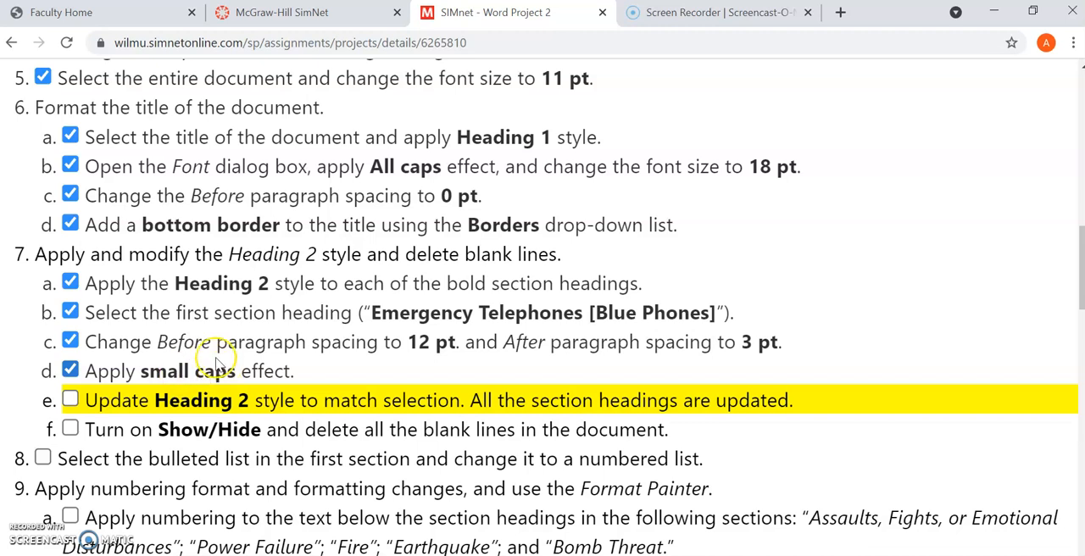
mouse_move(261, 378)
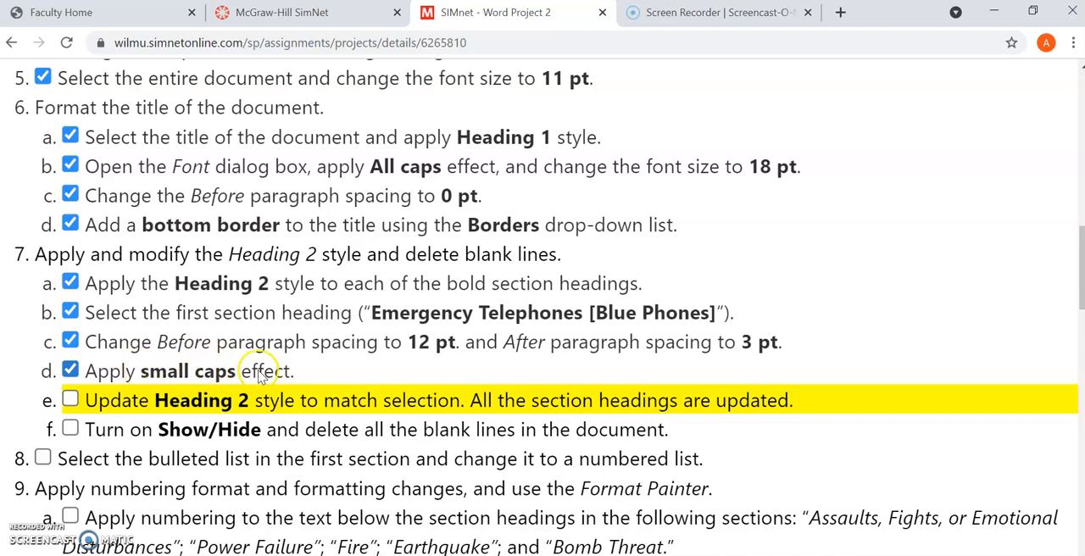
mouse_move(194, 386)
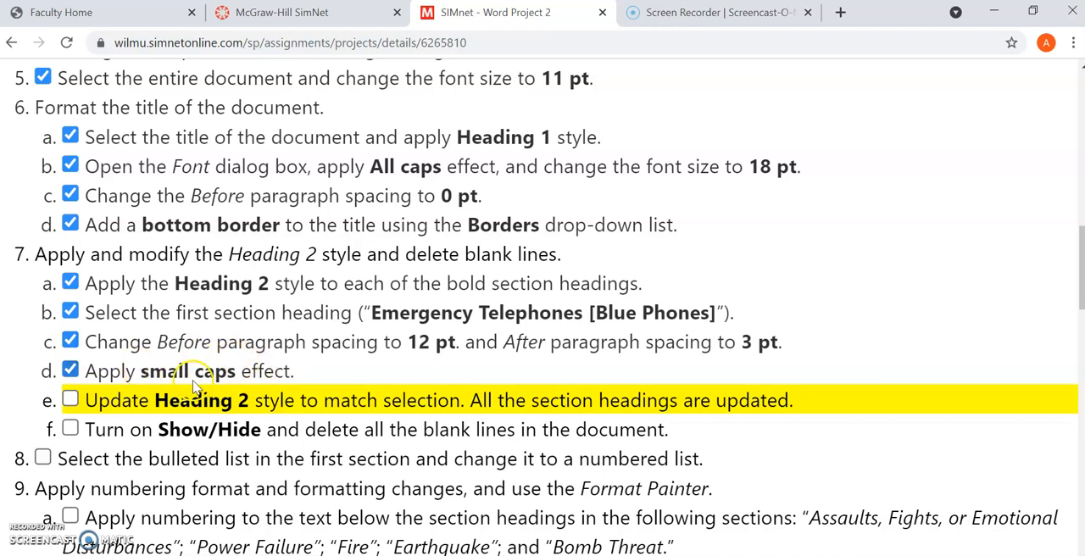
mouse_move(237, 416)
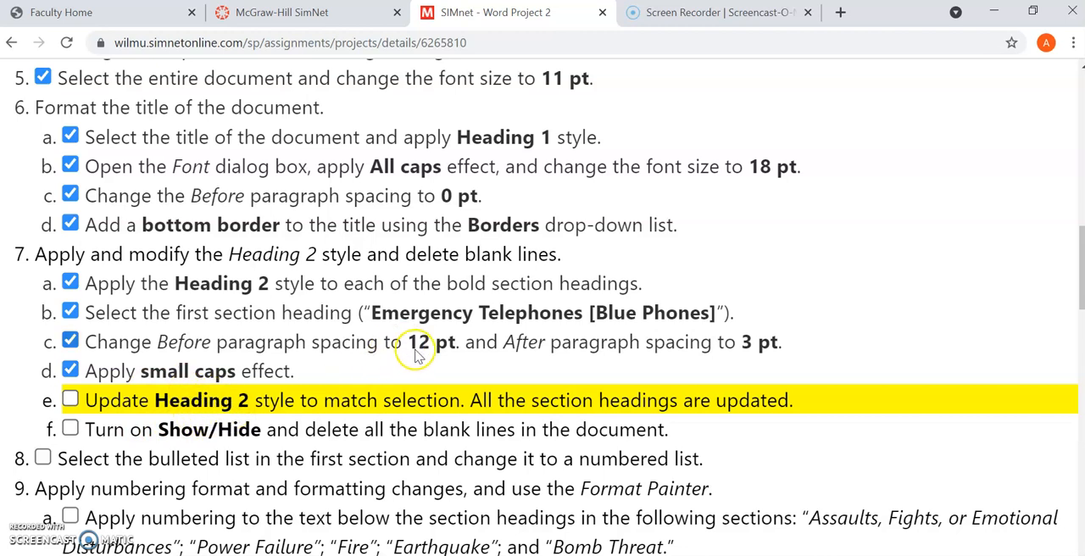
mouse_move(221, 392)
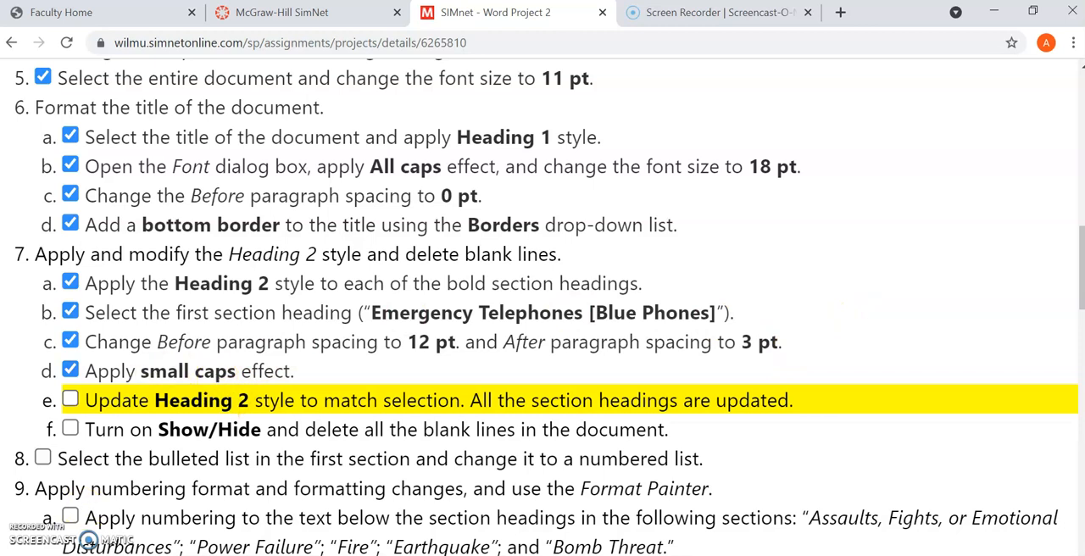
Modify the Heading 2 style, turning on Small caps through Format > Font.
left_click(492, 12)
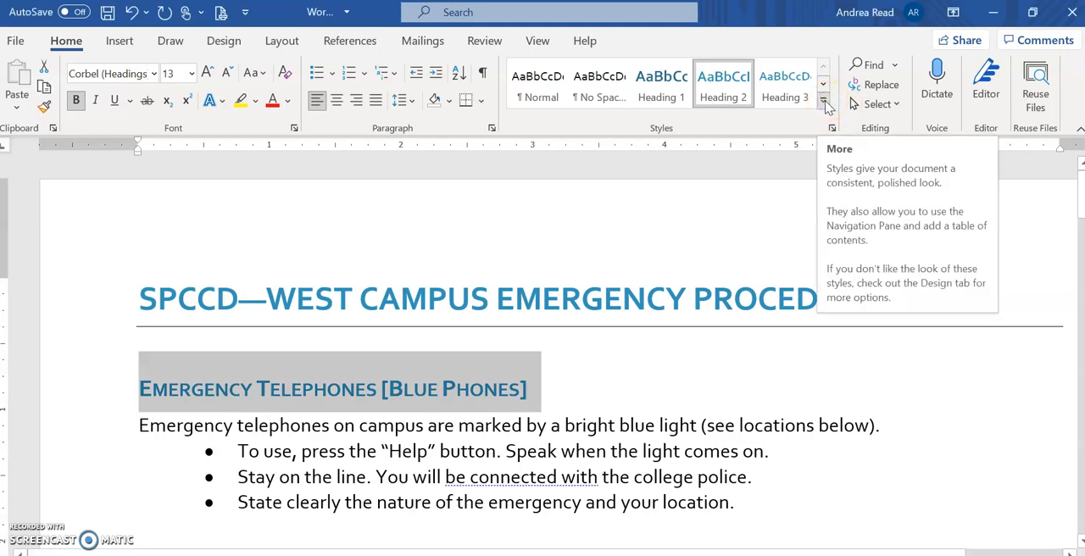
right_click(723, 85)
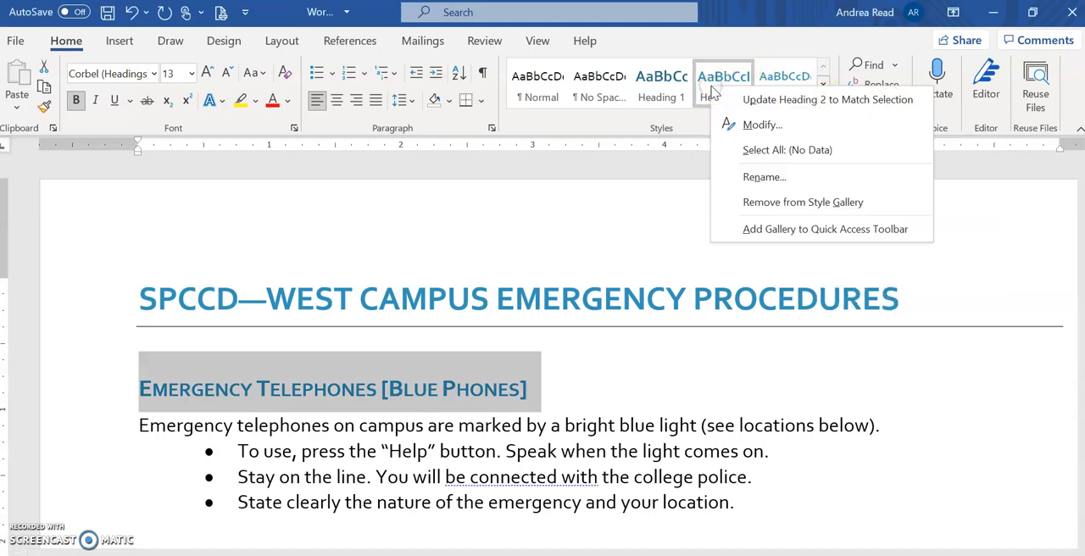
left_click(762, 125)
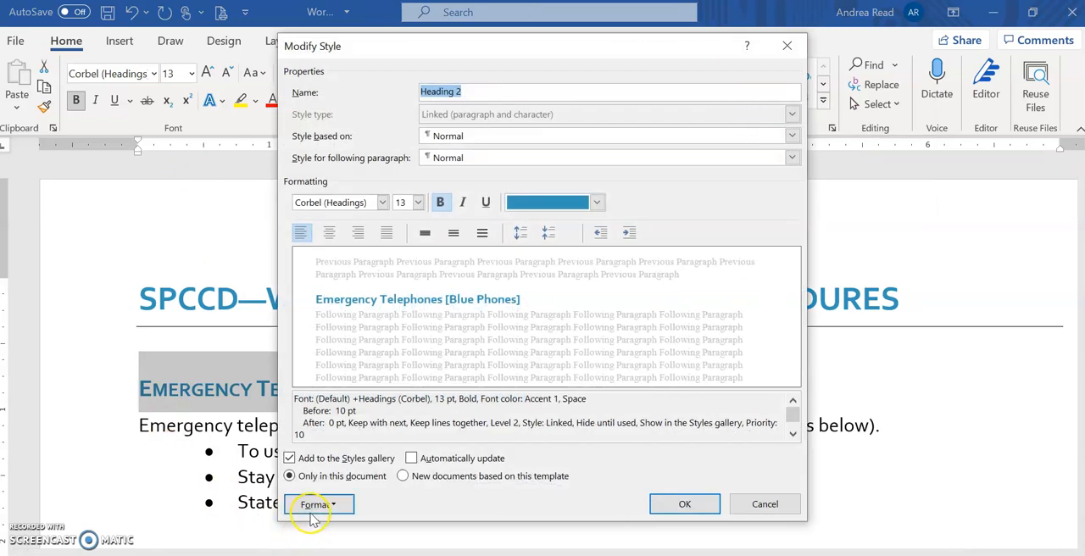
left_click(318, 504)
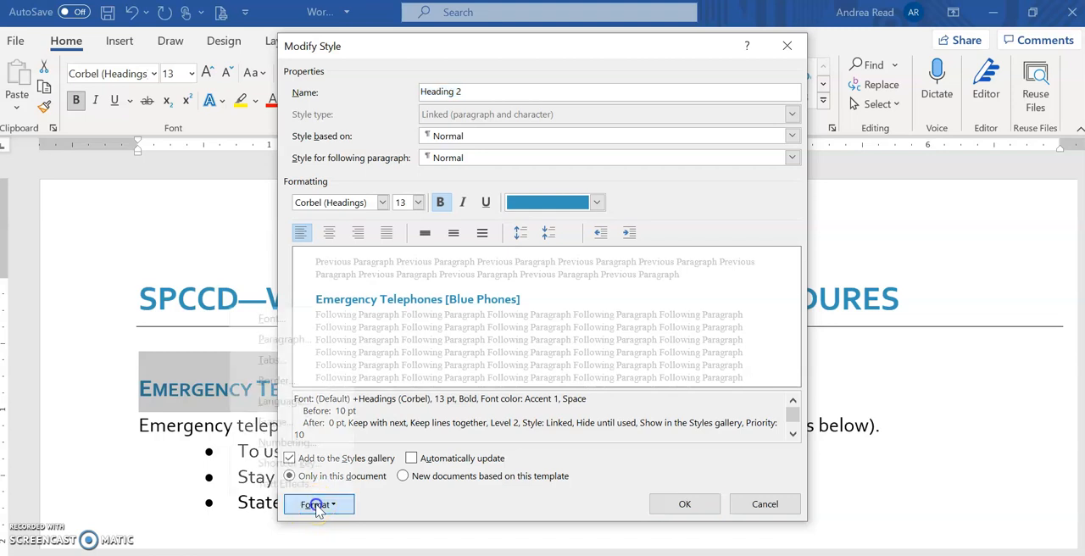
left_click(318, 505)
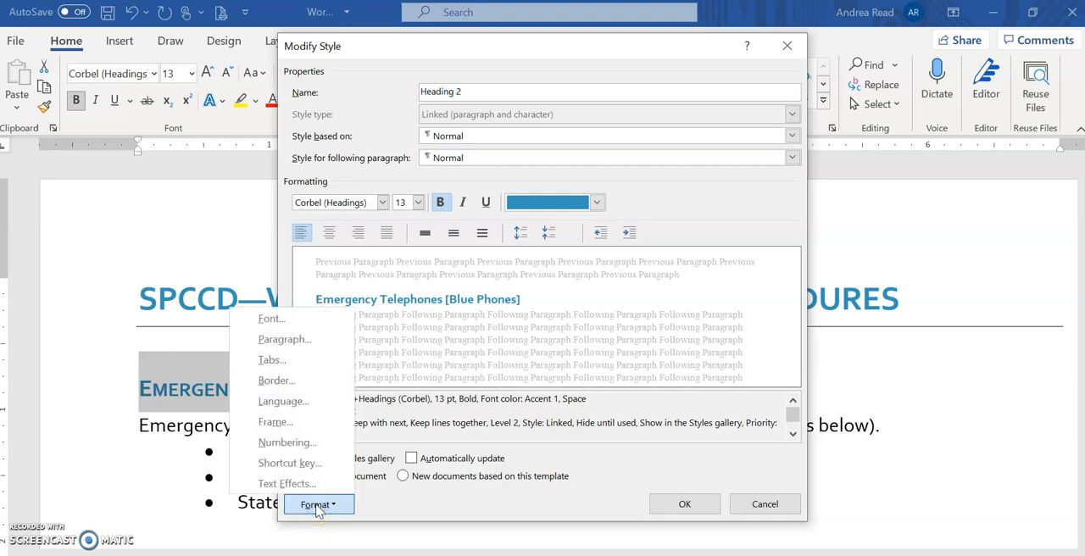
mouse_move(271, 318)
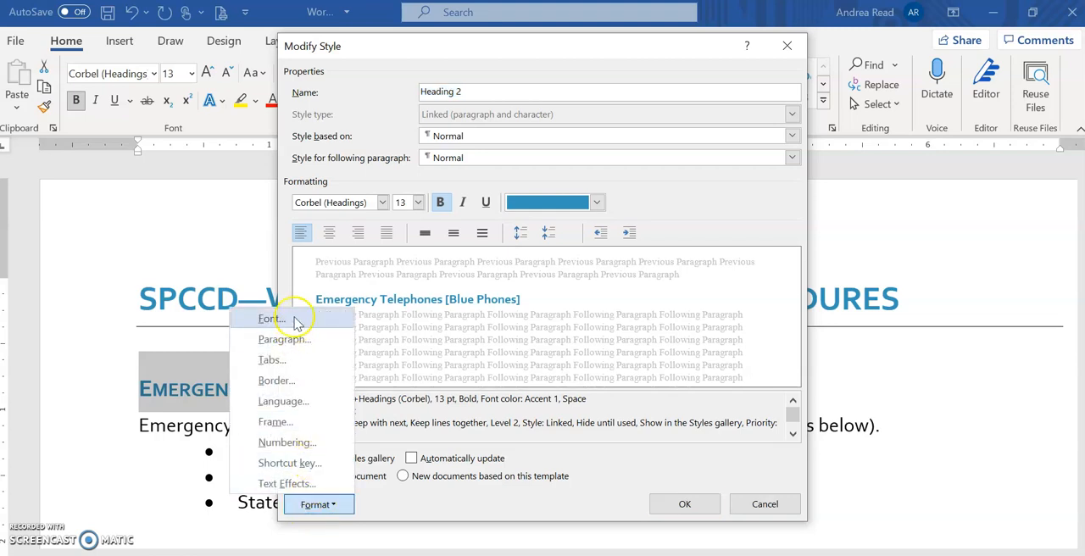
left_click(269, 318)
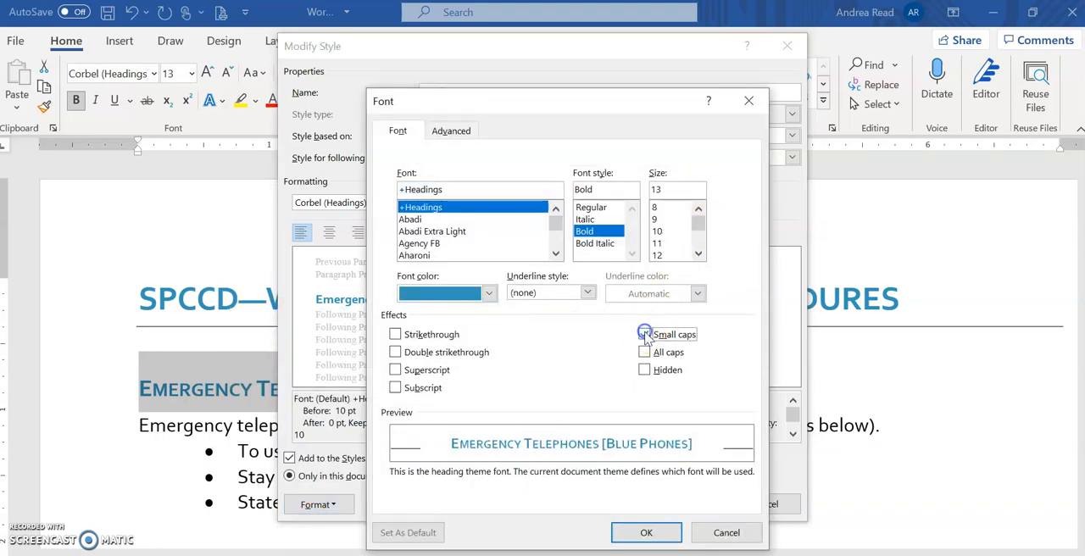
left_click(645, 334)
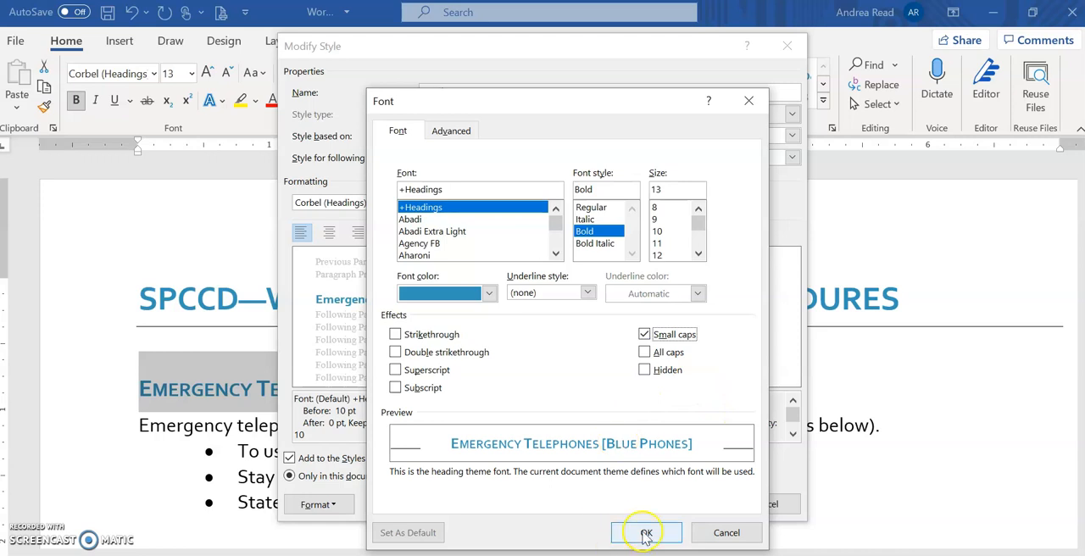
left_click(646, 532)
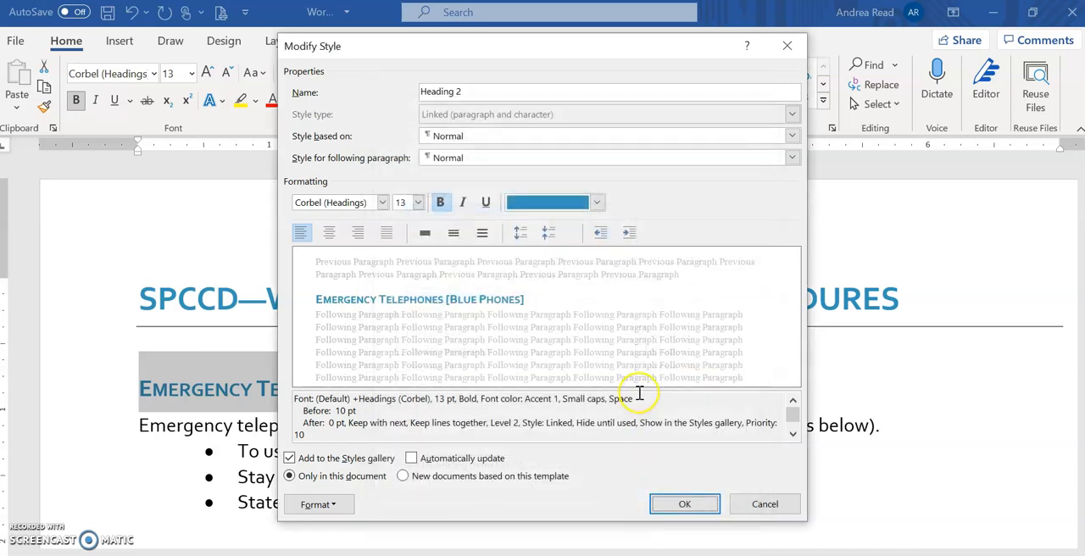
left_click(319, 505)
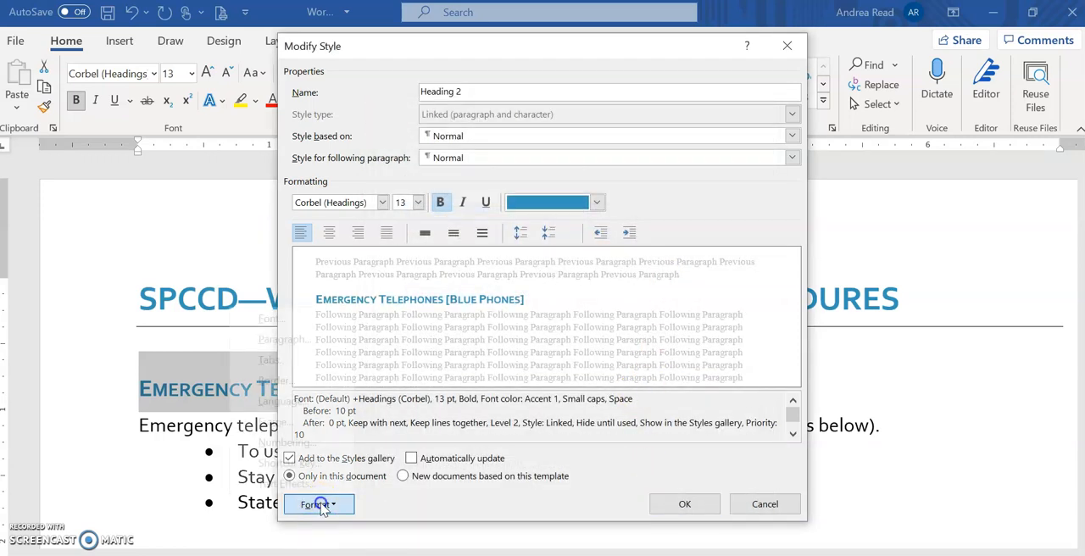
Give Heading 2 paragraph spacing of 12 pt before and 3 pt after, and save the style.
left_click(318, 504)
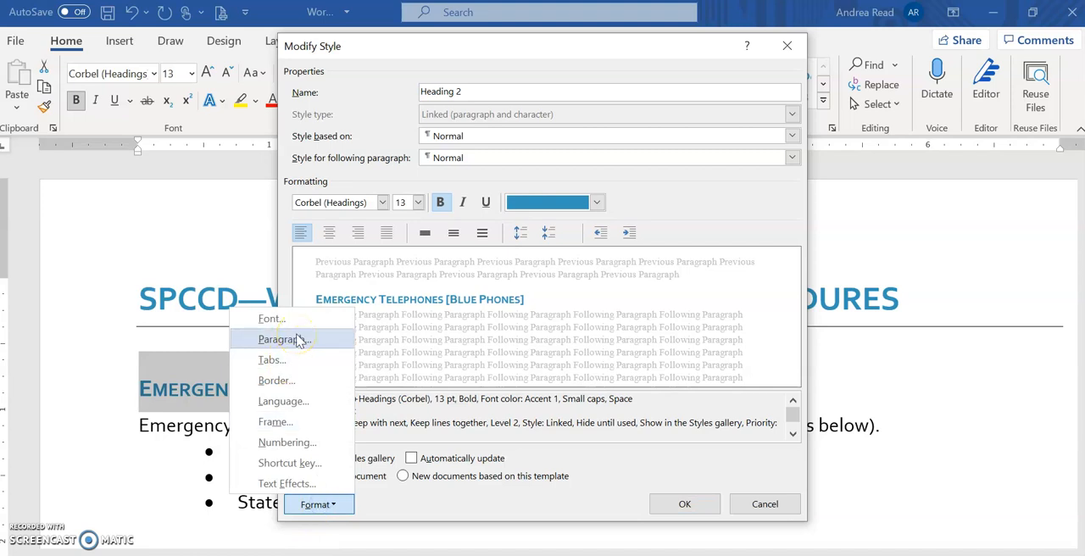
left_click(280, 339)
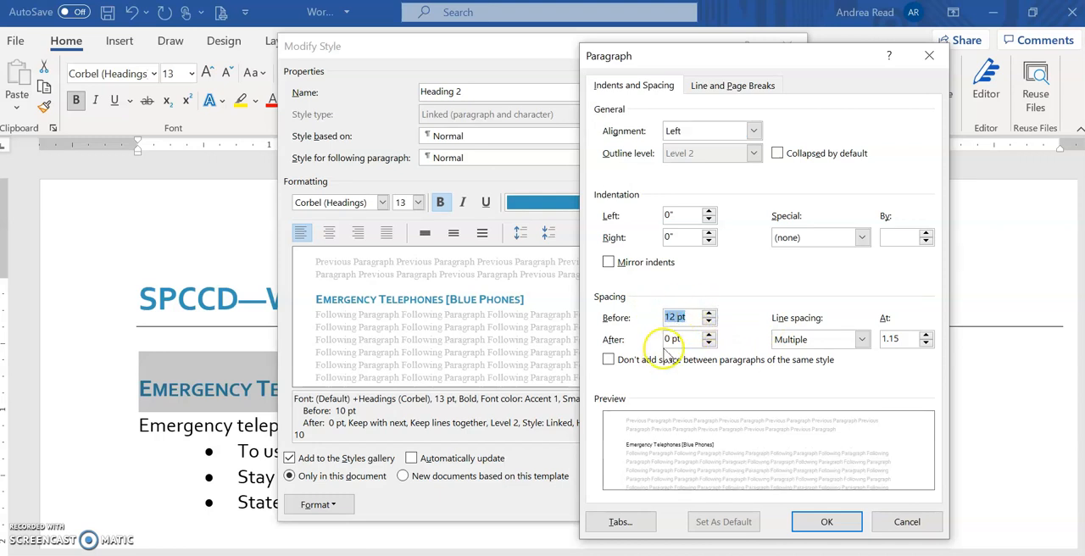
left_click(682, 339)
type("3")
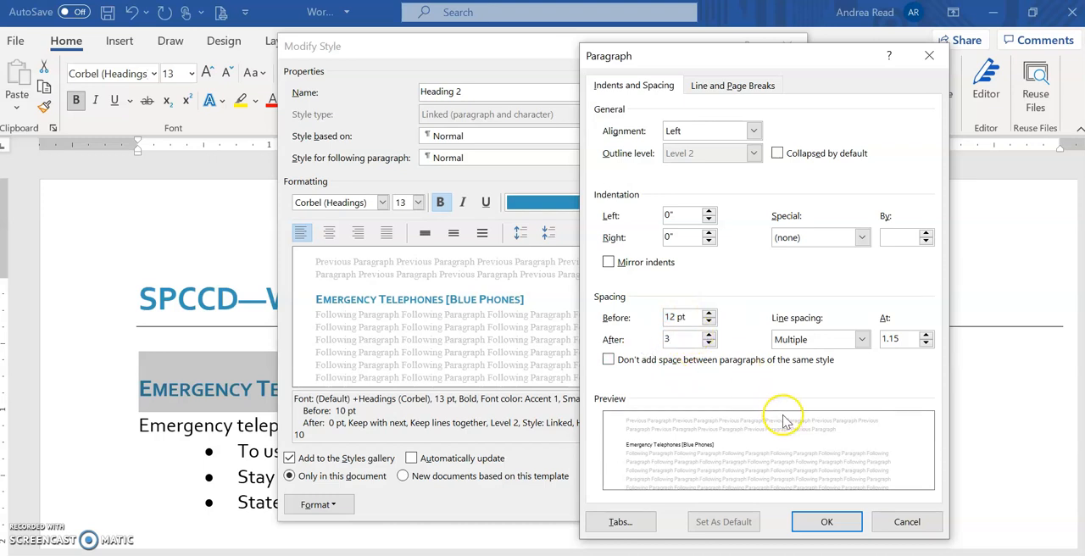
left_click(826, 522)
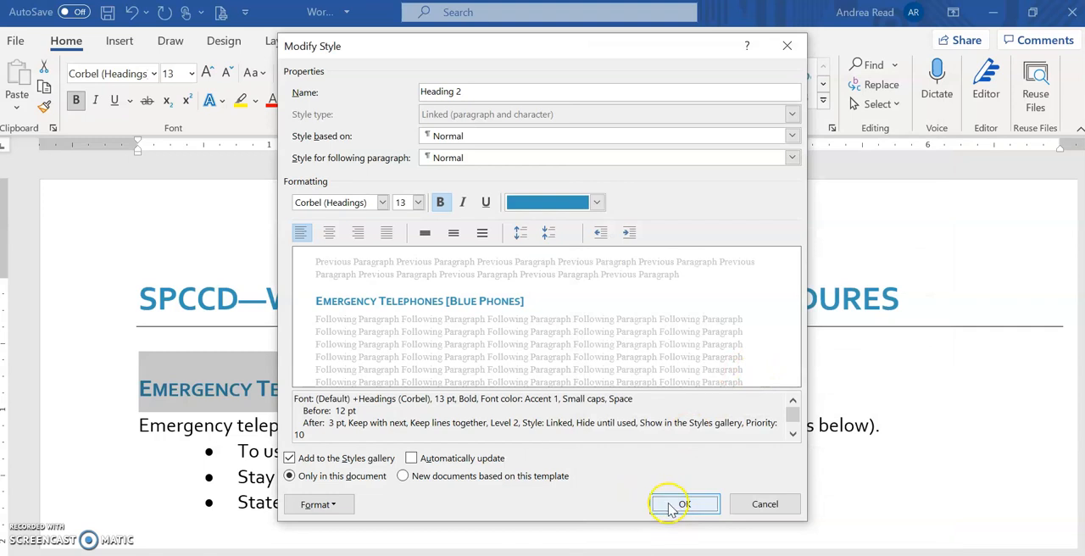
left_click(684, 503)
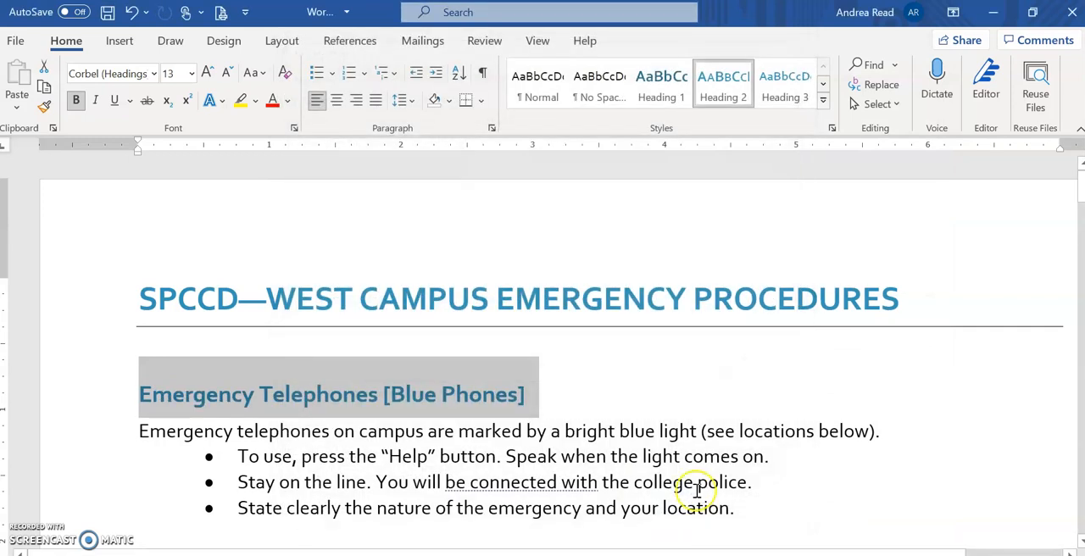
scroll("down", 3)
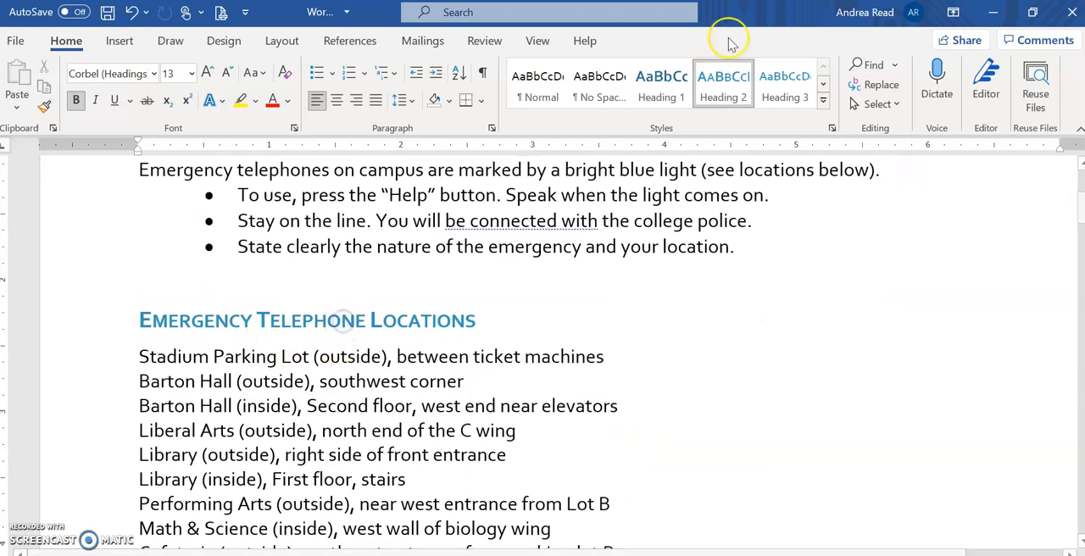
scroll("down", 3)
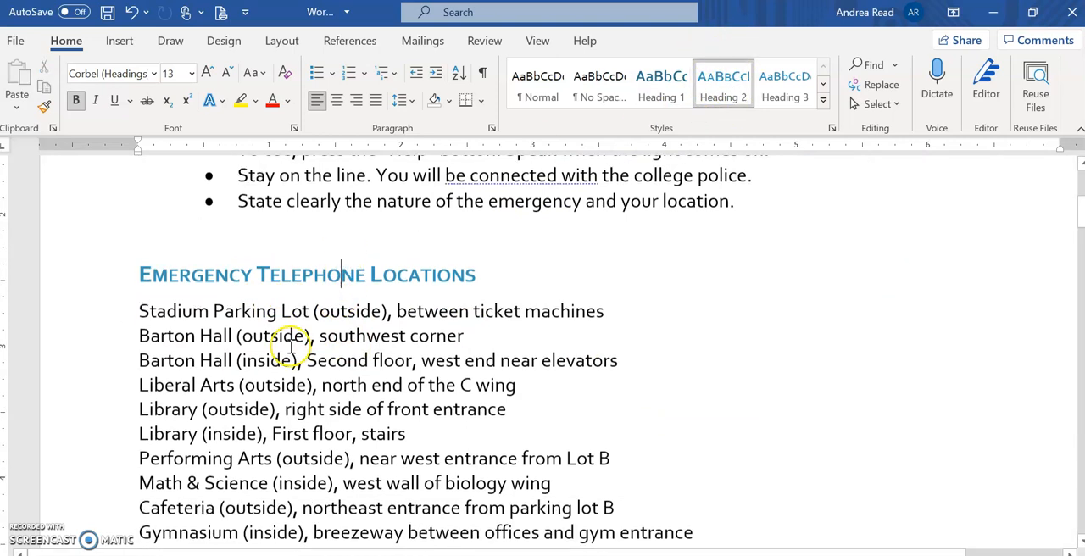
scroll("down", 3)
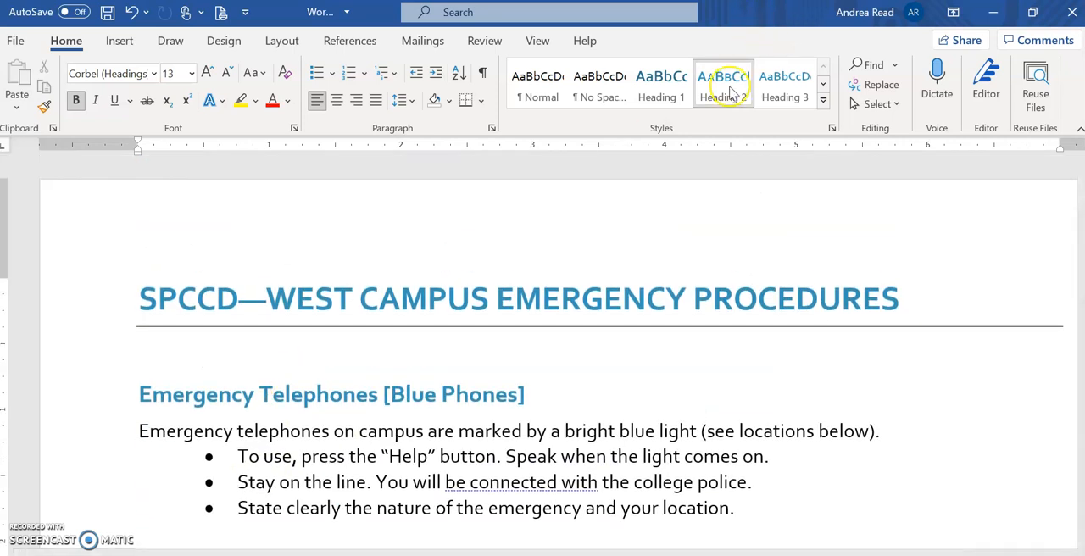
right_click(723, 85)
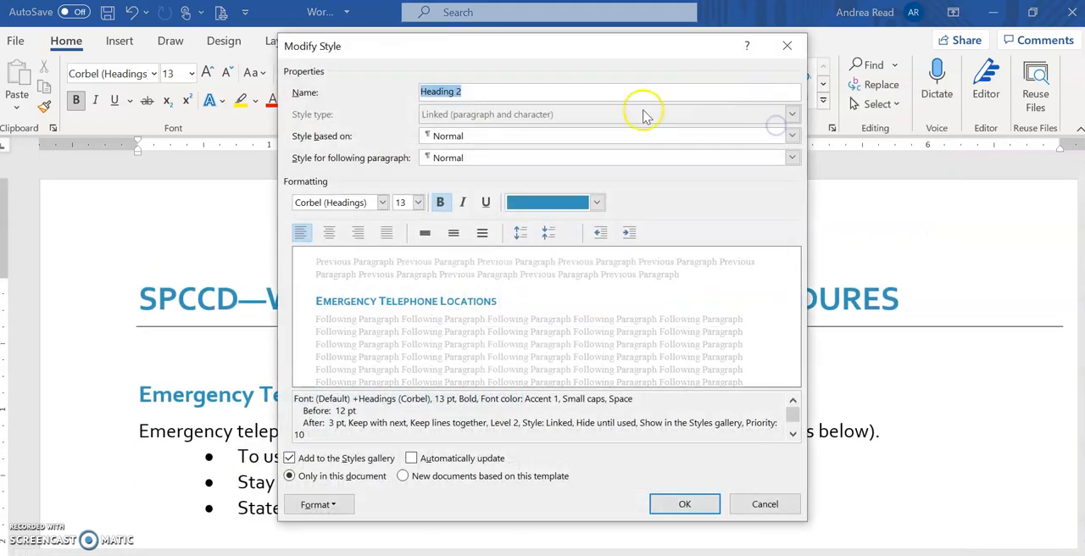
left_click(319, 505)
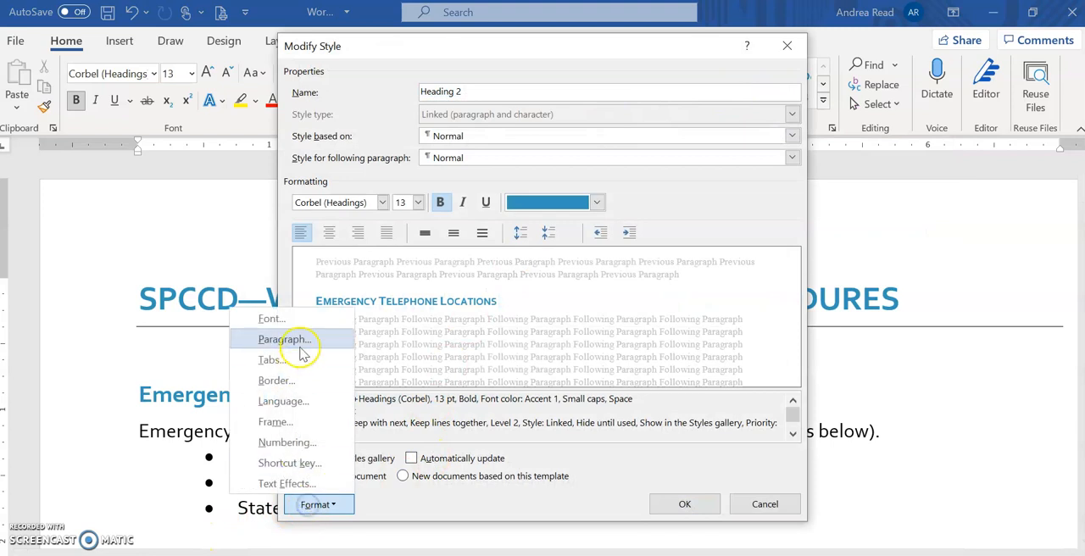
mouse_move(292, 504)
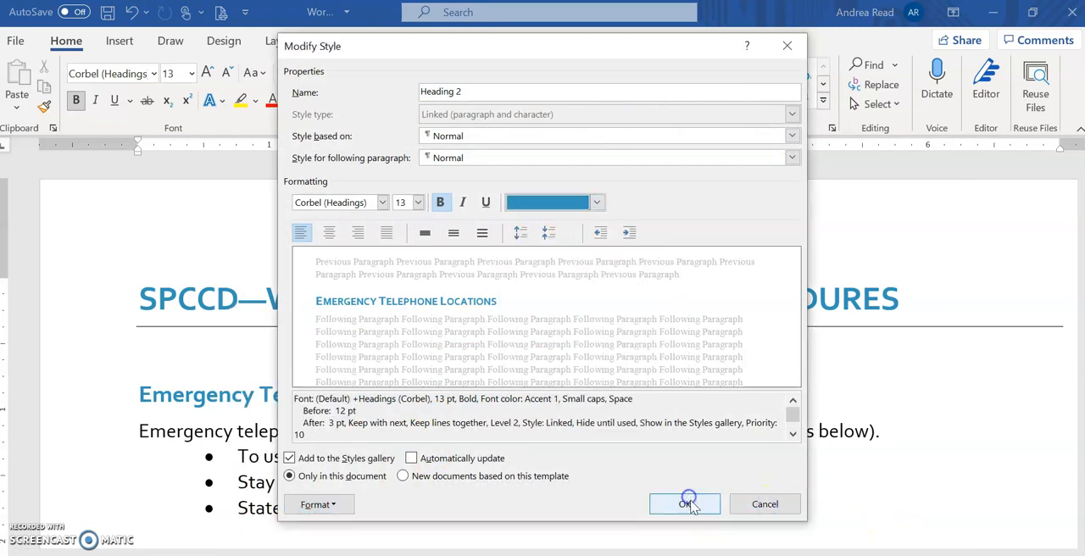
left_click(685, 503)
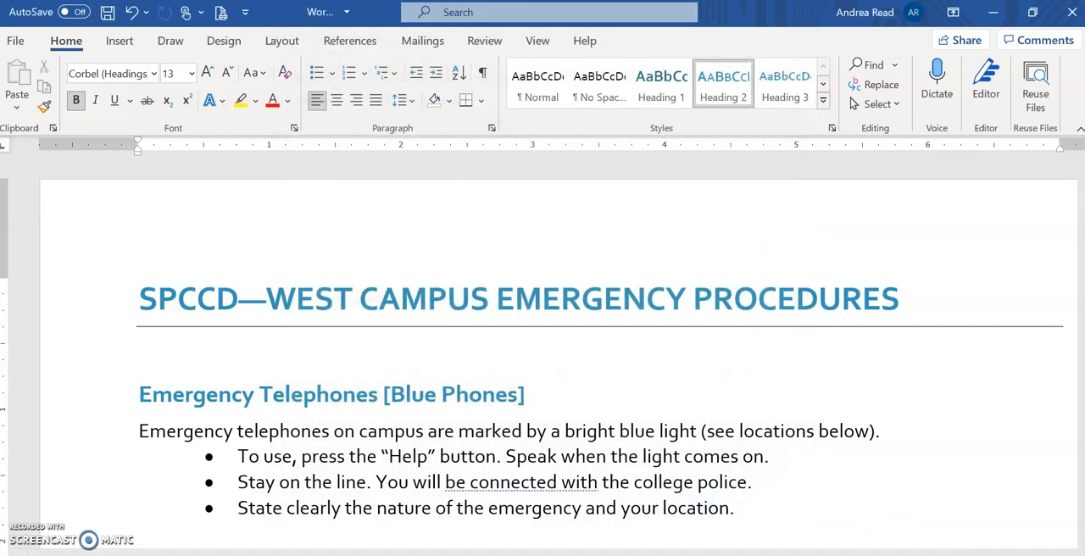
mouse_move(573, 22)
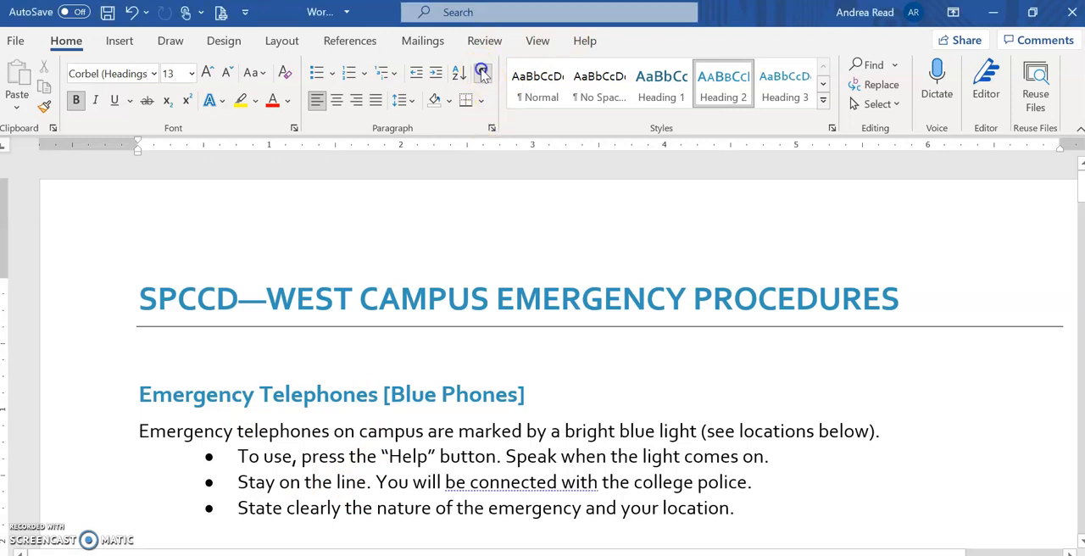
Turn on Show/Hide ¶ and scroll through the document to review formatting marks.
left_click(482, 72)
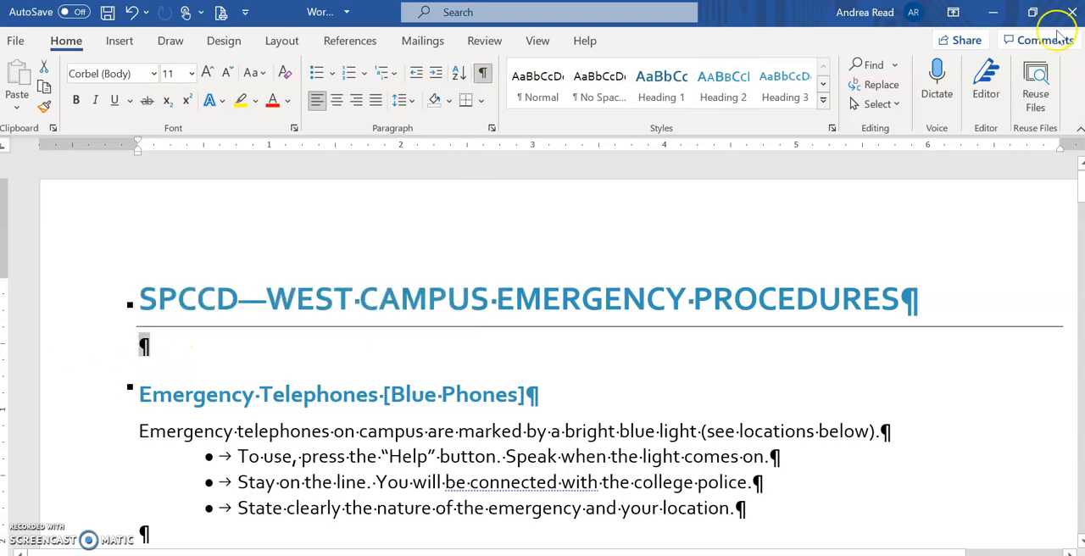
mouse_move(156, 363)
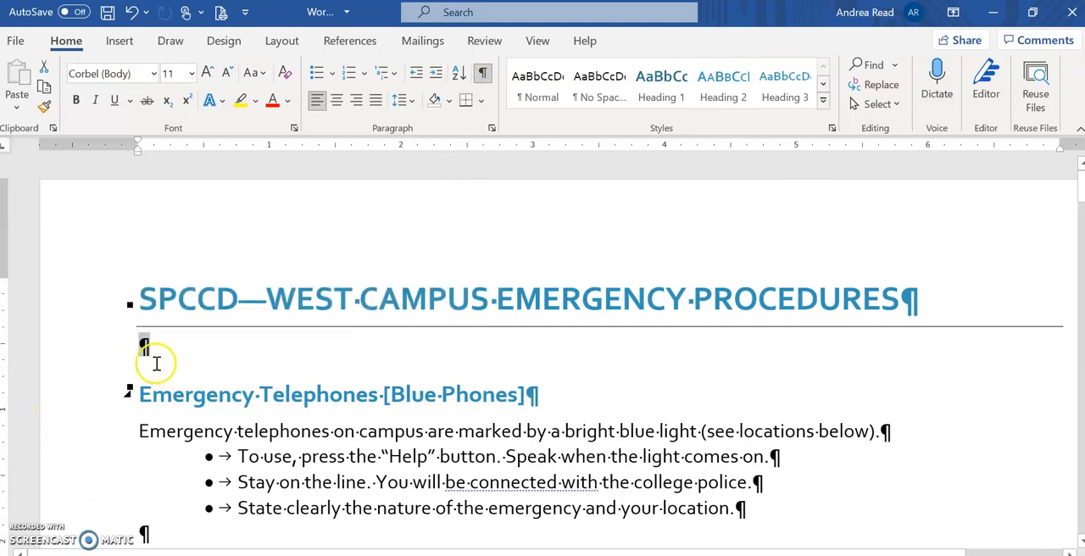
mouse_move(272, 358)
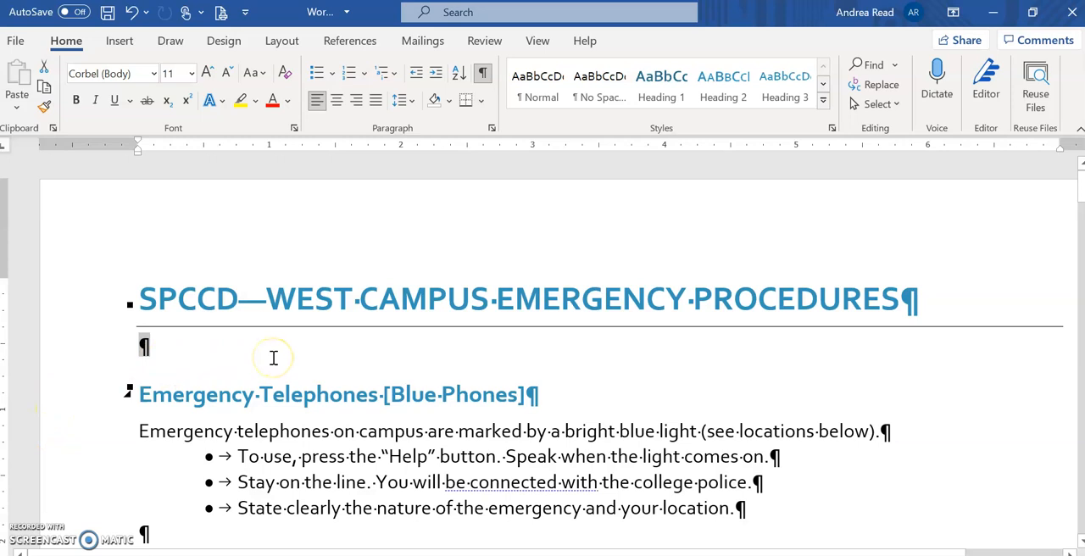
scroll("down", 3)
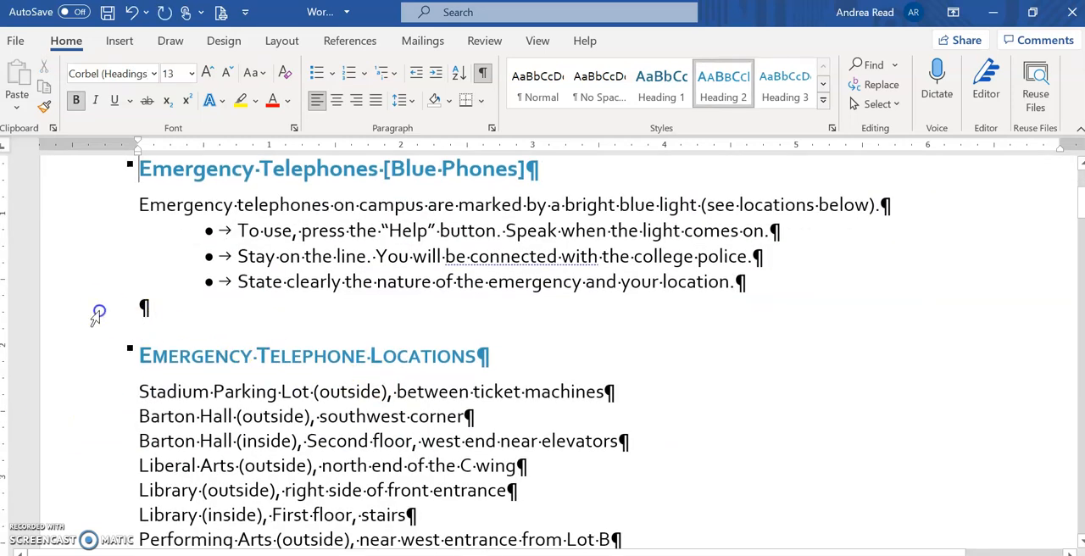
scroll("down", 3)
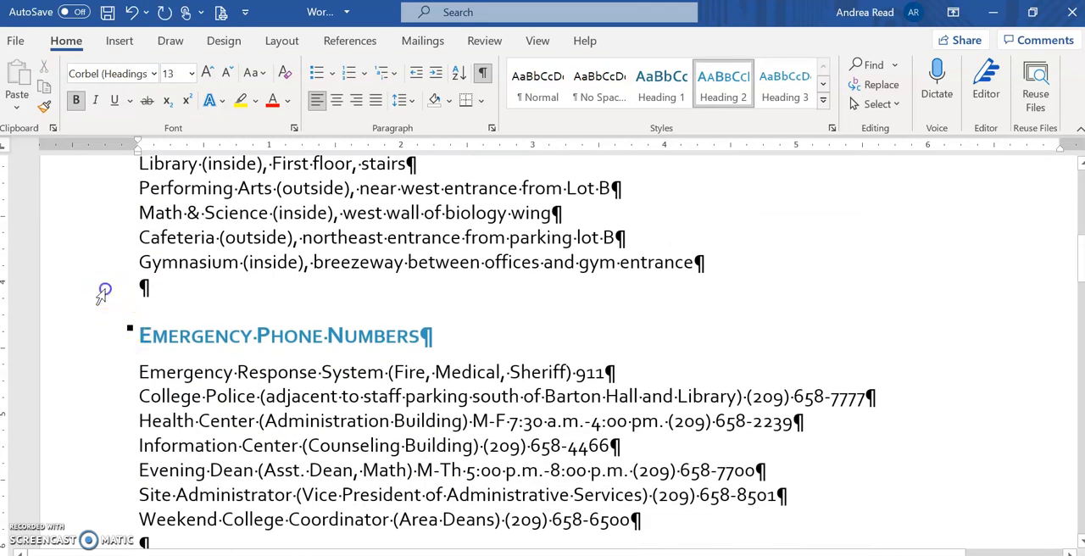
scroll("down", 3)
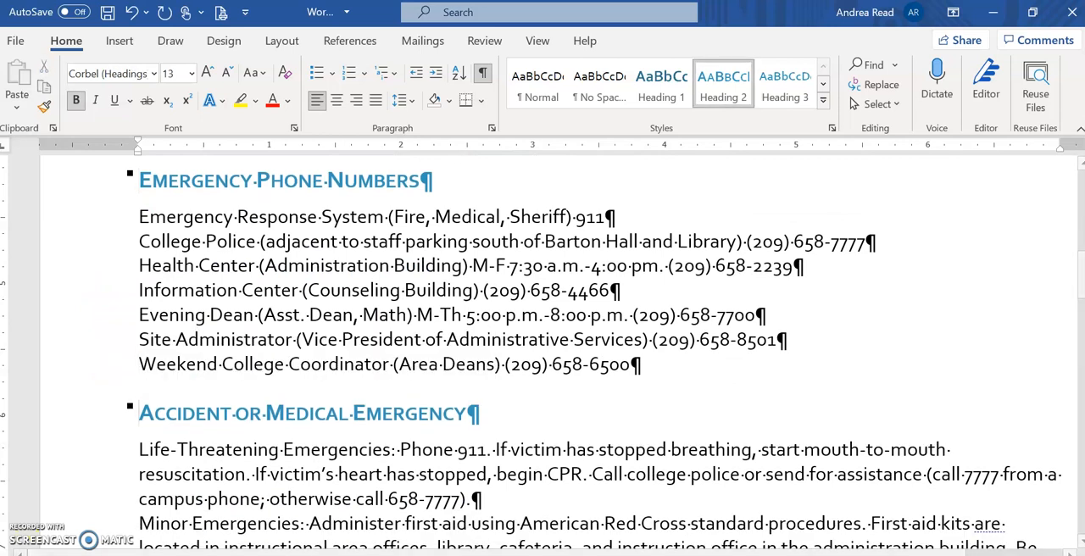
scroll("up", 3)
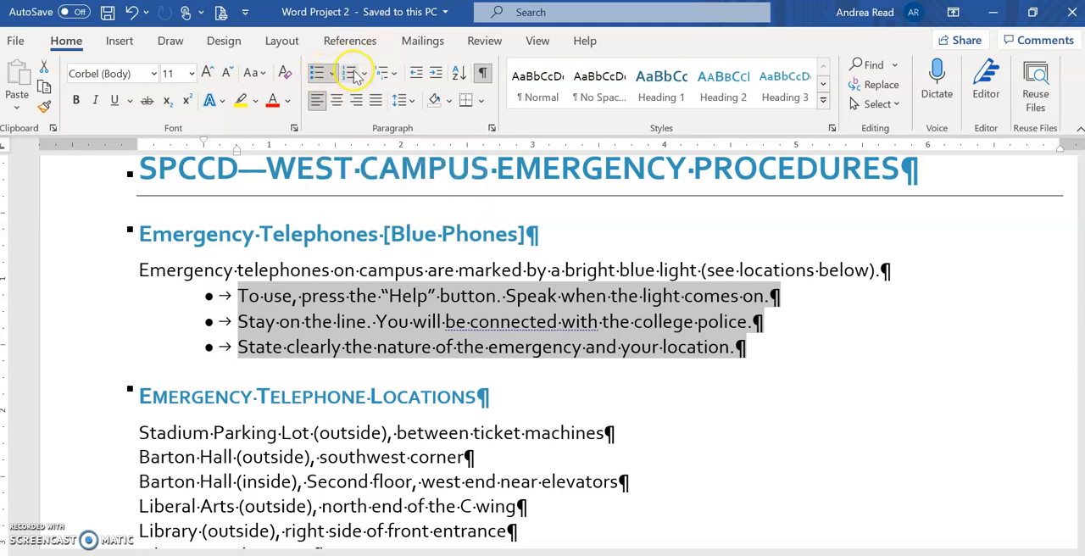
mouse_move(349, 72)
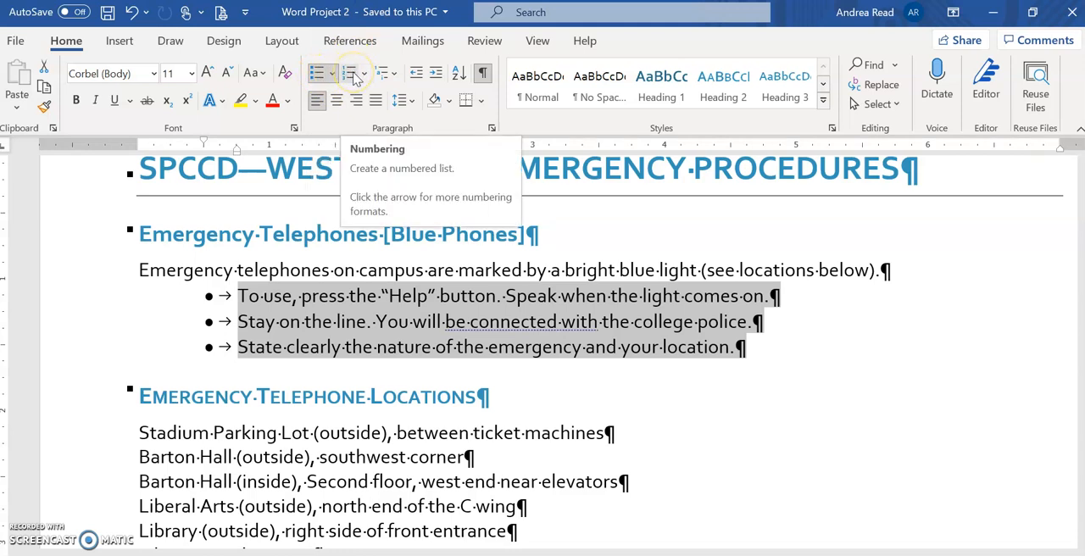
Convert the Blue Phones steps and the five assault paragraphs into numbered lists.
left_click(350, 73)
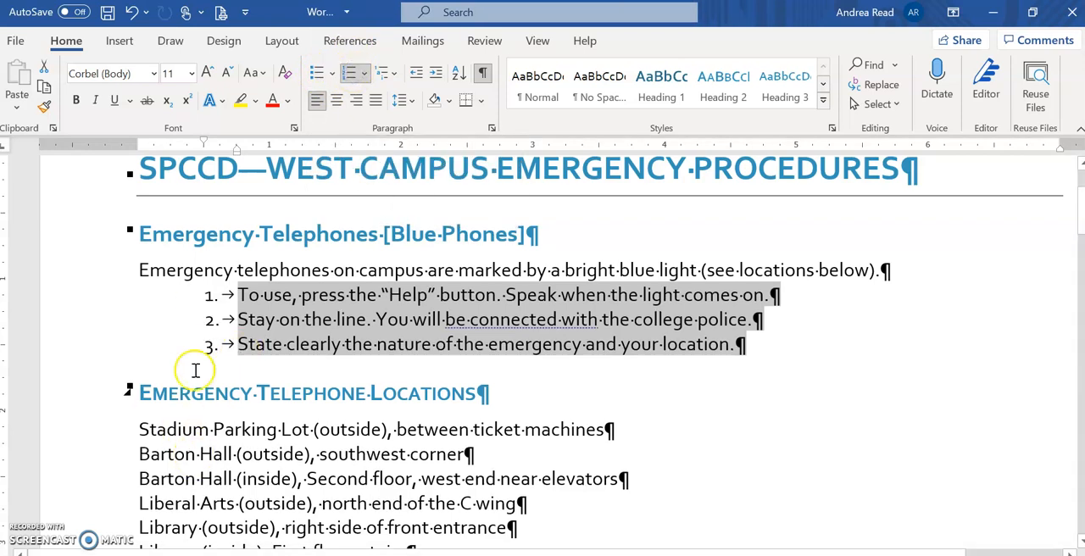
scroll("down", 3)
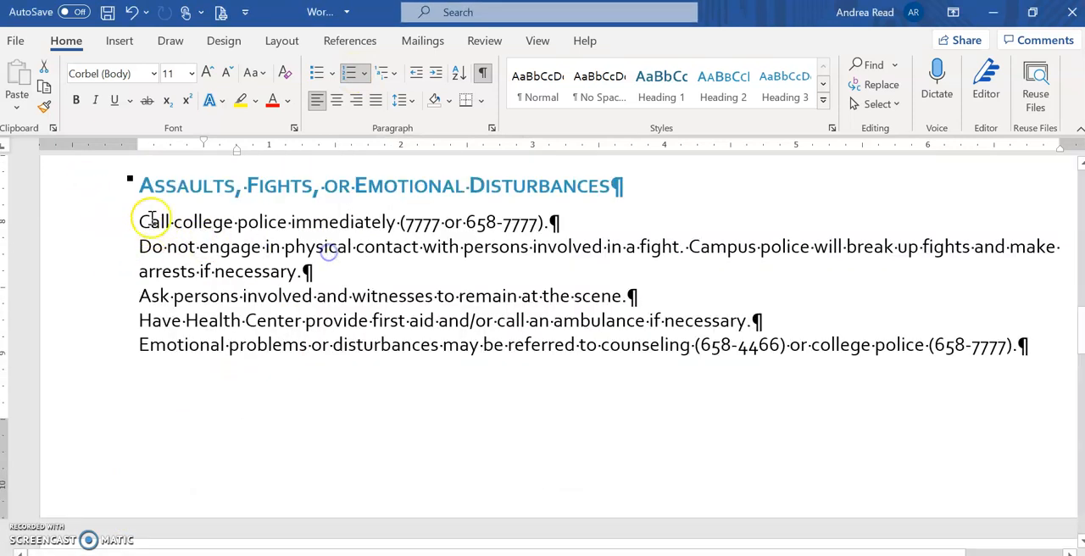
left_click_drag(140, 222, 1025, 344)
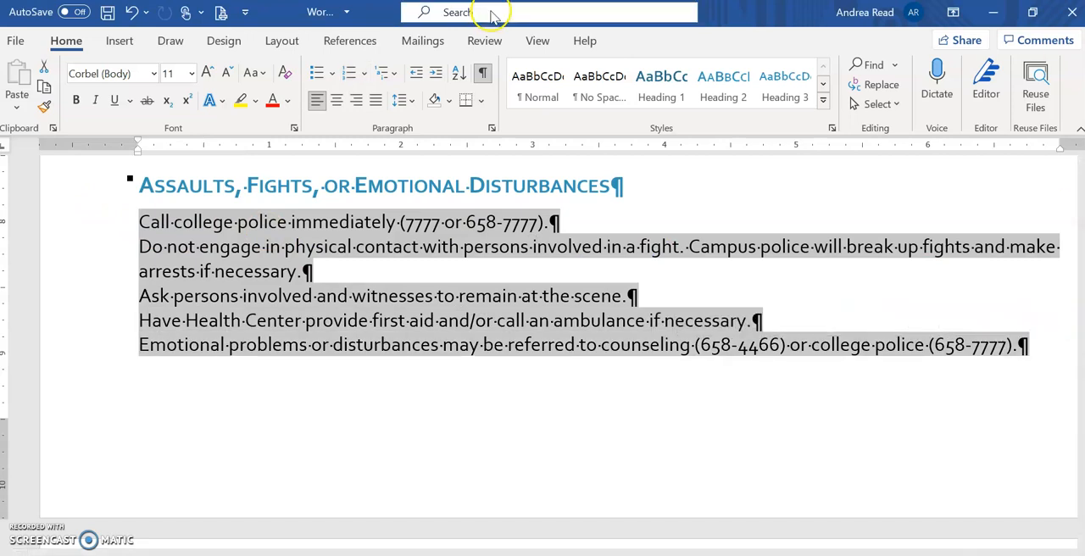
mouse_move(392, 119)
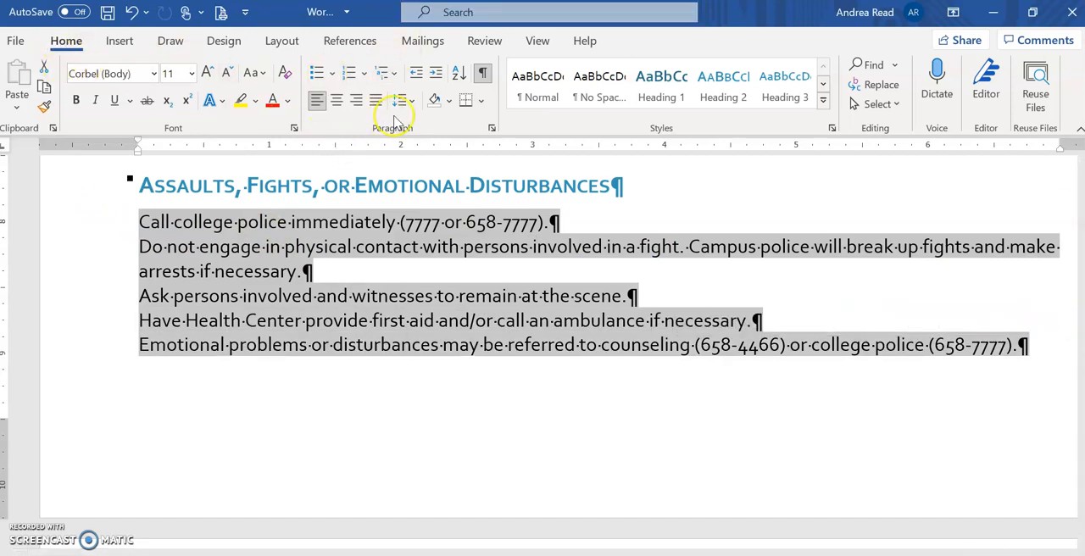
mouse_move(316, 75)
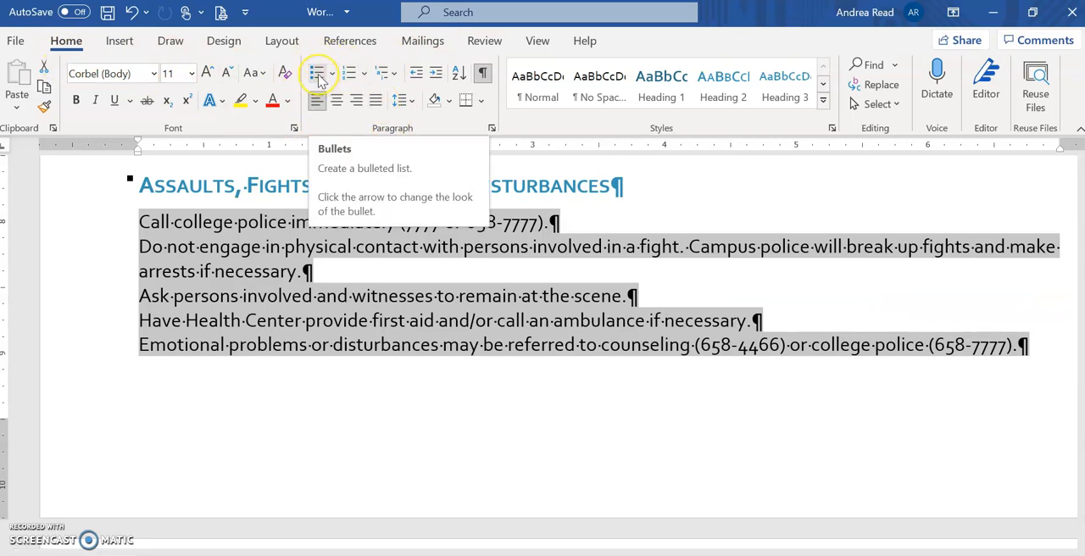
left_click(318, 73)
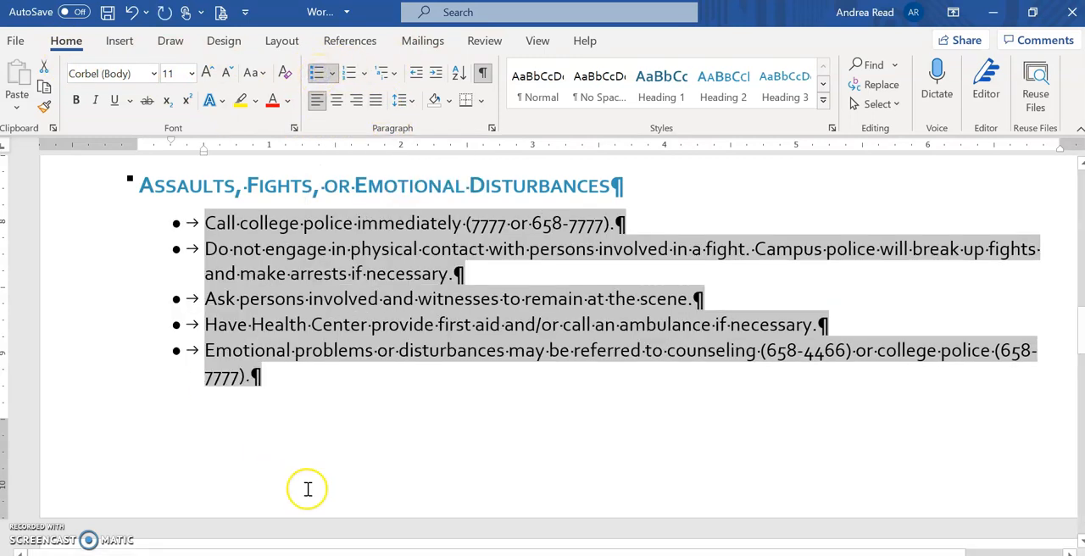
mouse_move(236, 198)
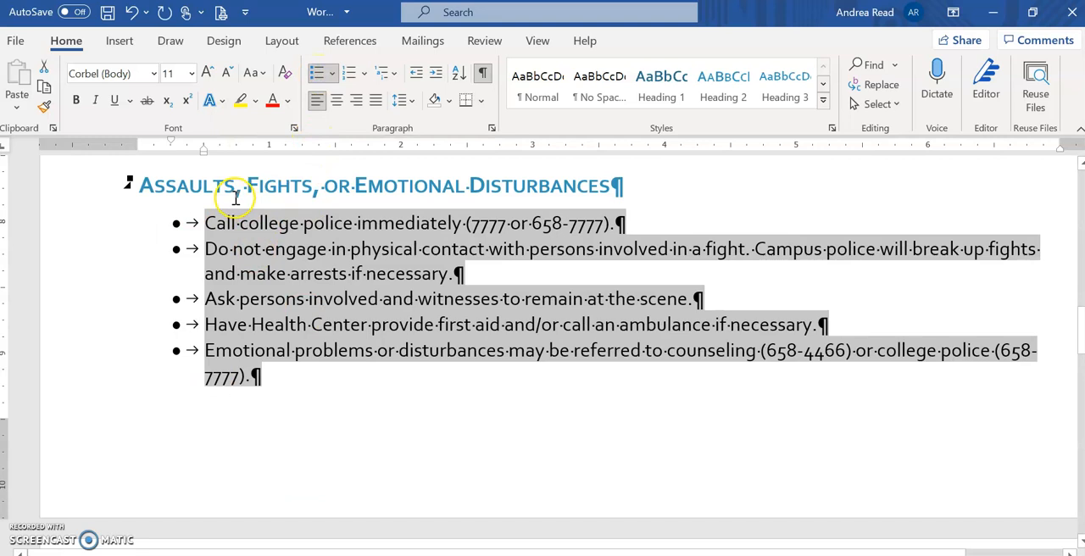
left_click(330, 72)
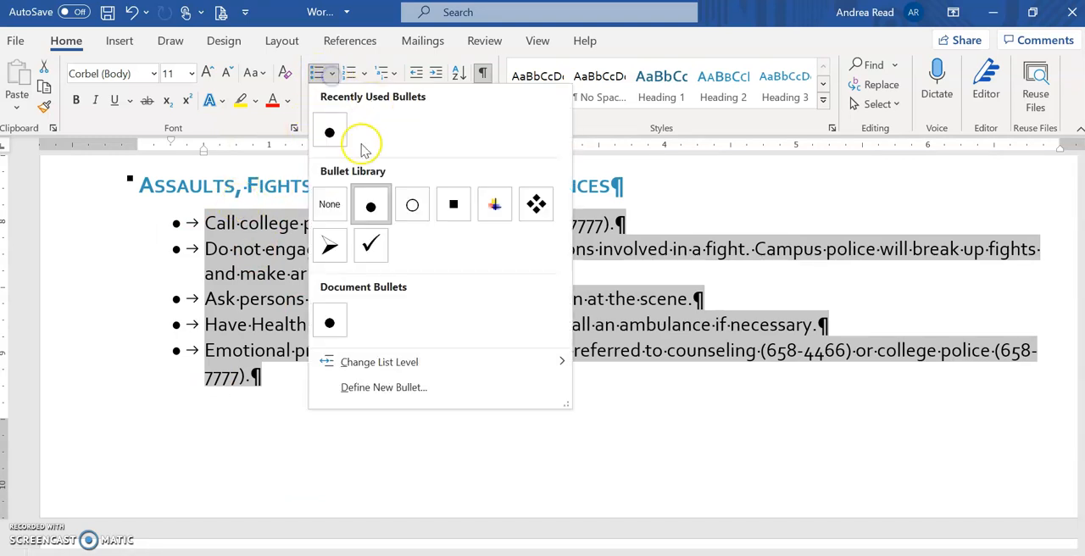
mouse_move(314, 76)
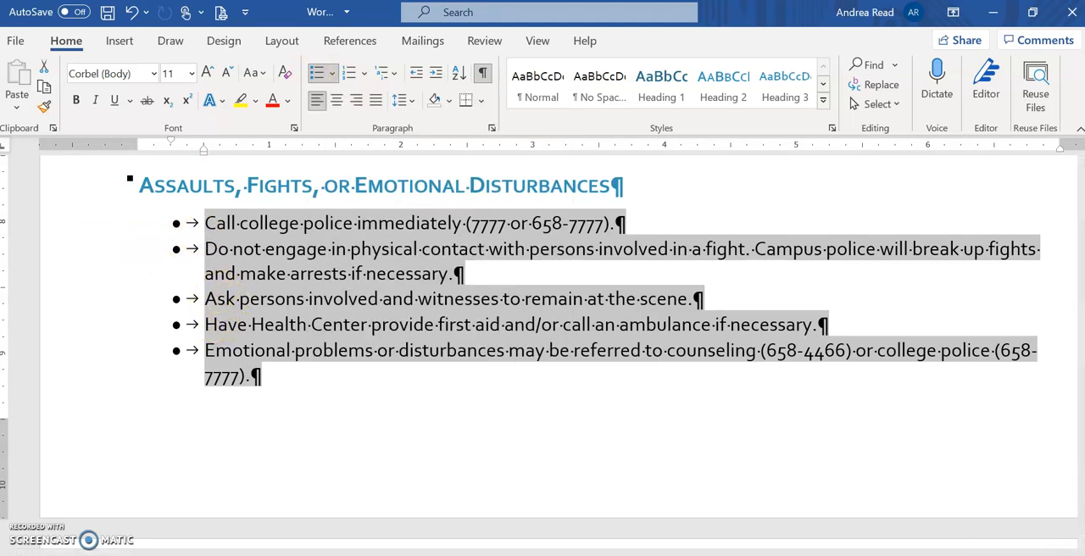
left_click(348, 73)
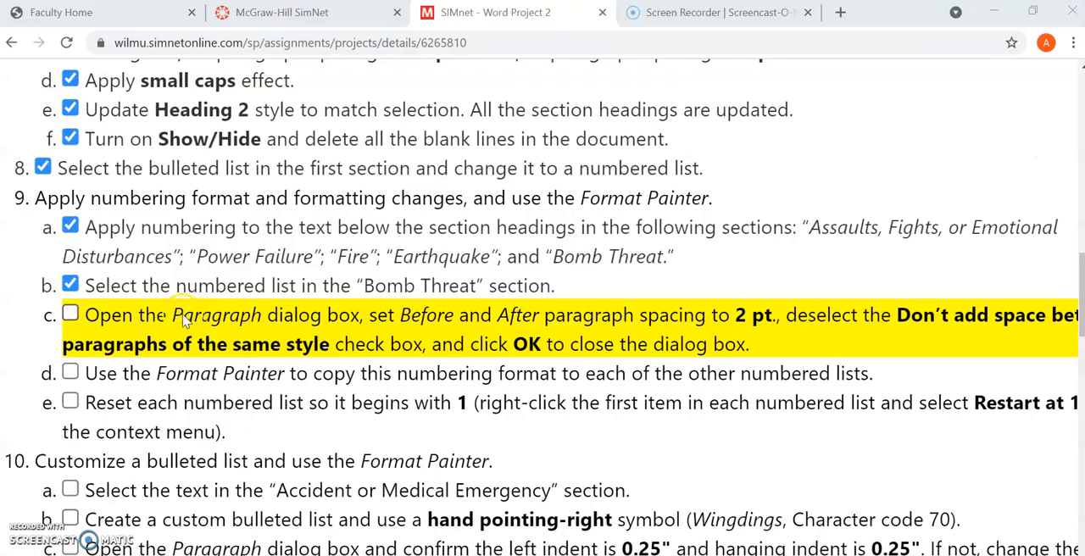
left_click(496, 12)
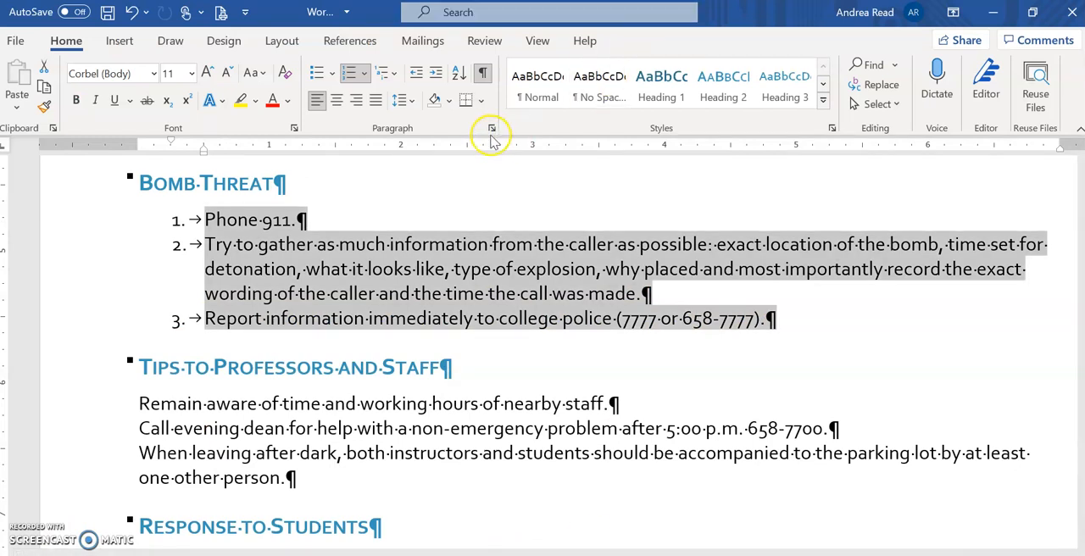
Open and dismiss the Paragraph settings unchanged, then scroll down to the Earthquake list.
left_click(491, 128)
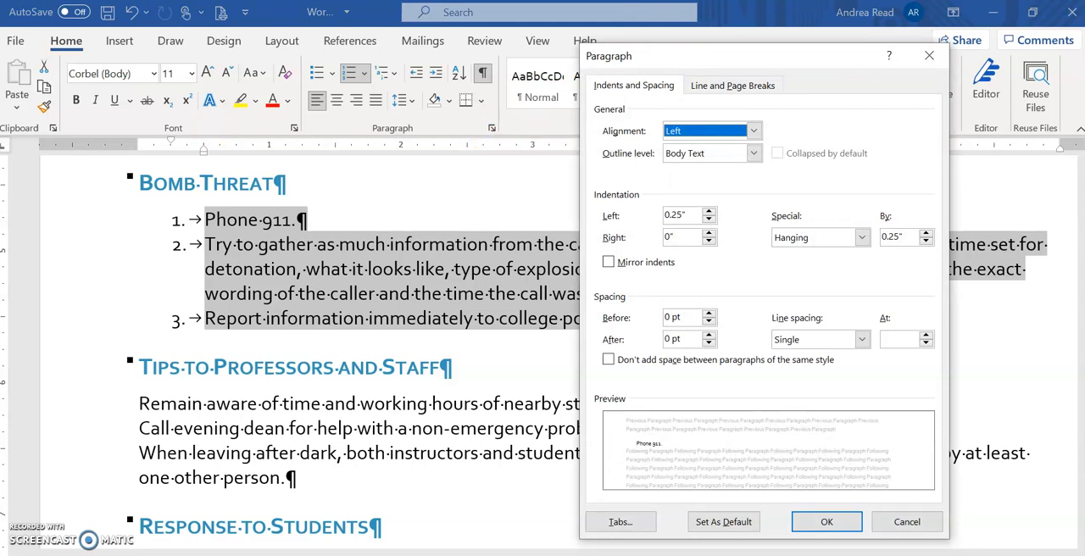
left_click(825, 521)
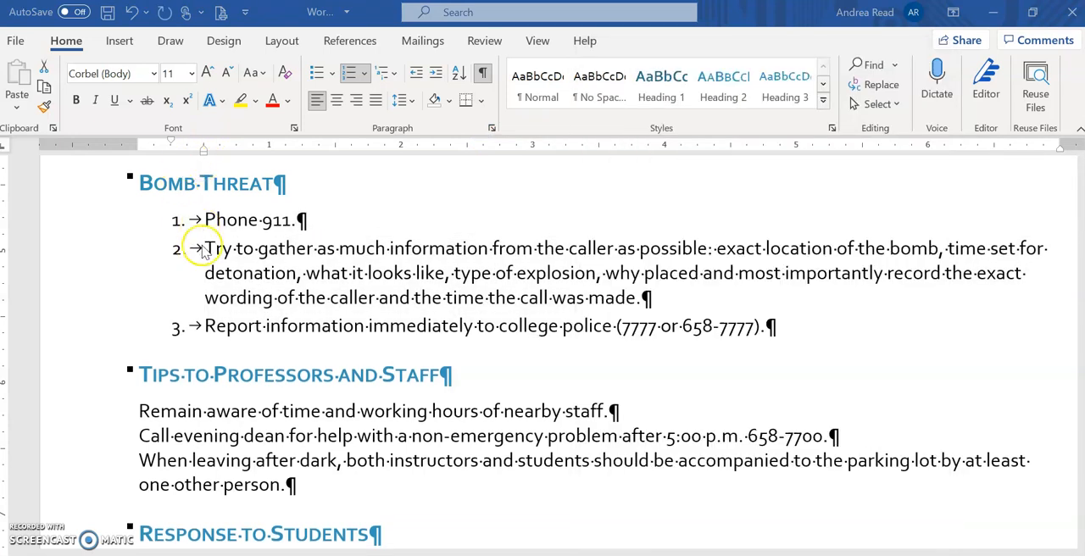
scroll("down", 3)
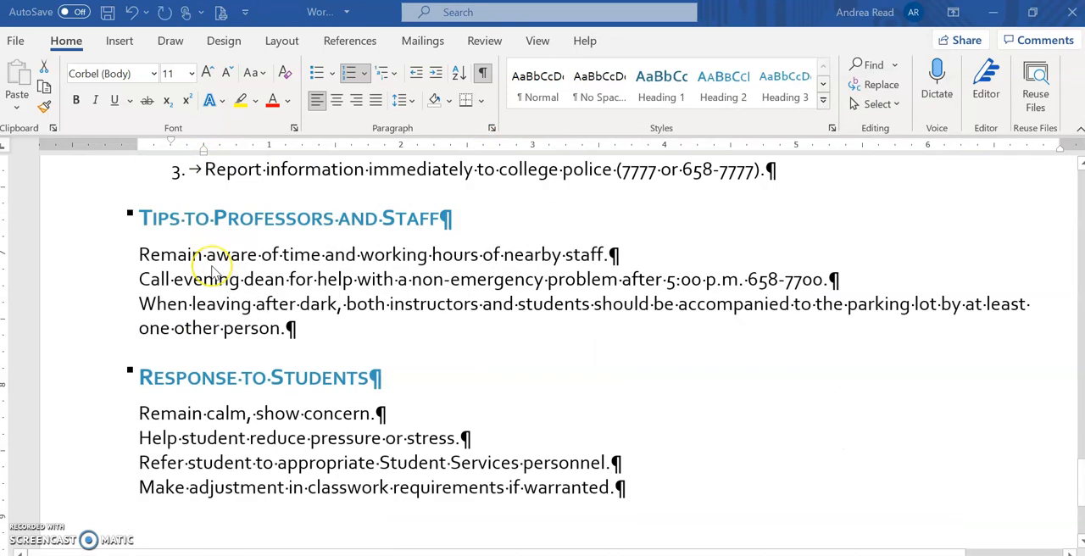
scroll("down", 3)
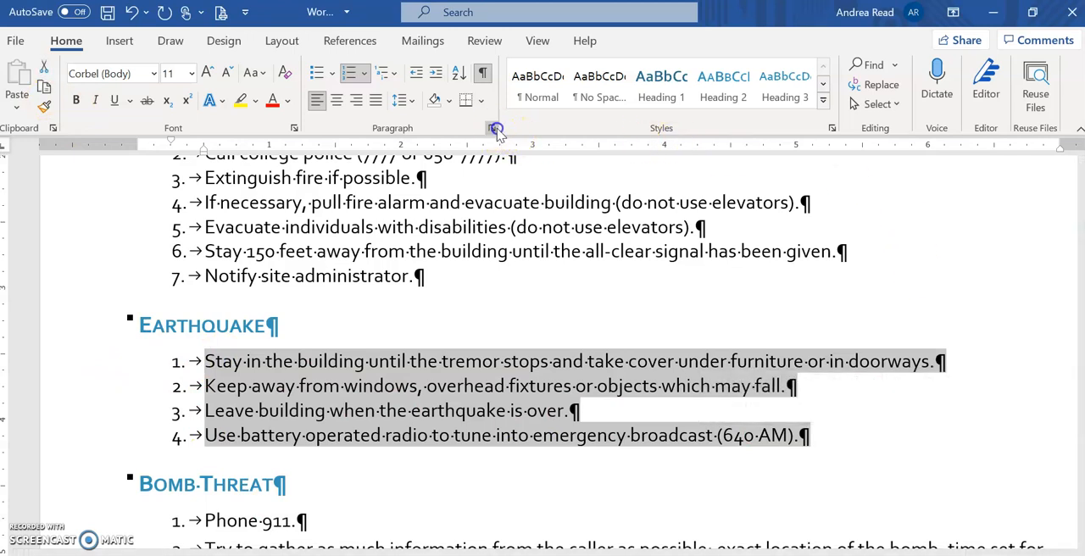
Give the Earthquake numbered list 2 pt spacing before and after its items.
left_click(496, 128)
type("2")
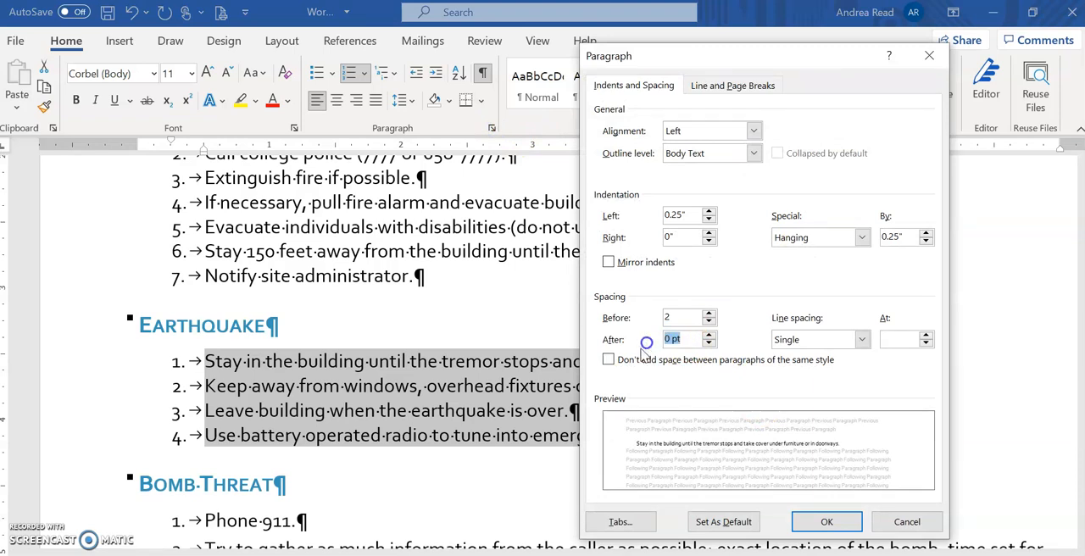
left_click(710, 335)
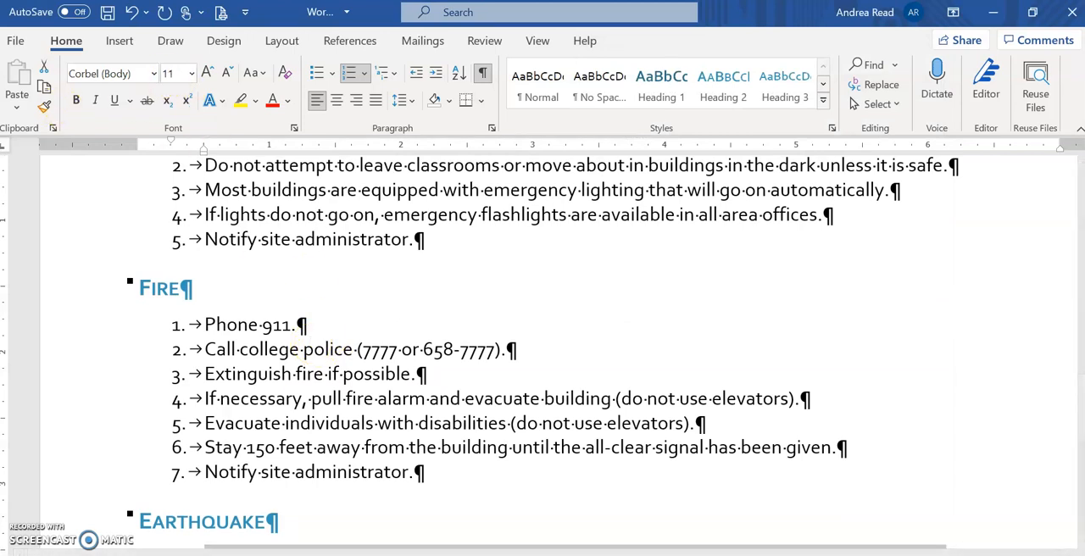
mouse_move(557, 133)
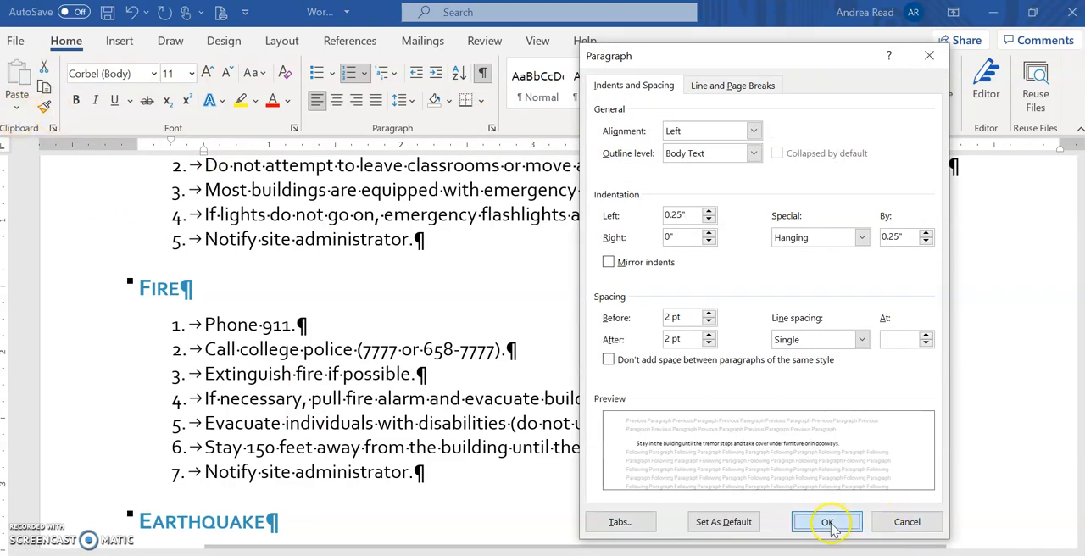
left_click(827, 522)
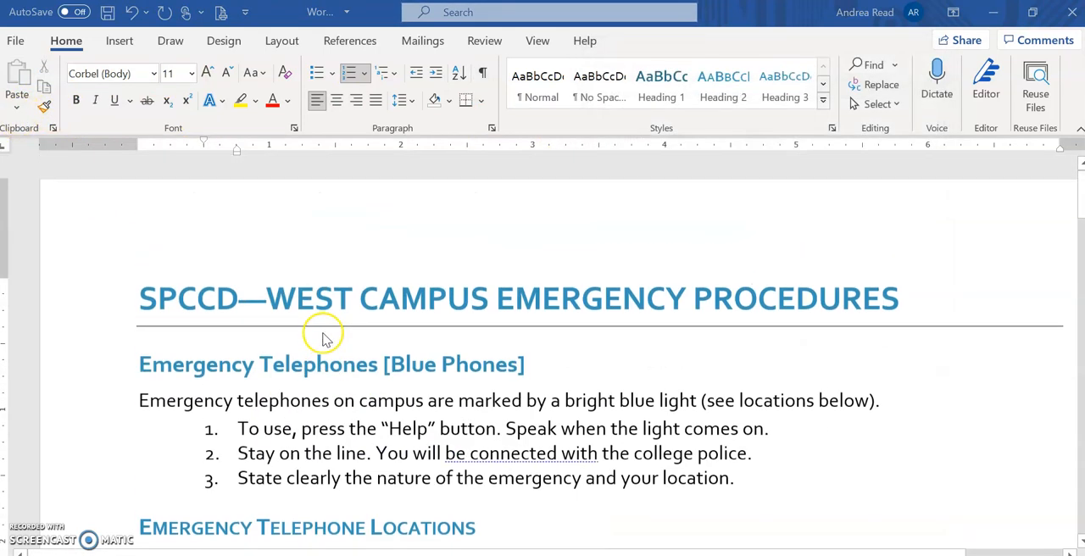
scroll("down", 3)
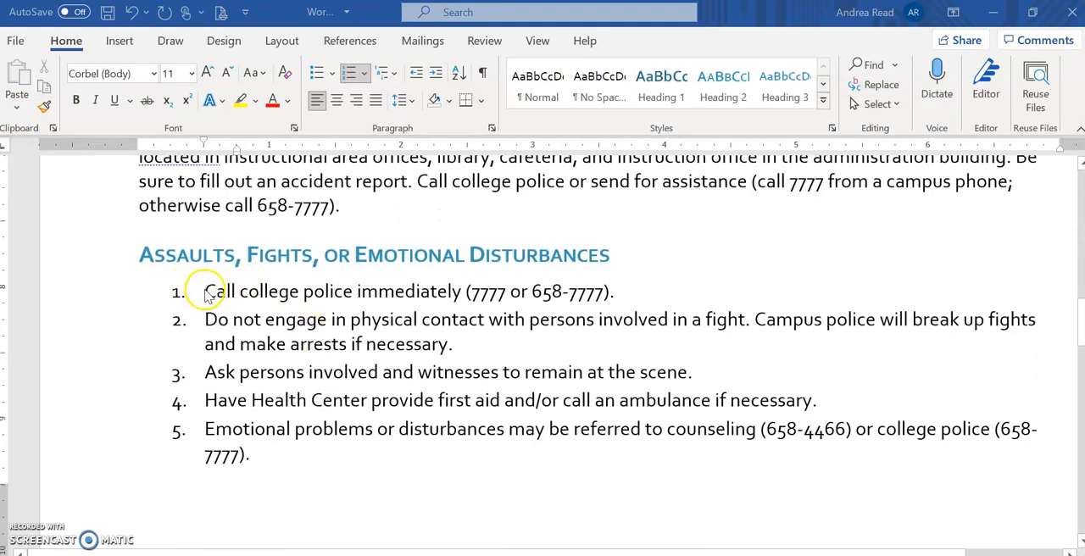
mouse_move(377, 162)
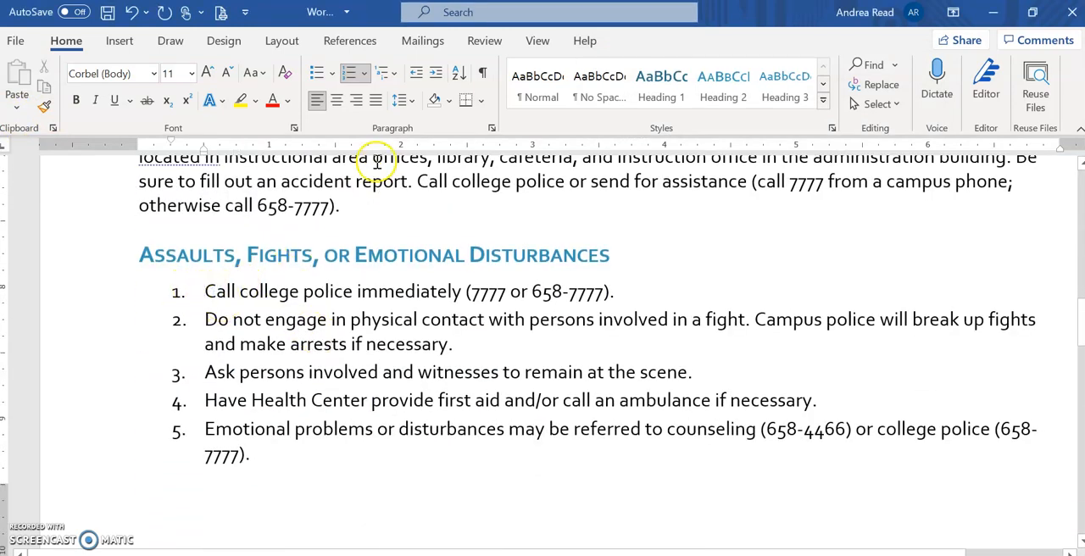
mouse_move(354, 73)
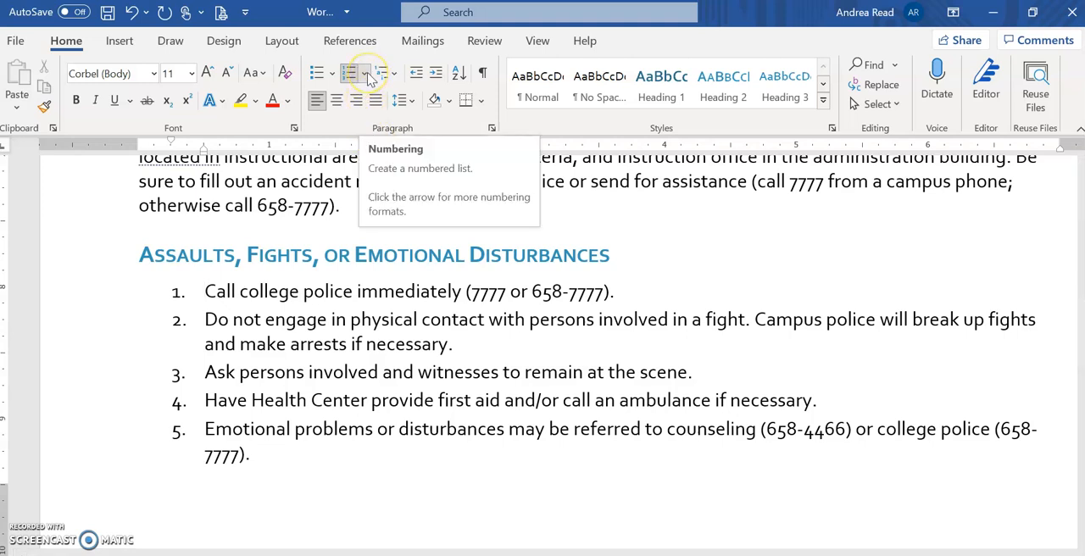
Restart the Assaults, Fights, or Emotional Disturbances list numbering at 1.
left_click(381, 73)
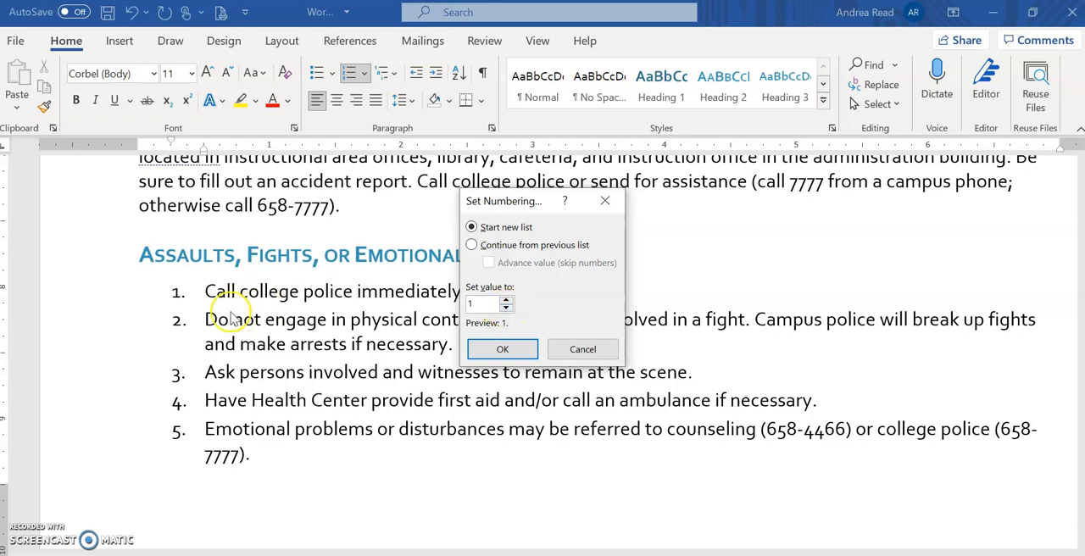
left_click(507, 299)
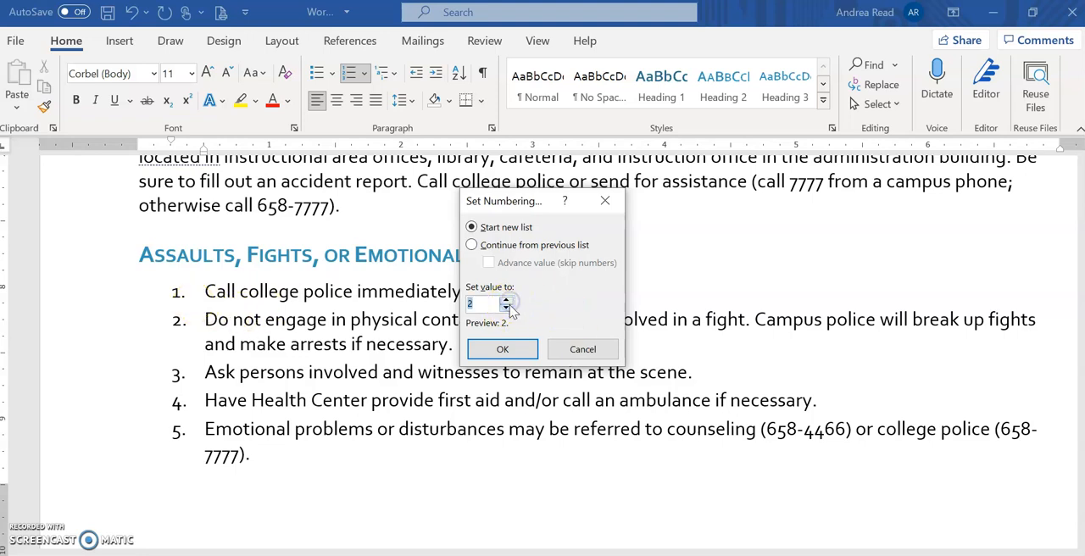
left_click(501, 348)
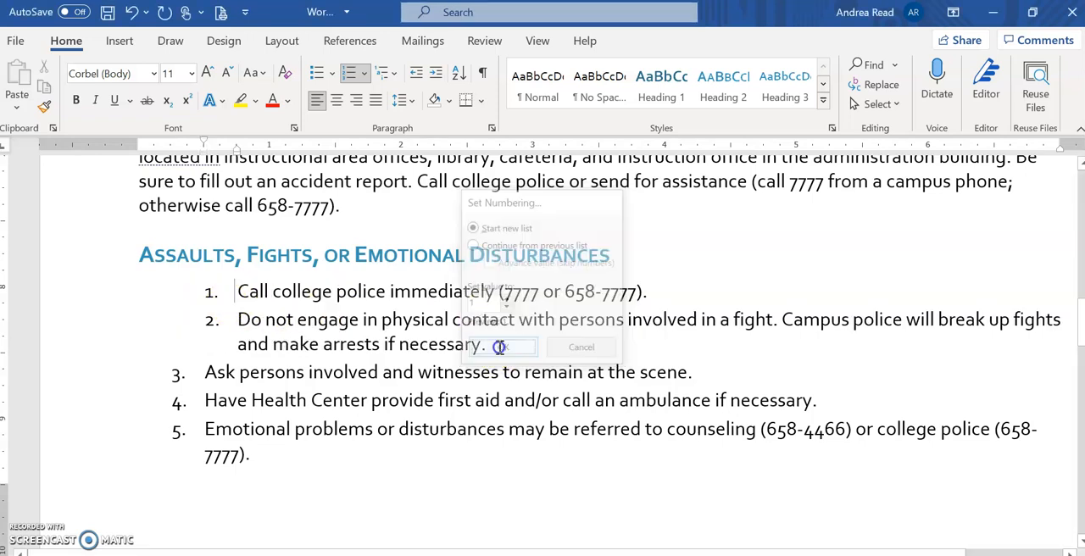
left_click(500, 348)
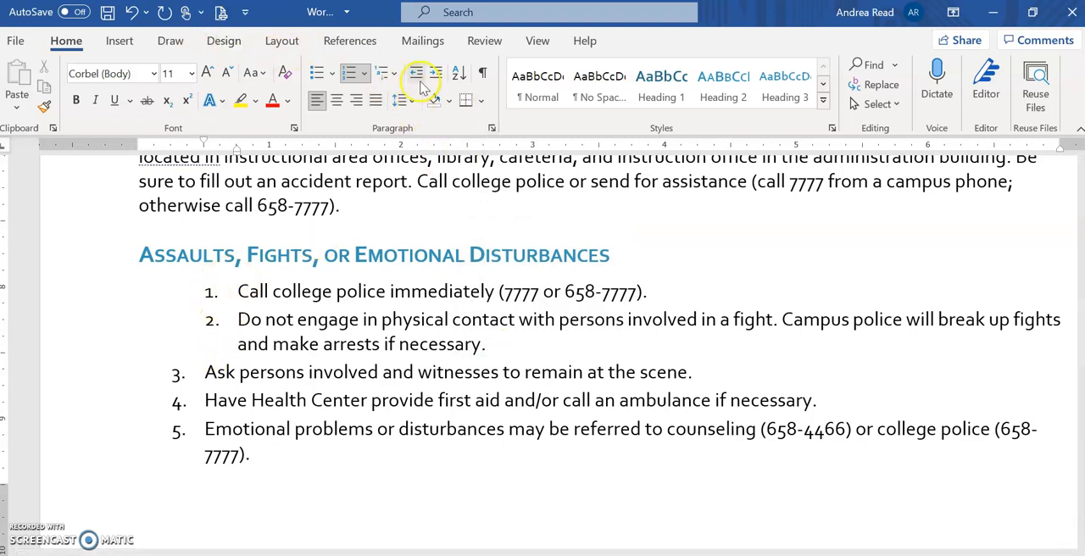
mouse_move(415, 73)
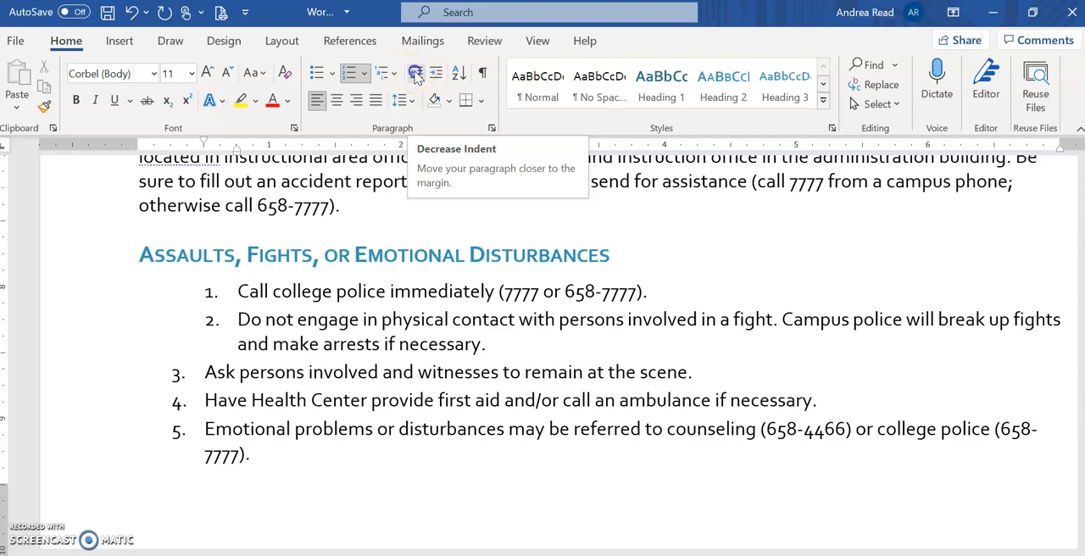
Decrease the list's indent so all five items align evenly.
left_click(415, 72)
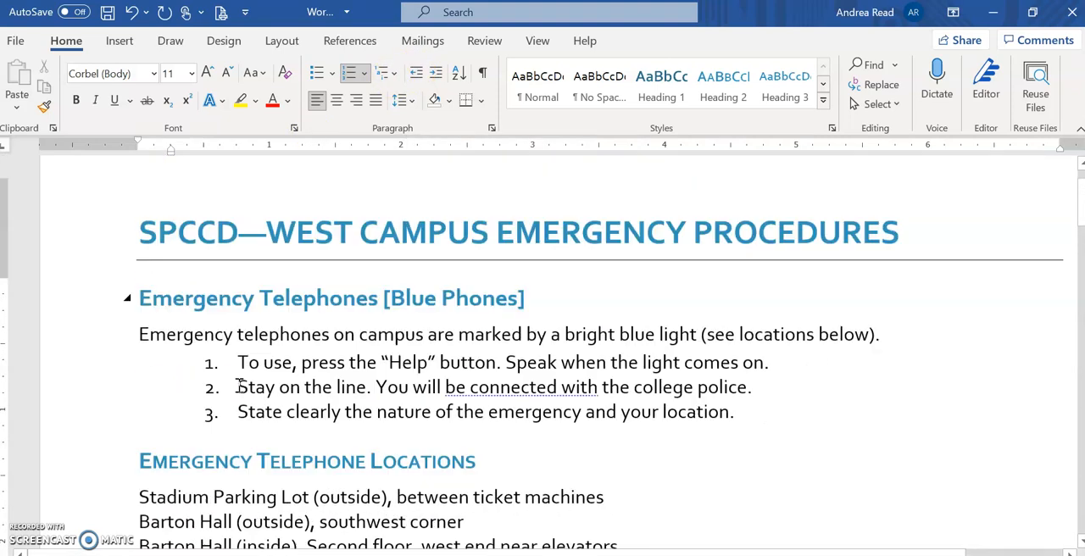
scroll("down", 3)
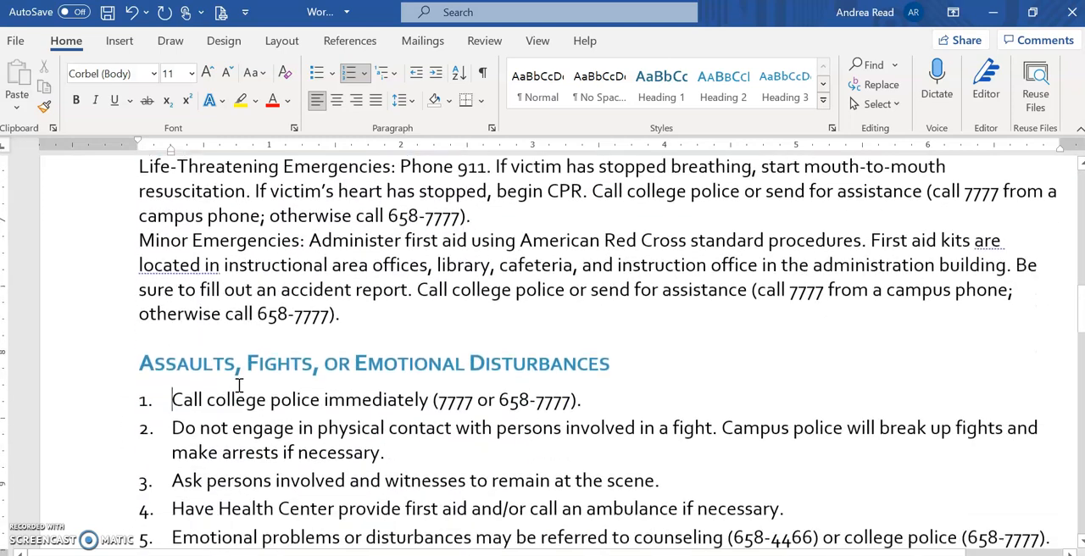
scroll("down", 3)
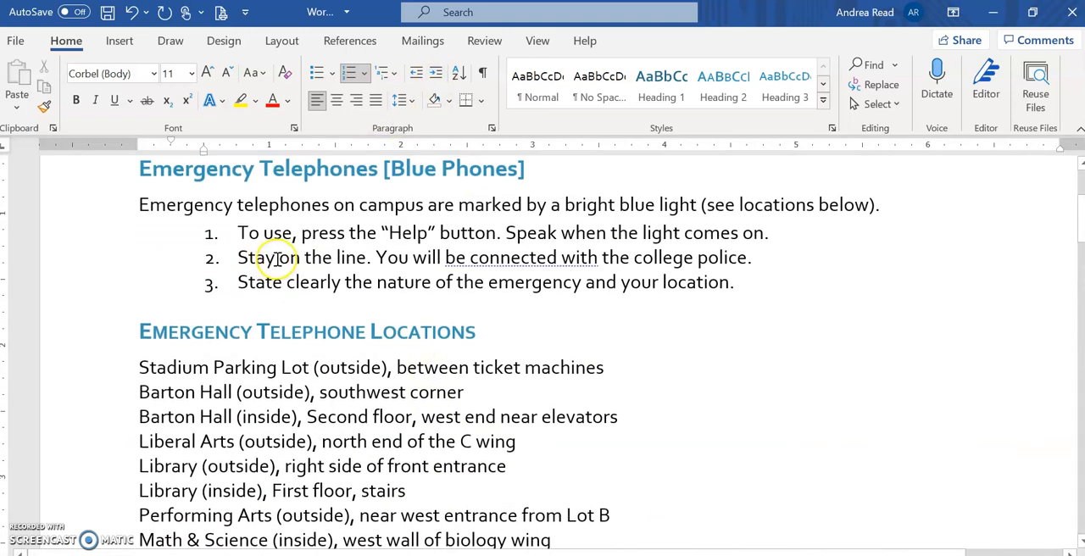
scroll("down", 3)
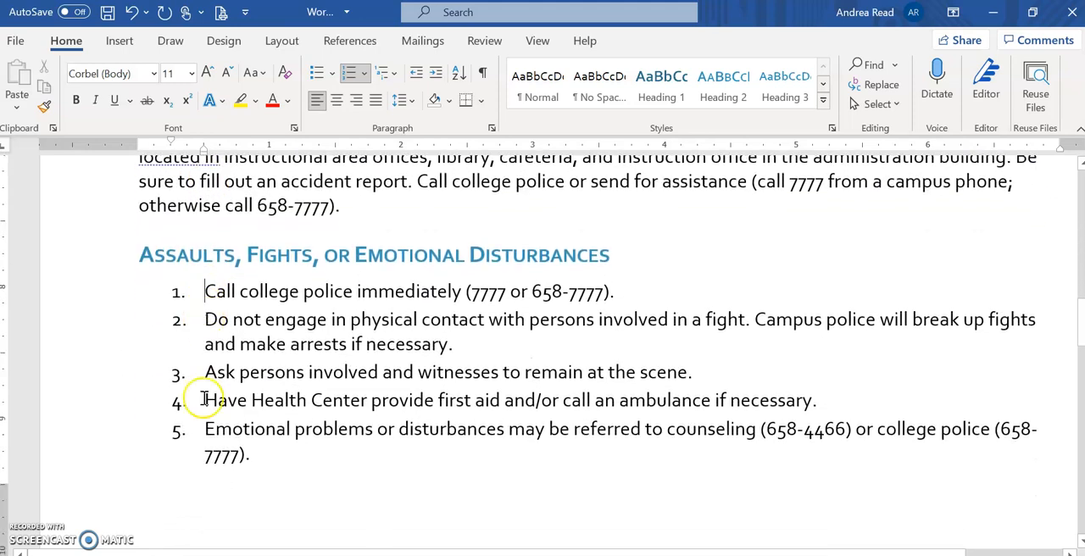
scroll("down", 3)
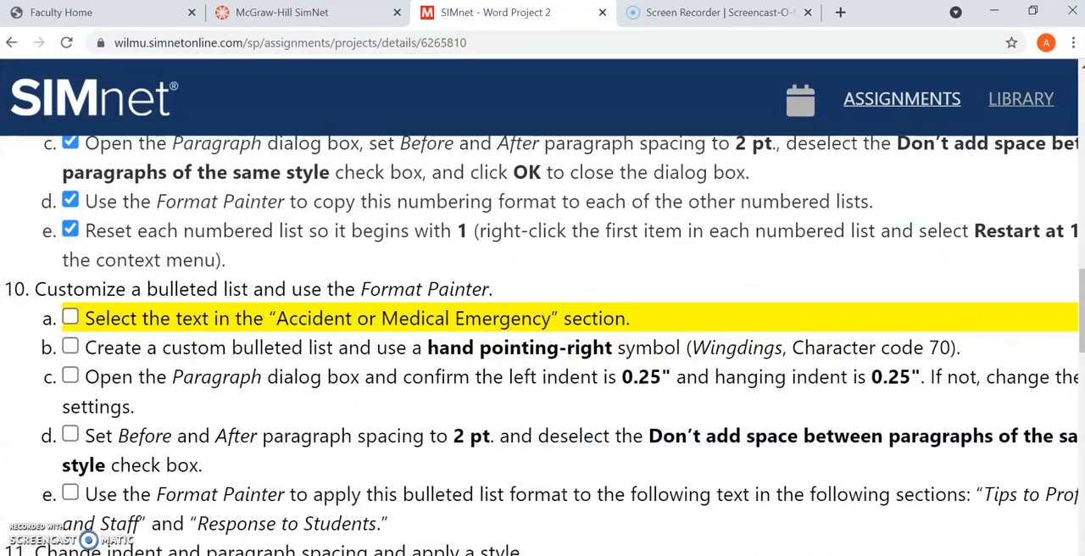
mouse_move(839, 356)
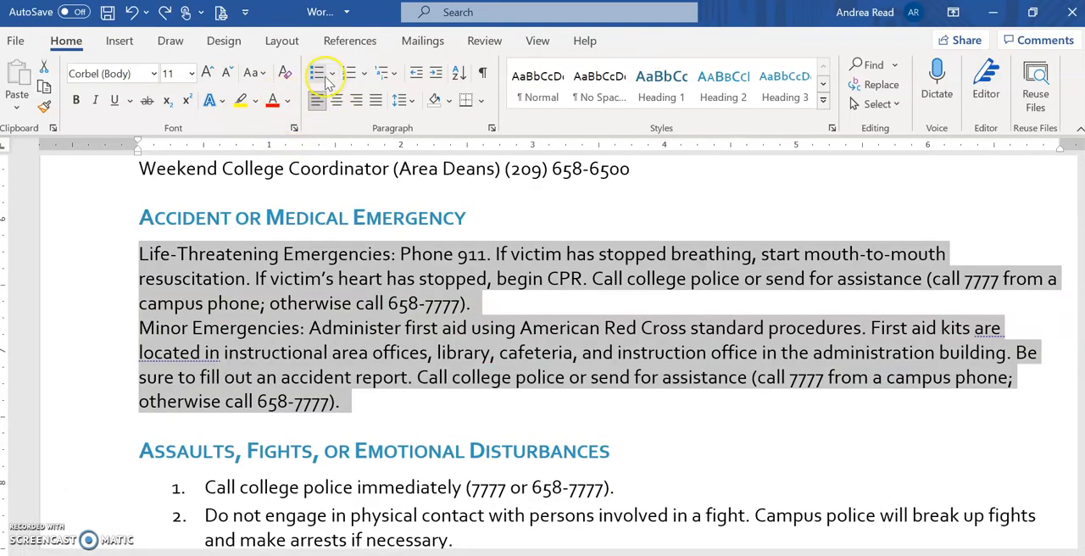
mouse_move(320, 74)
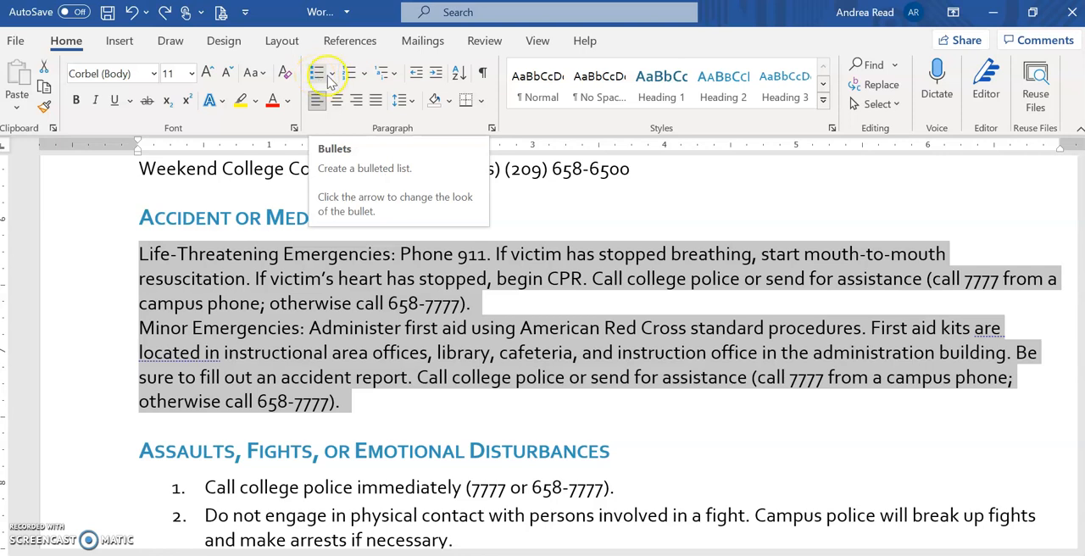
Define a custom bullet using the Wingdings pointing-hand symbol for both emergency paragraphs.
left_click(344, 73)
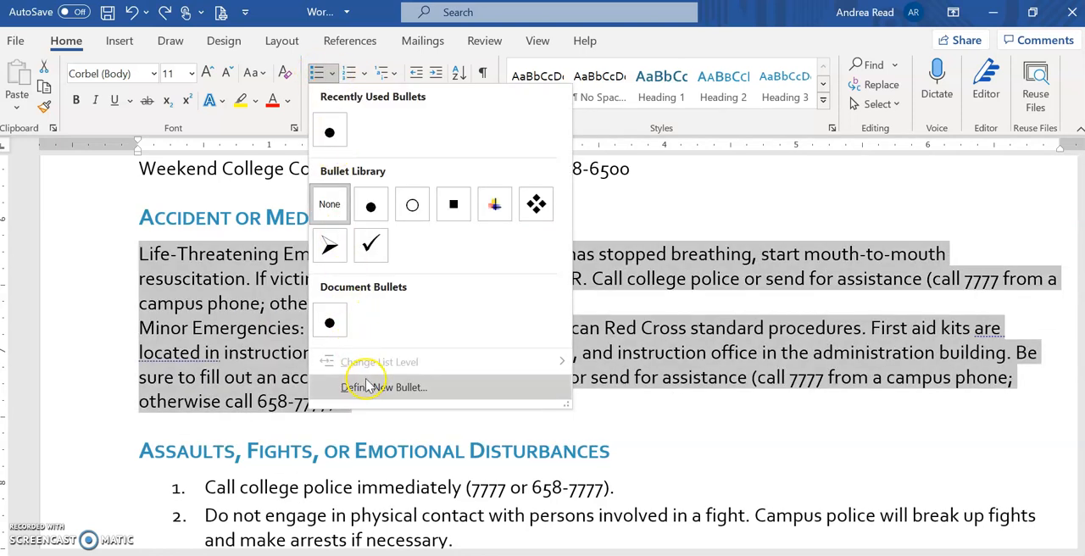
left_click(382, 387)
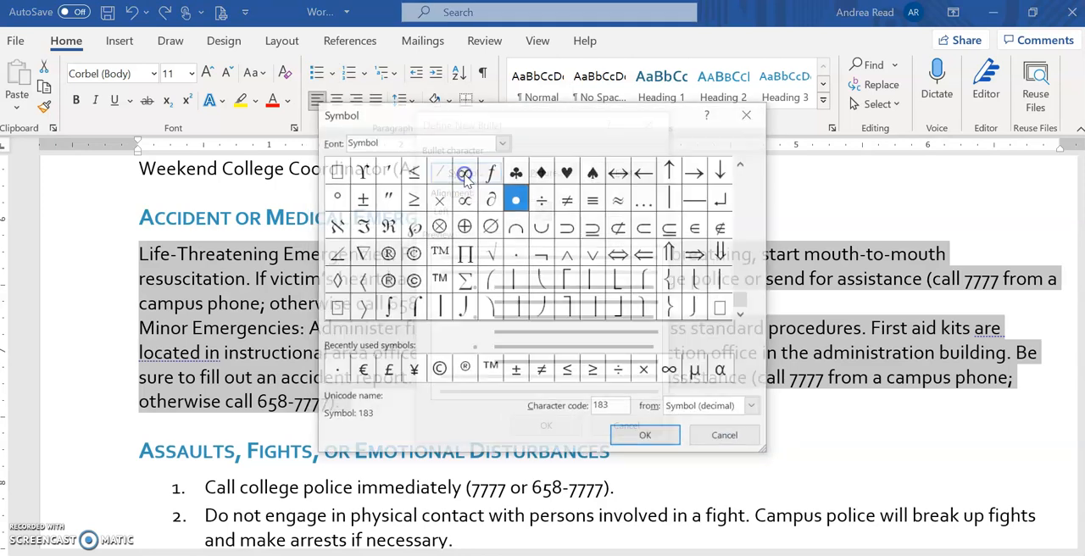
left_click(502, 142)
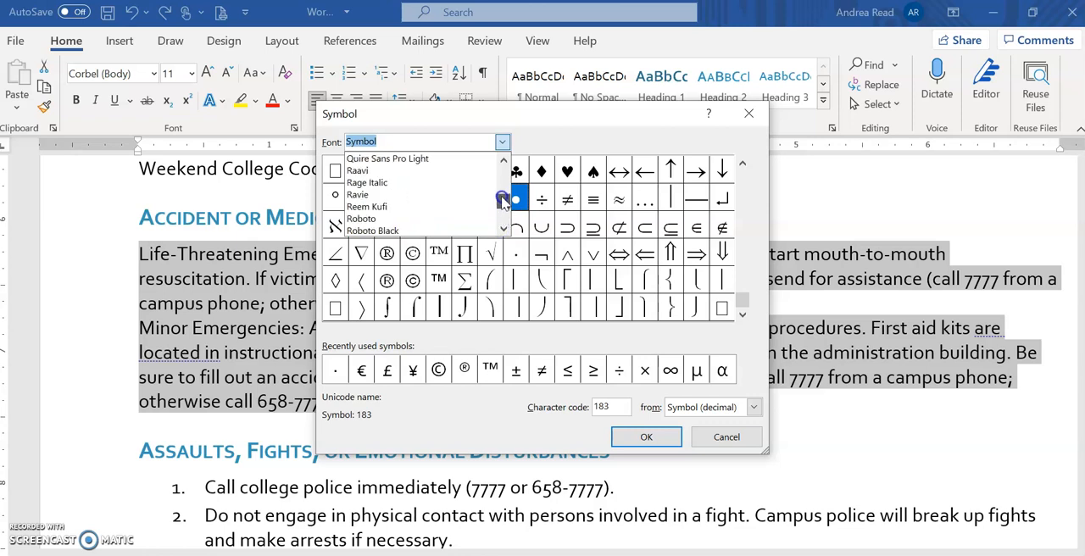
scroll("down", 3)
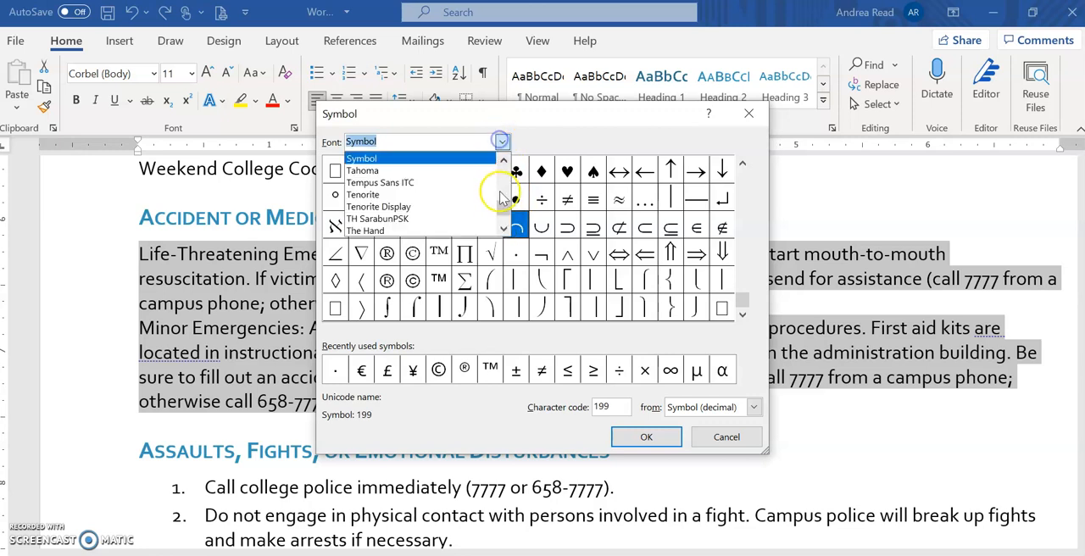
scroll("down", 3)
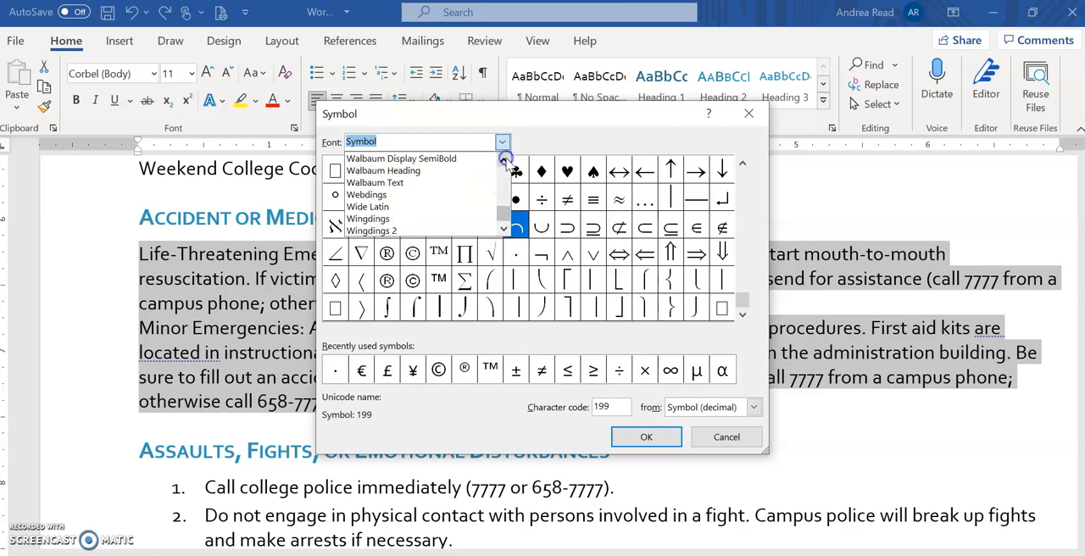
left_click(368, 218)
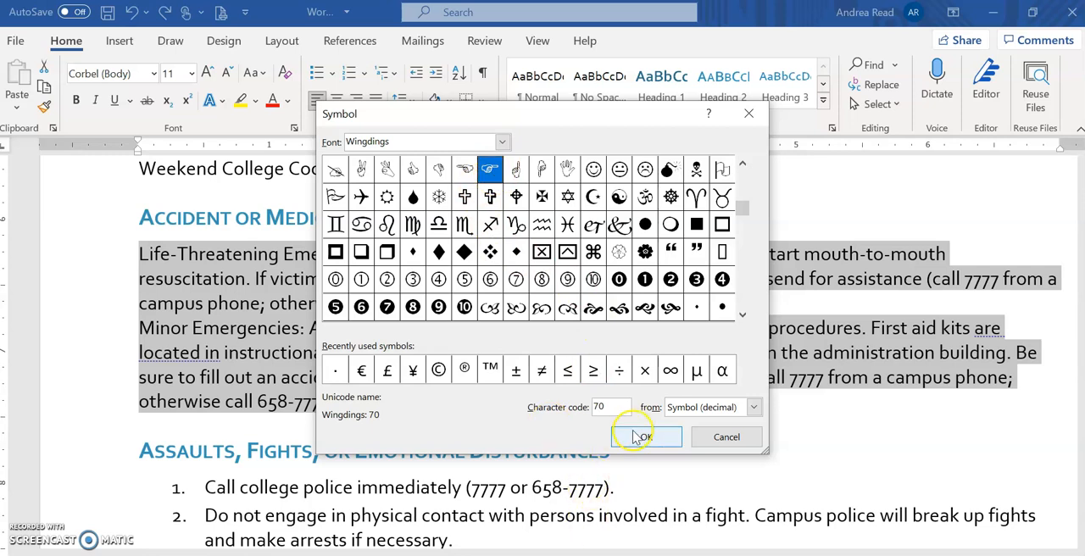
left_click(640, 437)
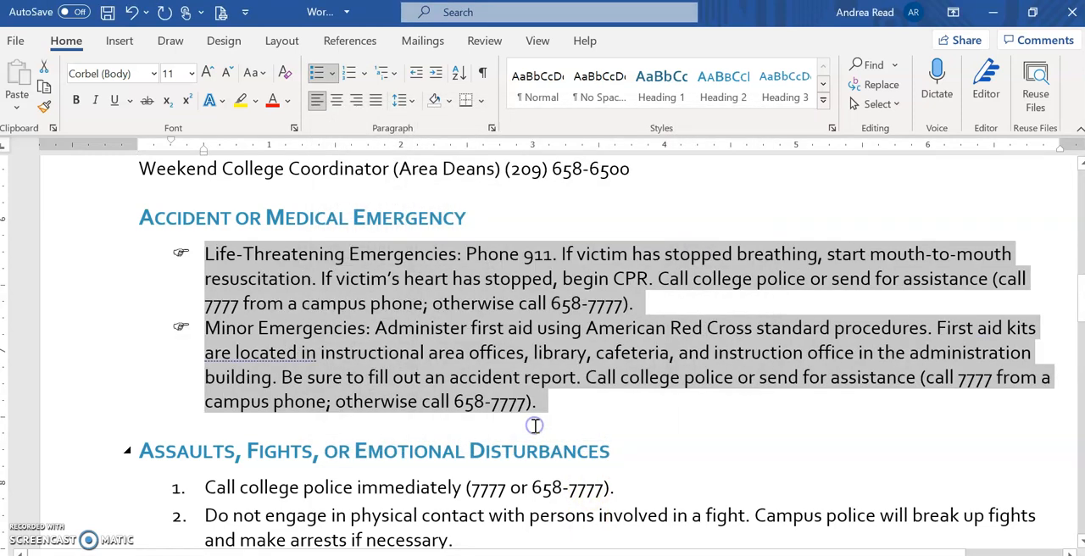
mouse_move(163, 255)
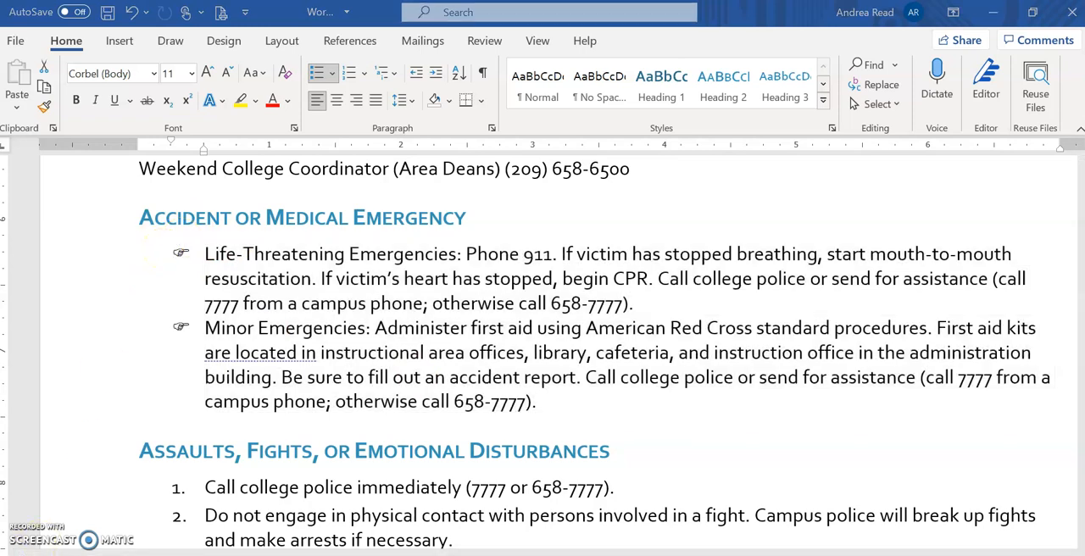
left_click(492, 128)
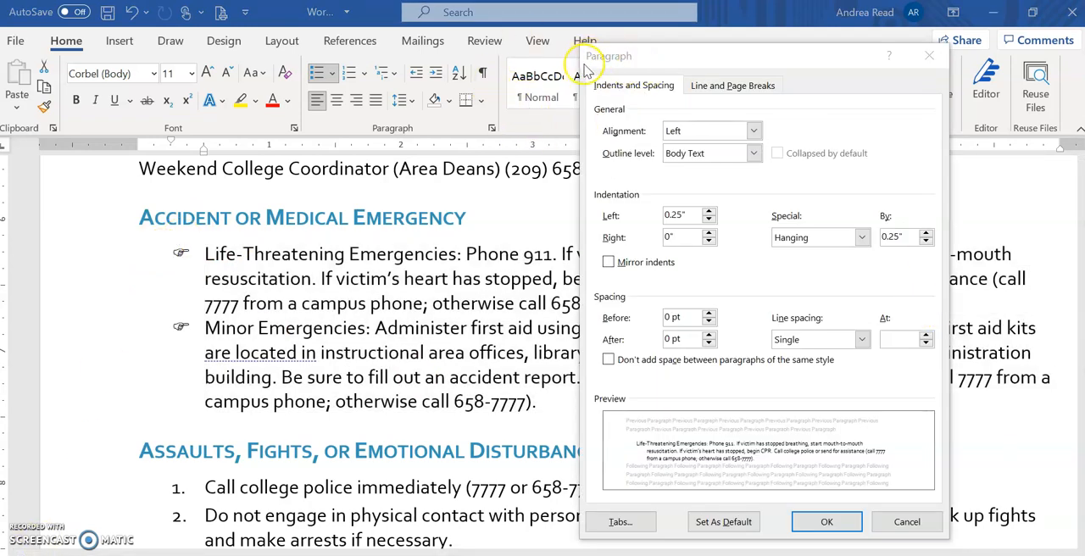
mouse_move(620, 178)
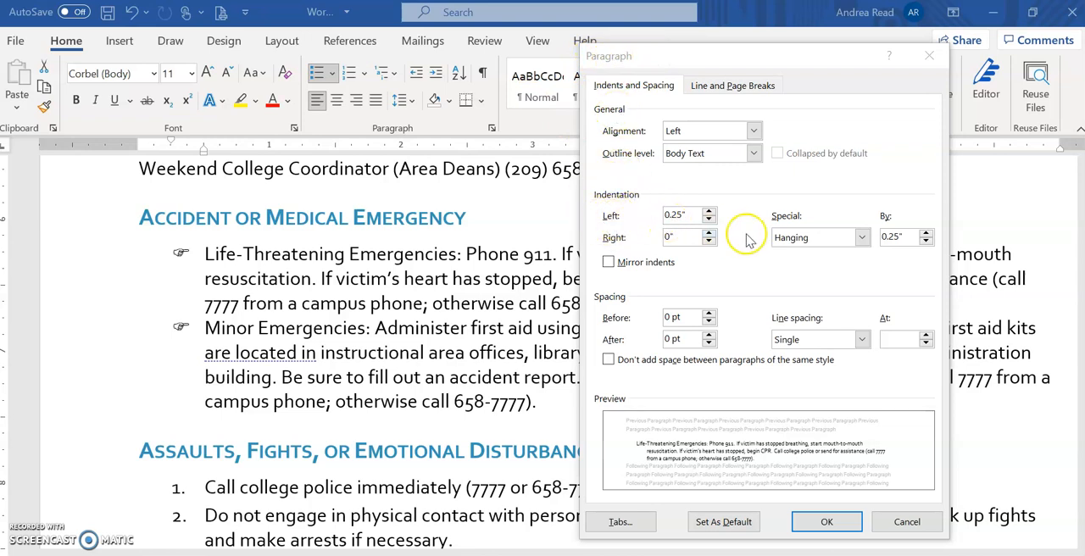
mouse_move(877, 395)
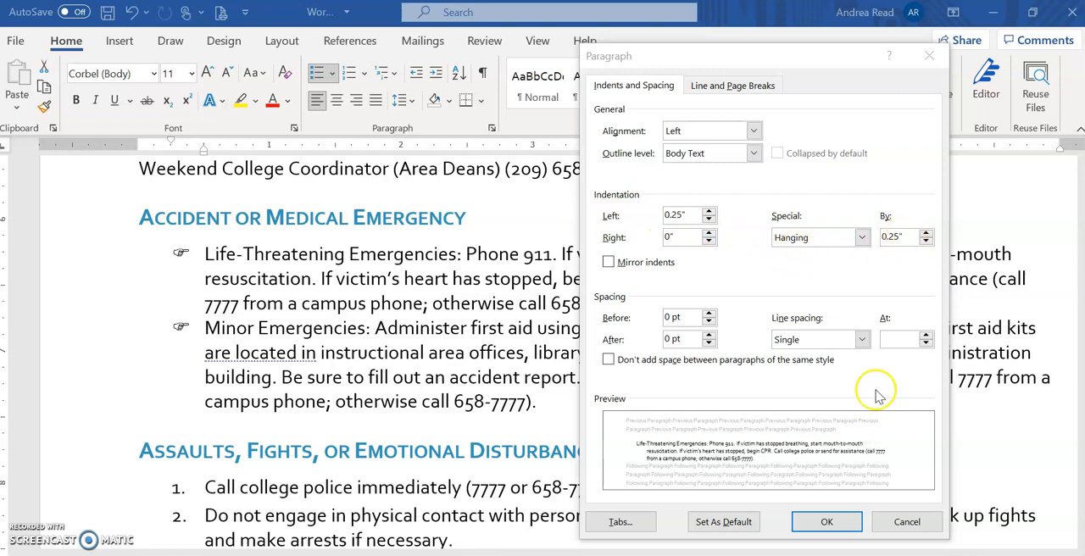
left_click(826, 521)
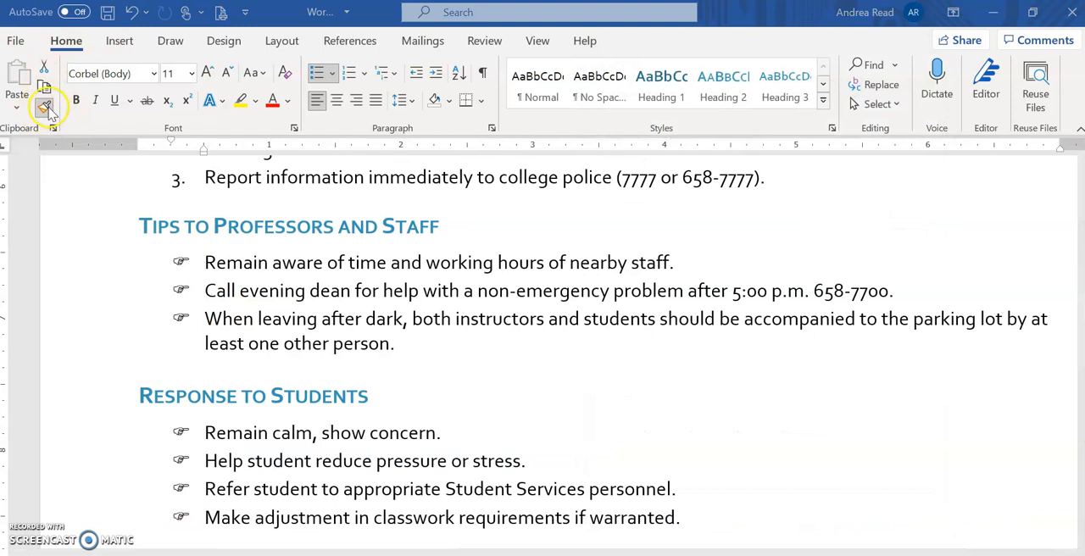
mouse_move(191, 385)
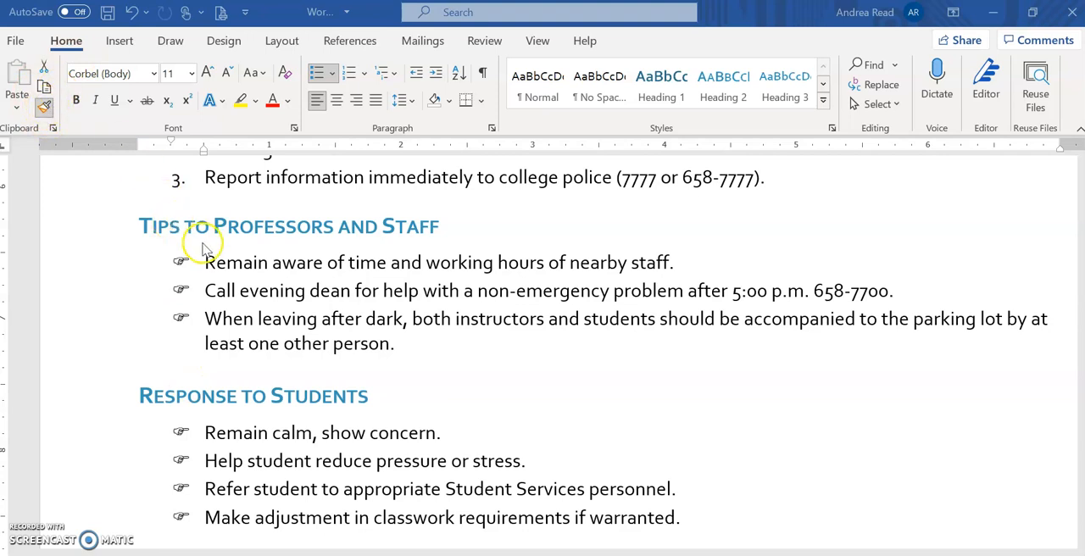
mouse_move(638, 532)
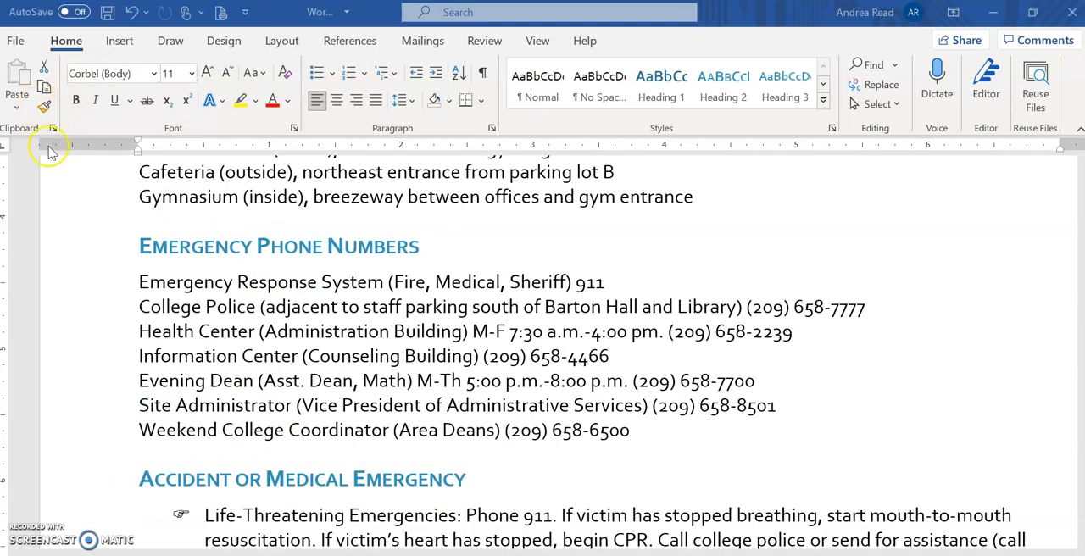
mouse_move(127, 282)
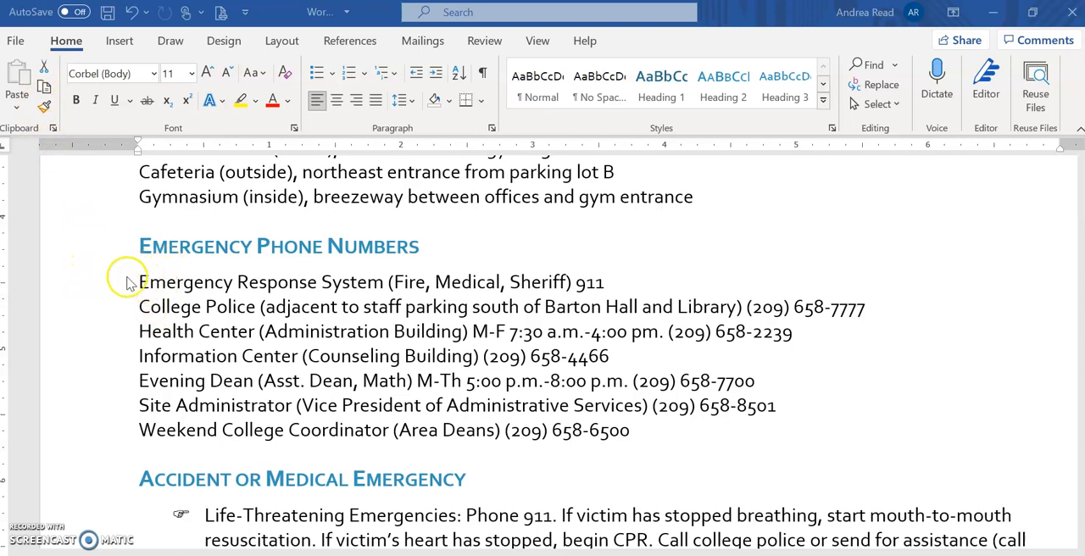
mouse_move(126, 261)
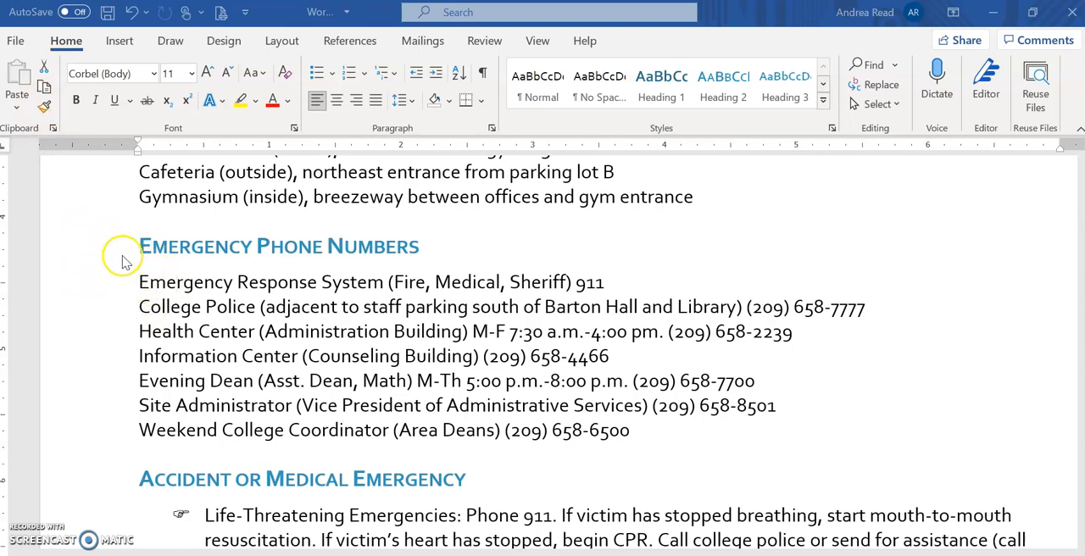
mouse_move(66, 368)
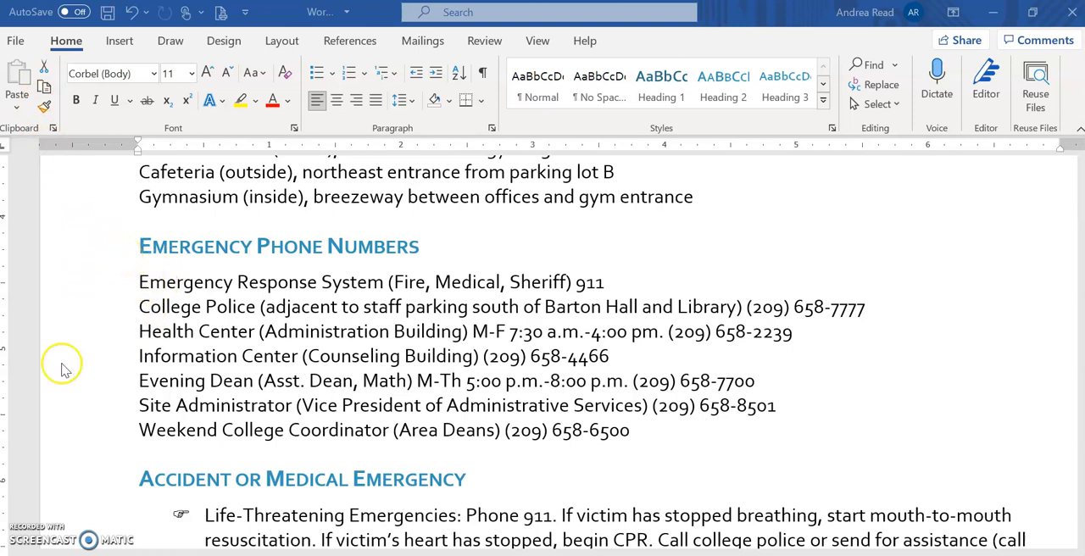
mouse_move(136, 280)
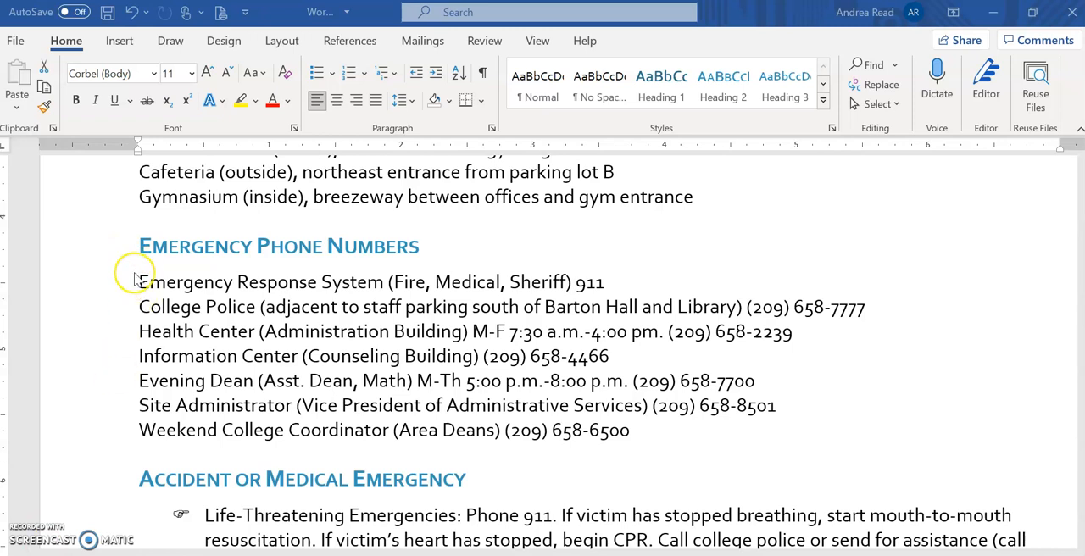
Give the seven phone number lines a 0.25" left indent and 2 pt spacing.
left_click_drag(139, 281, 630, 430)
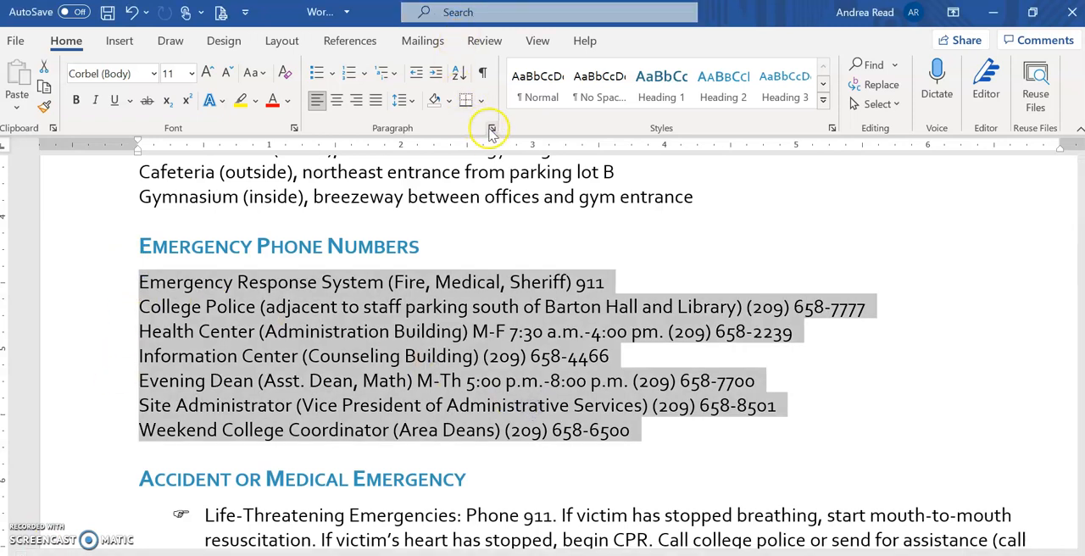
left_click(492, 128)
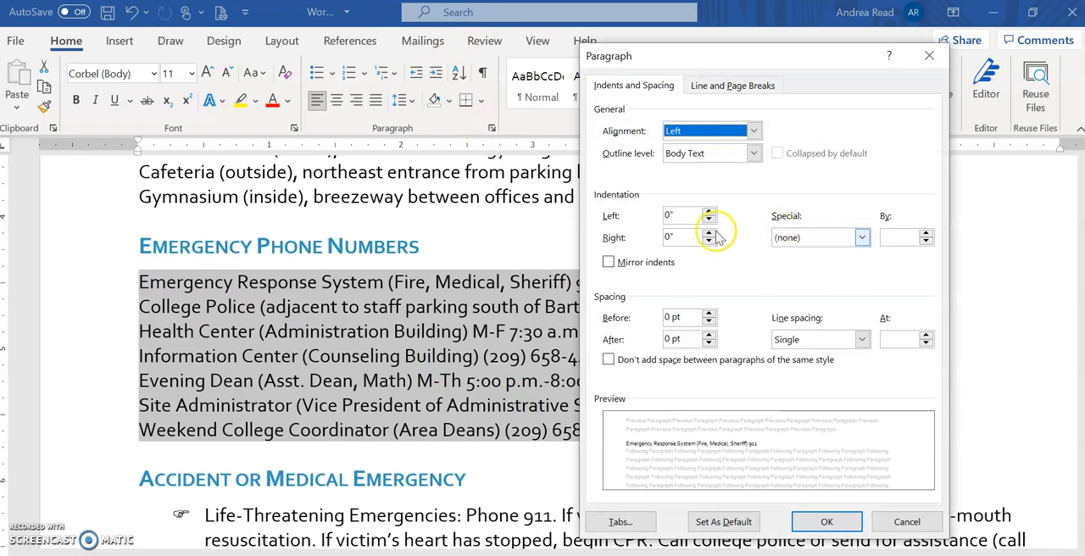
left_click(683, 216)
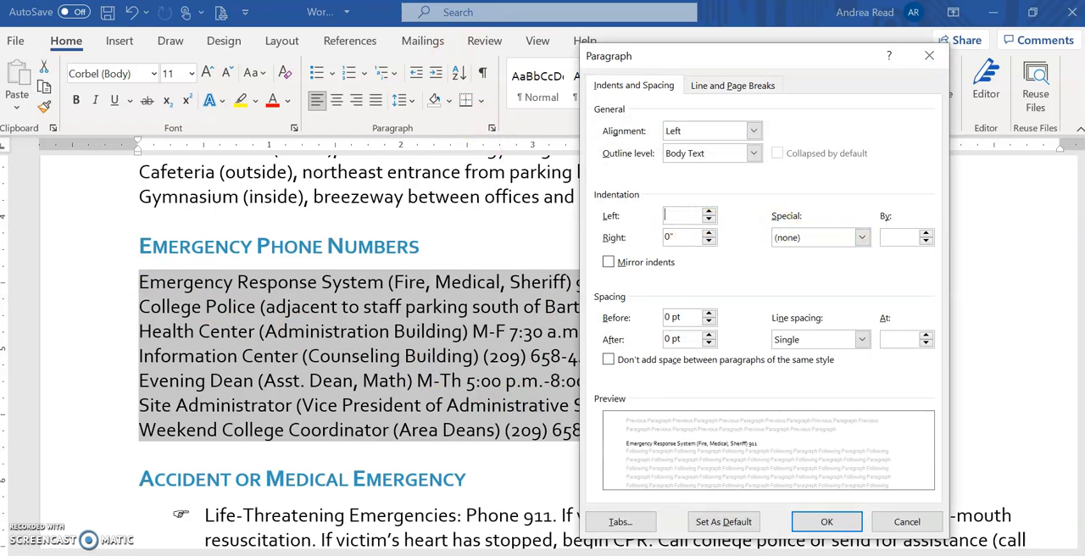
left_click(683, 215)
type(".25")
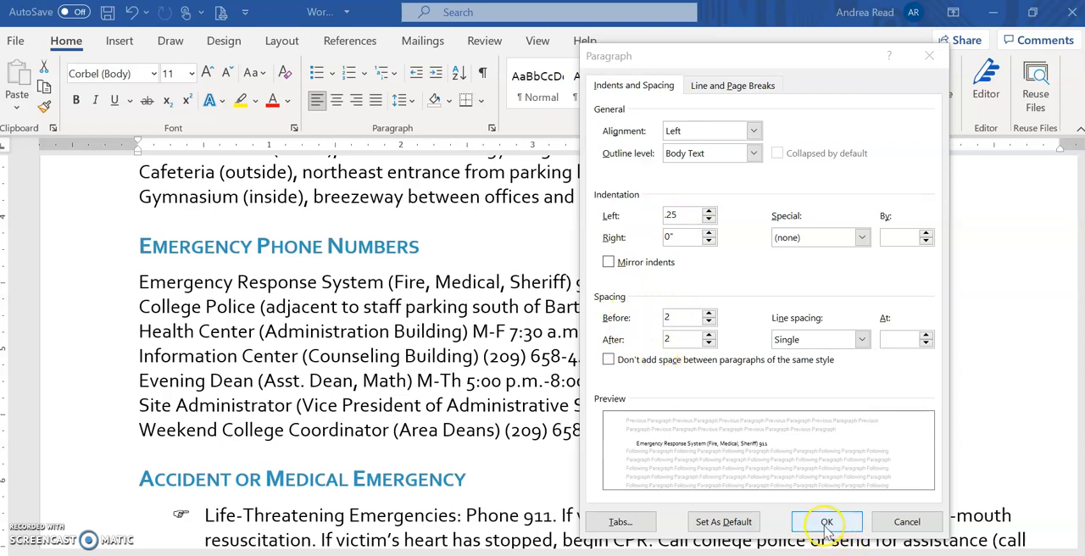
left_click(825, 522)
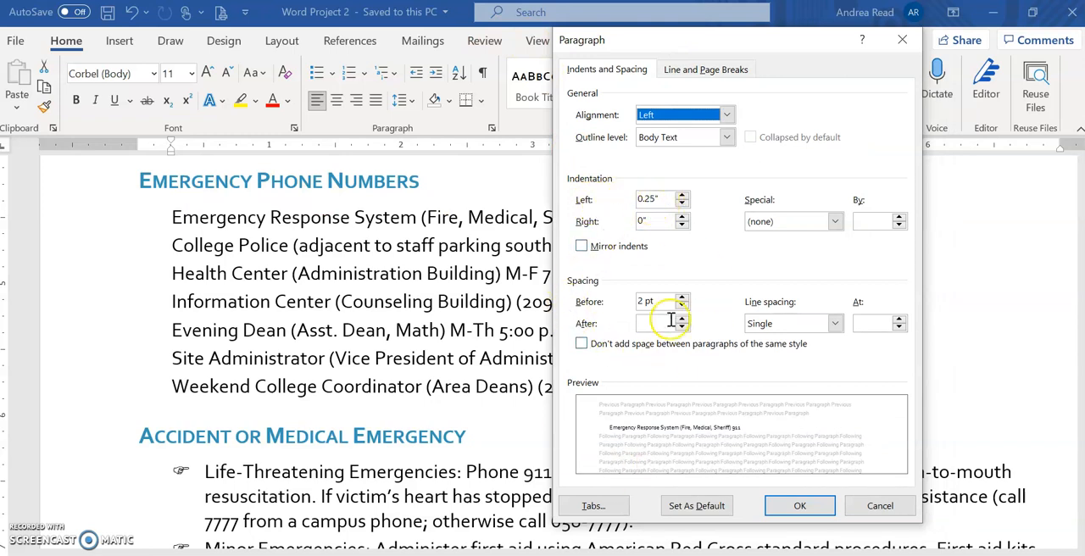
Re-enter 2 pt in the phone list's After spacing box.
left_click(684, 319)
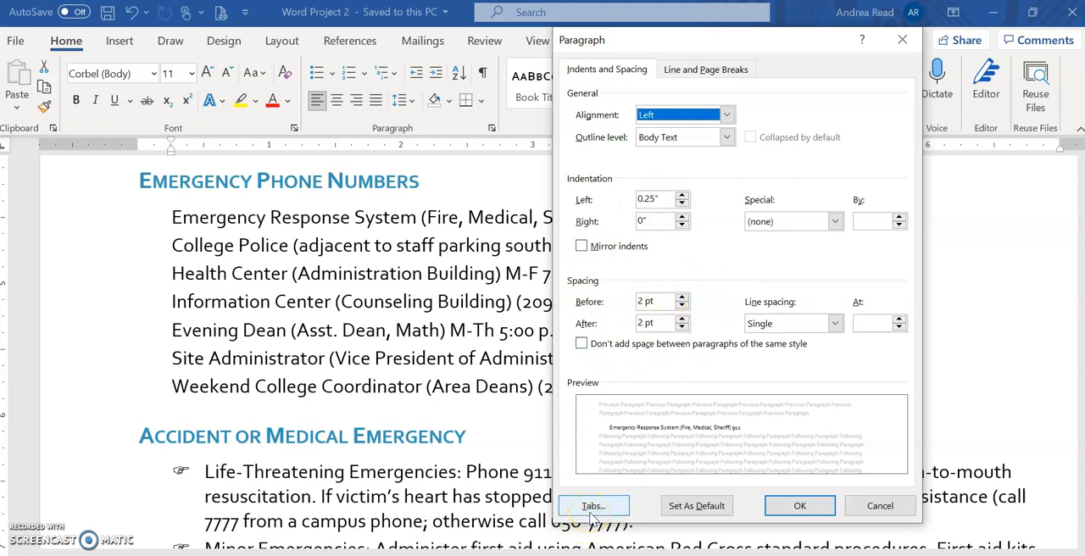
Set a 7" right-aligned tab stop with a dashed leader for the phone list.
left_click(593, 505)
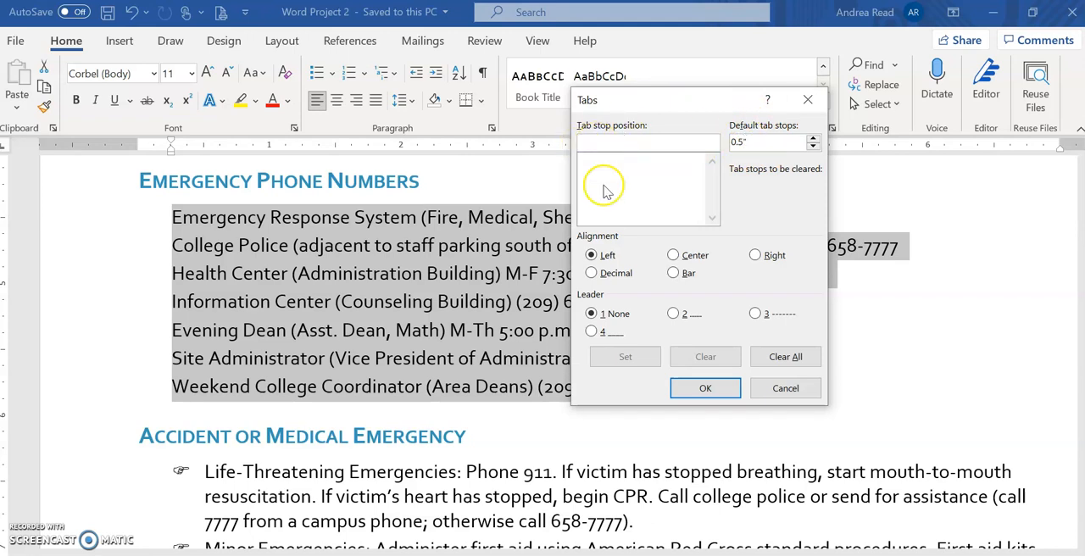
type("7")
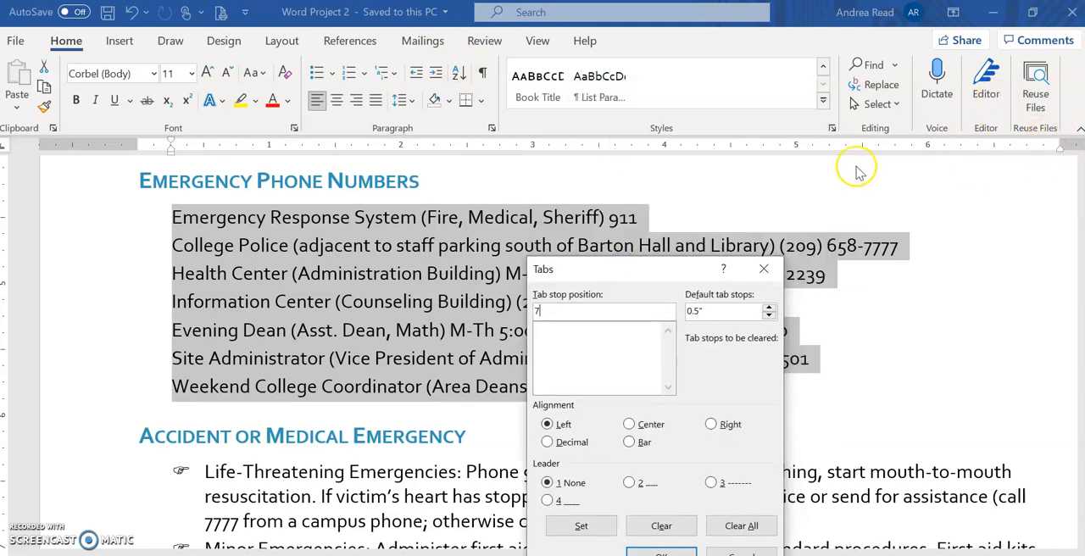
mouse_move(543, 38)
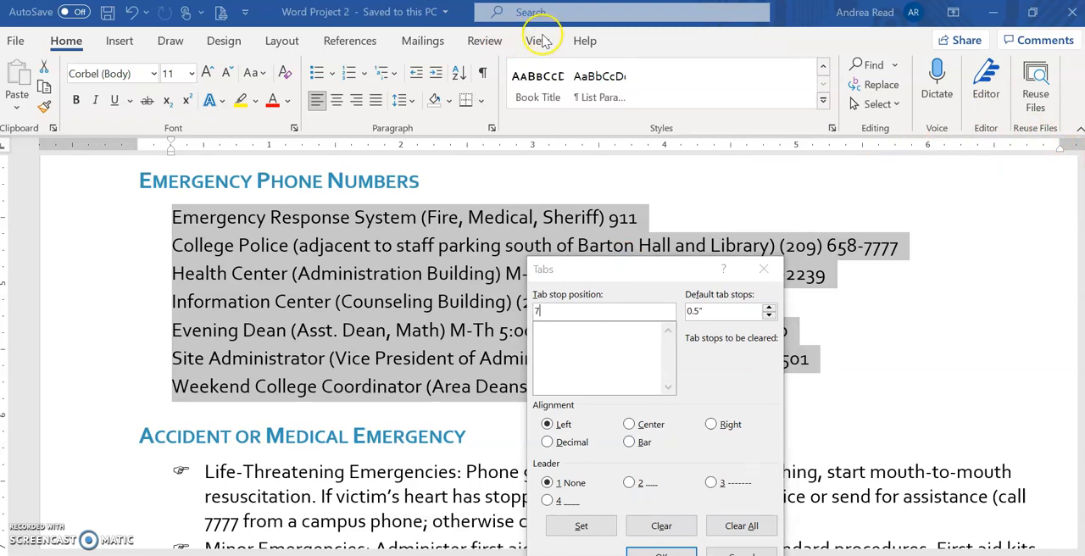
mouse_move(356, 102)
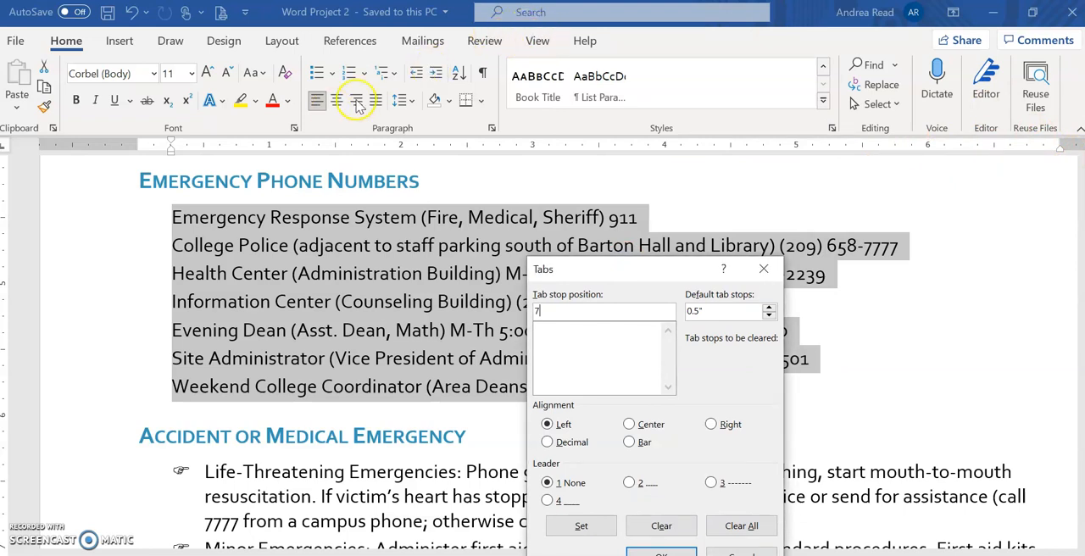
left_click_drag(542, 269, 616, 95)
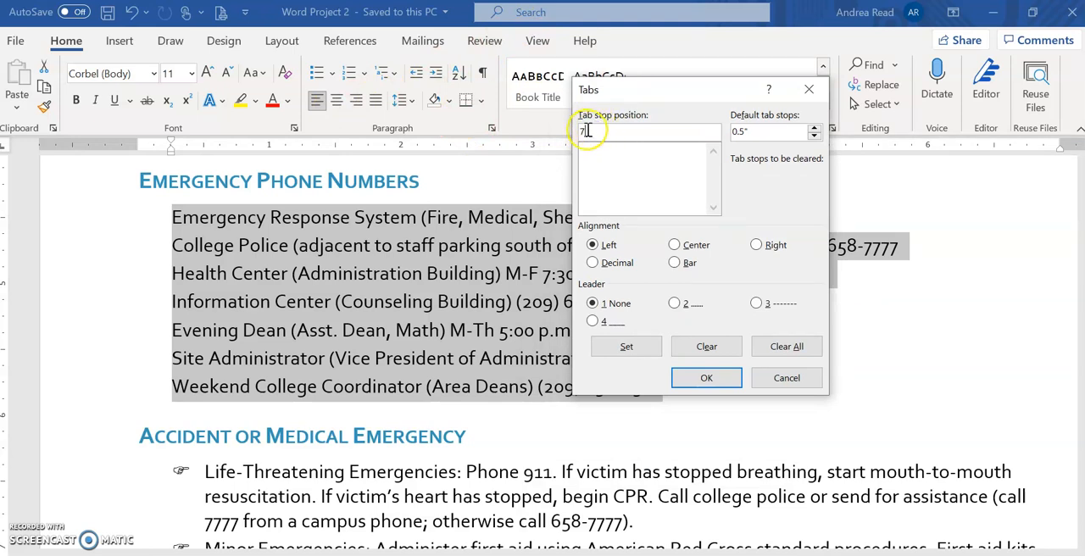
type("7")
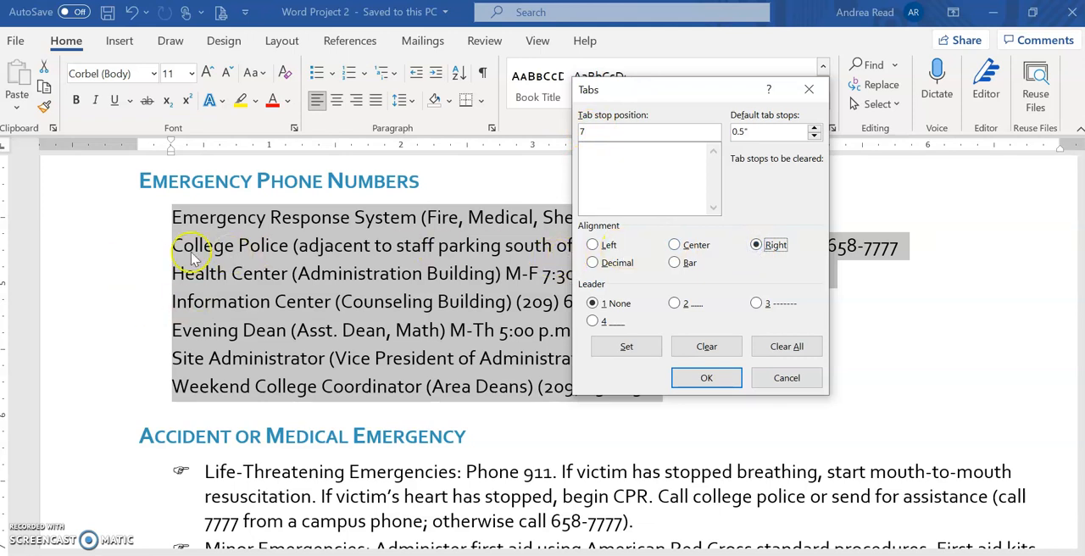
mouse_move(166, 246)
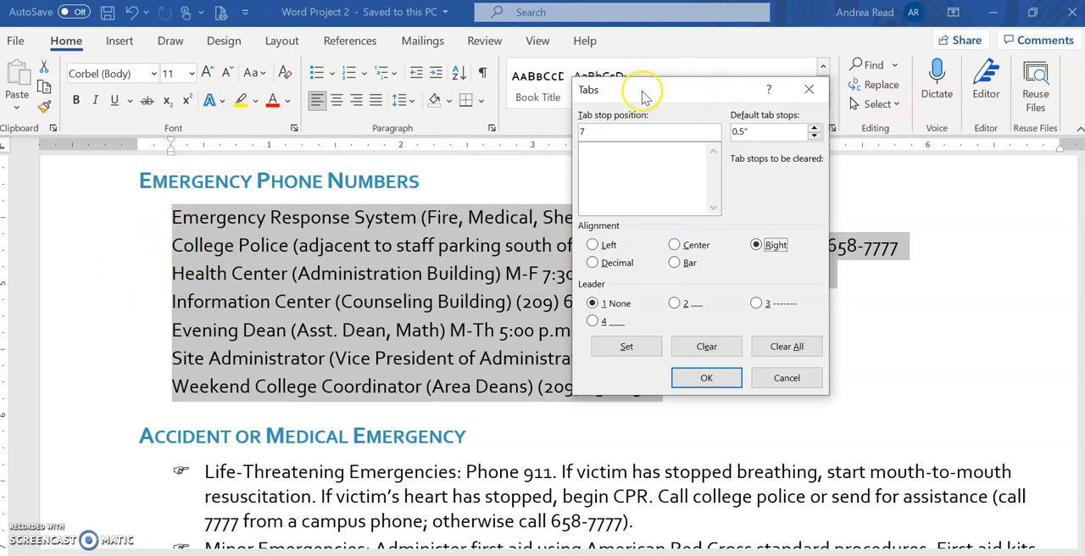
mouse_move(757, 333)
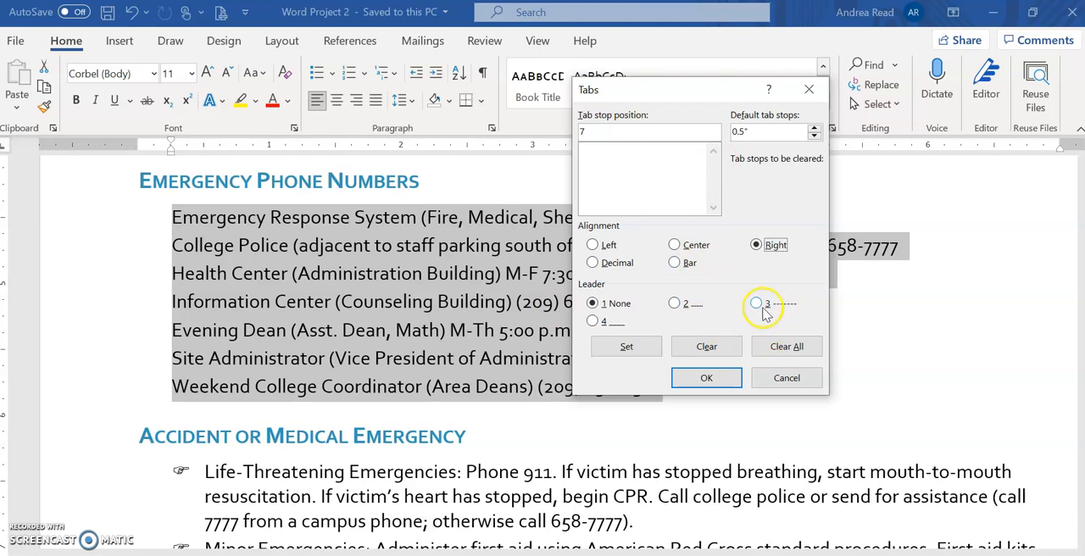
left_click(756, 303)
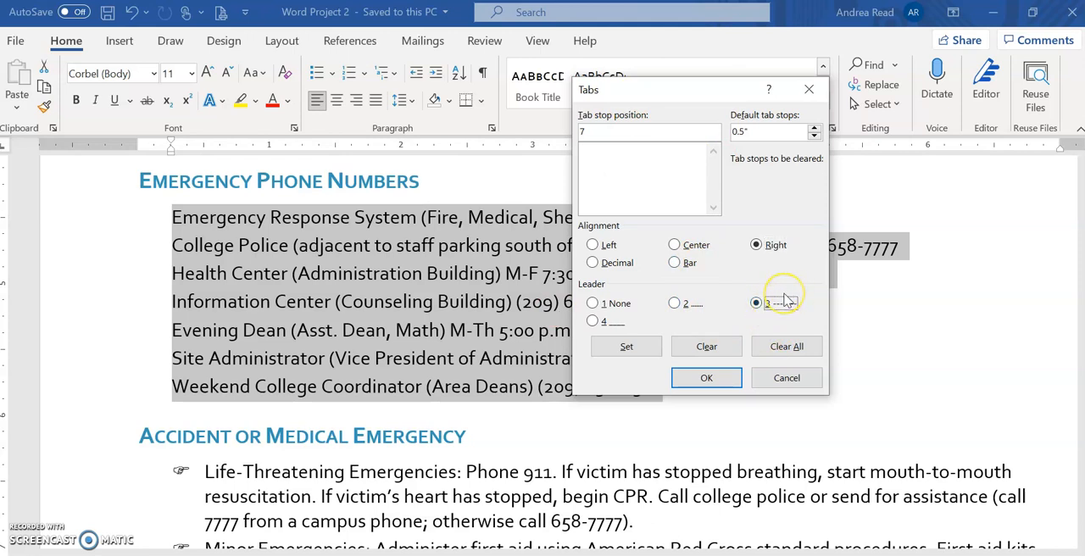
left_click(625, 346)
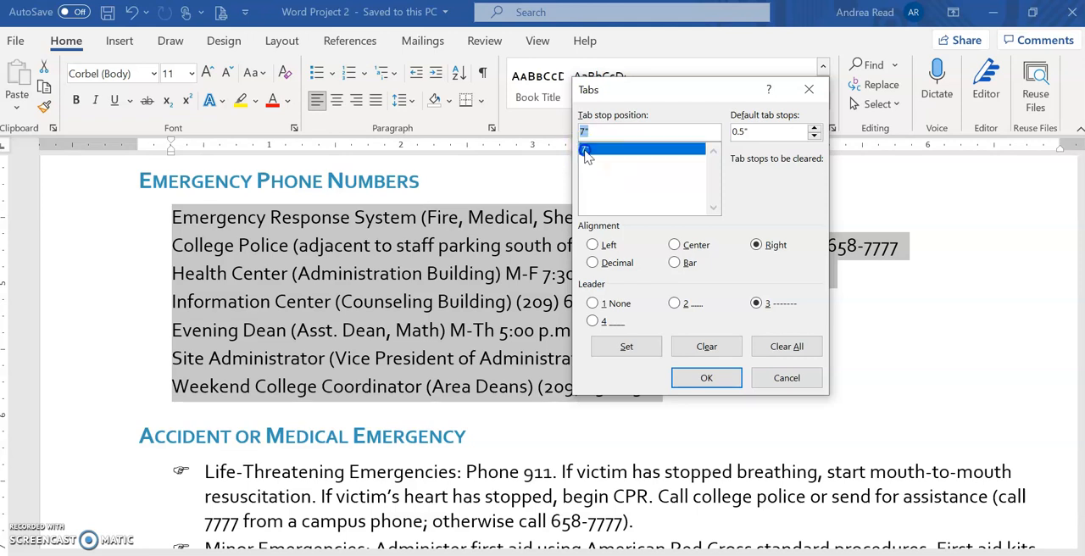
left_click(585, 150)
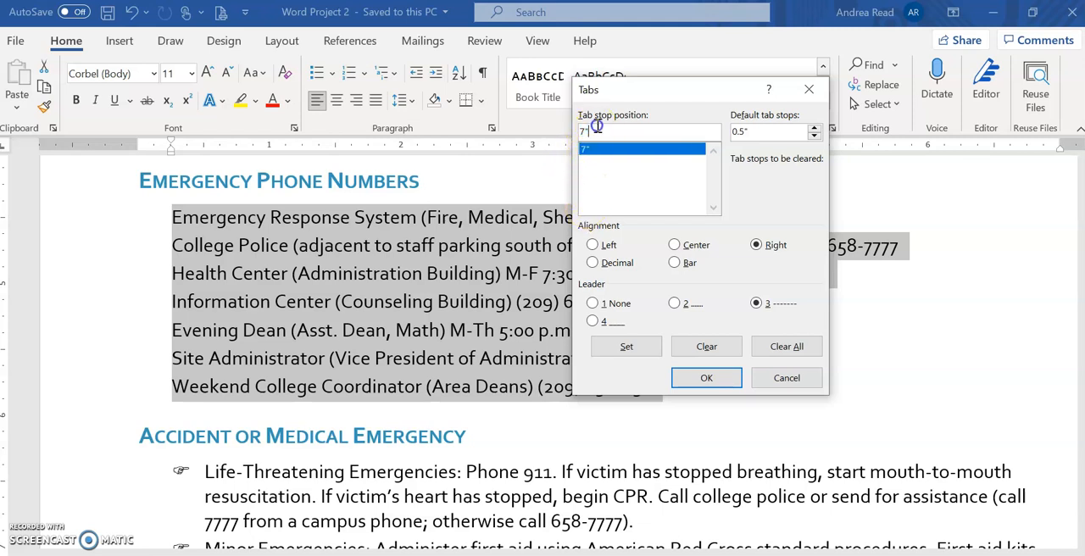
left_click(592, 303)
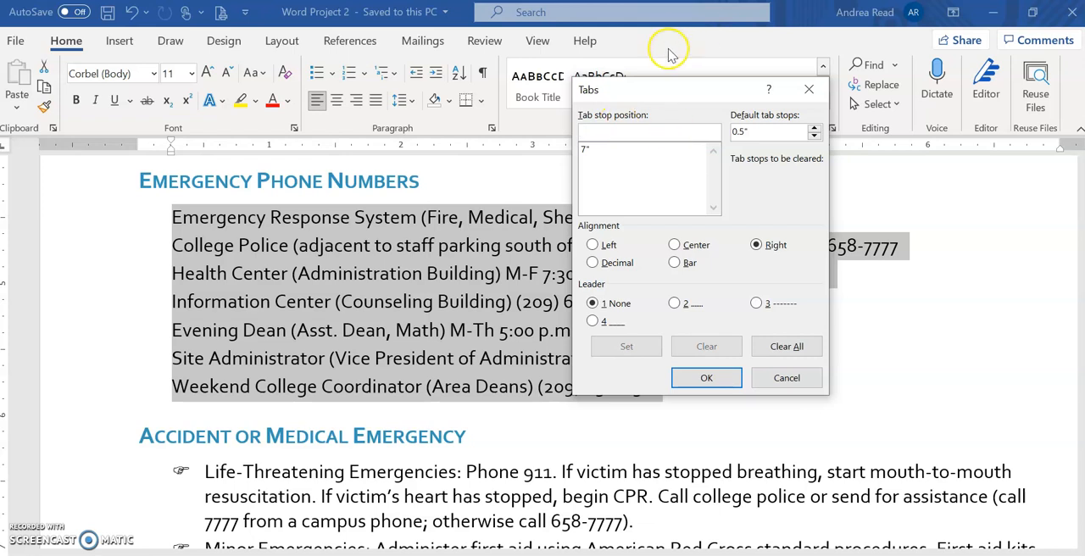
left_click(598, 150)
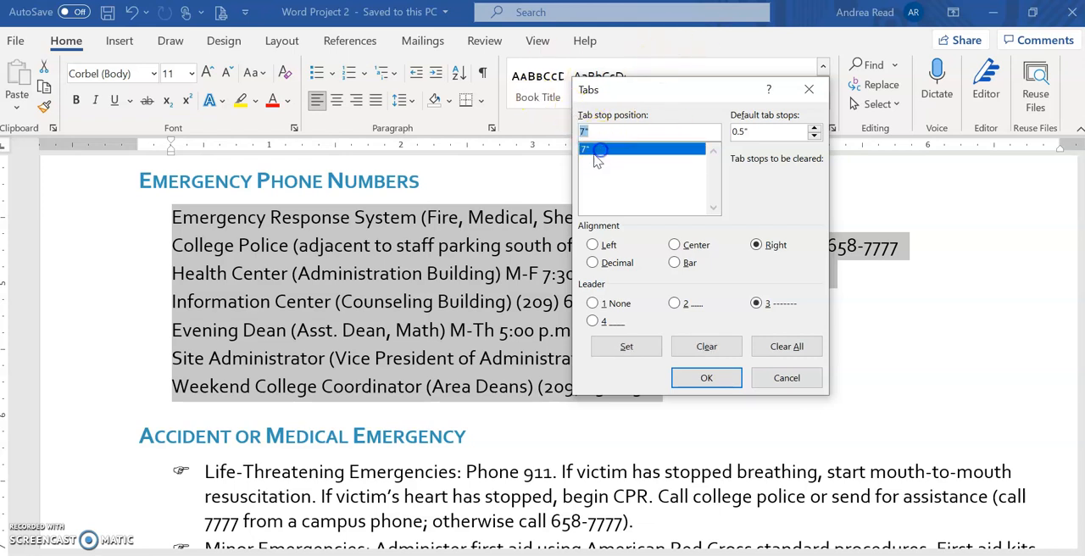
mouse_move(771, 331)
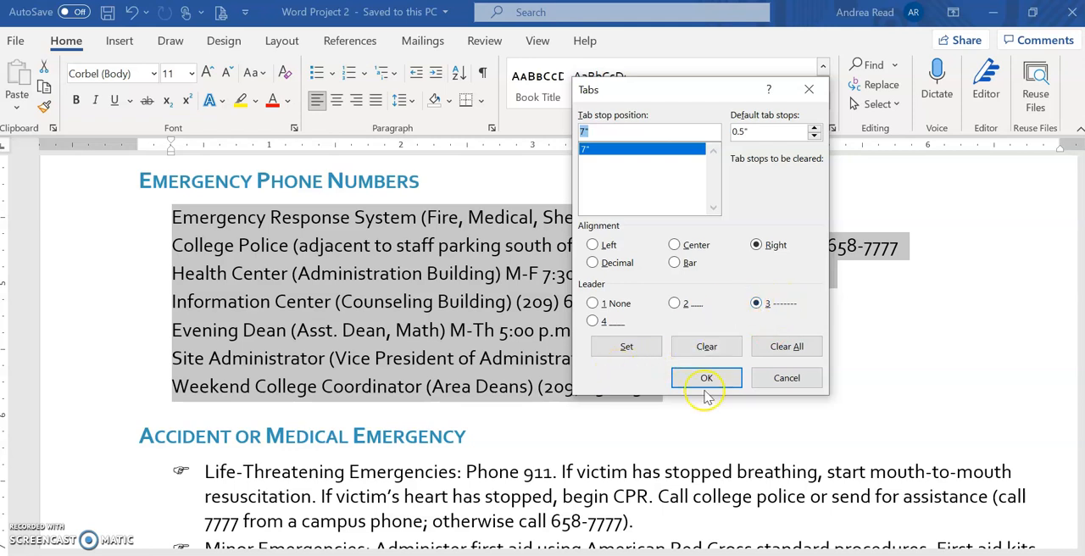
left_click(706, 378)
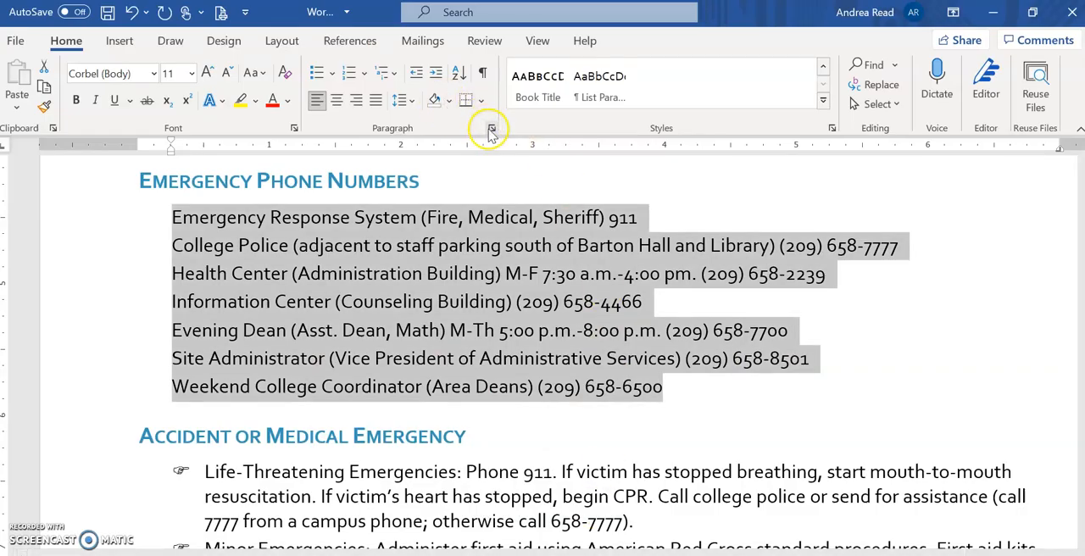
Switch the 7" tab stop's leader from dashes to dots (leader 2).
left_click(490, 129)
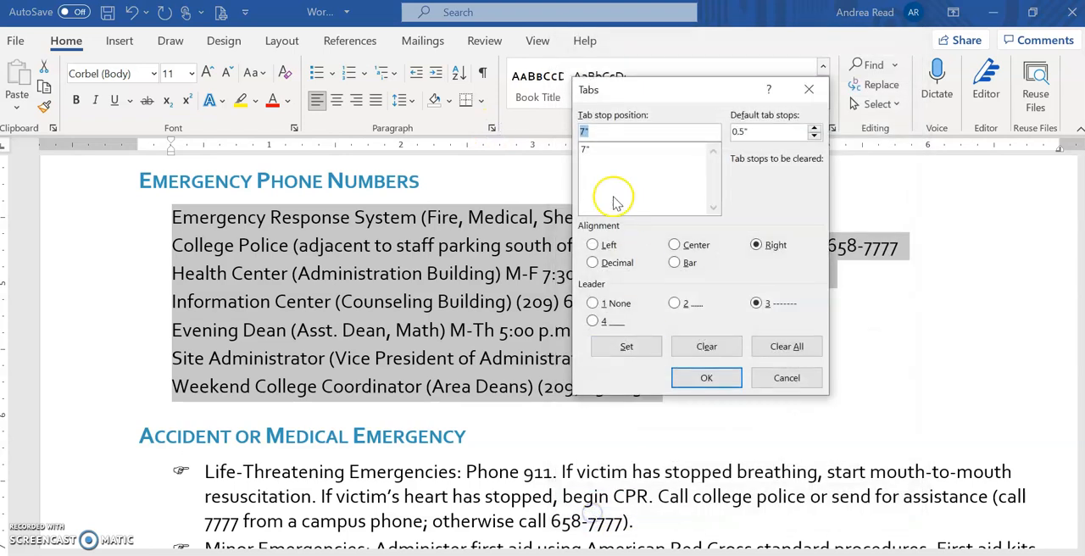
left_click(644, 149)
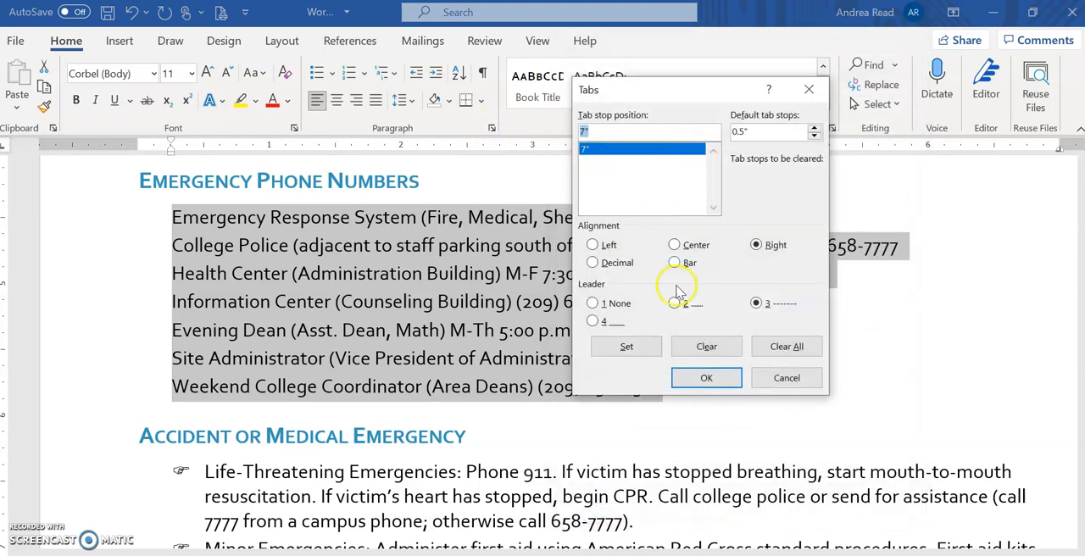
left_click(674, 303)
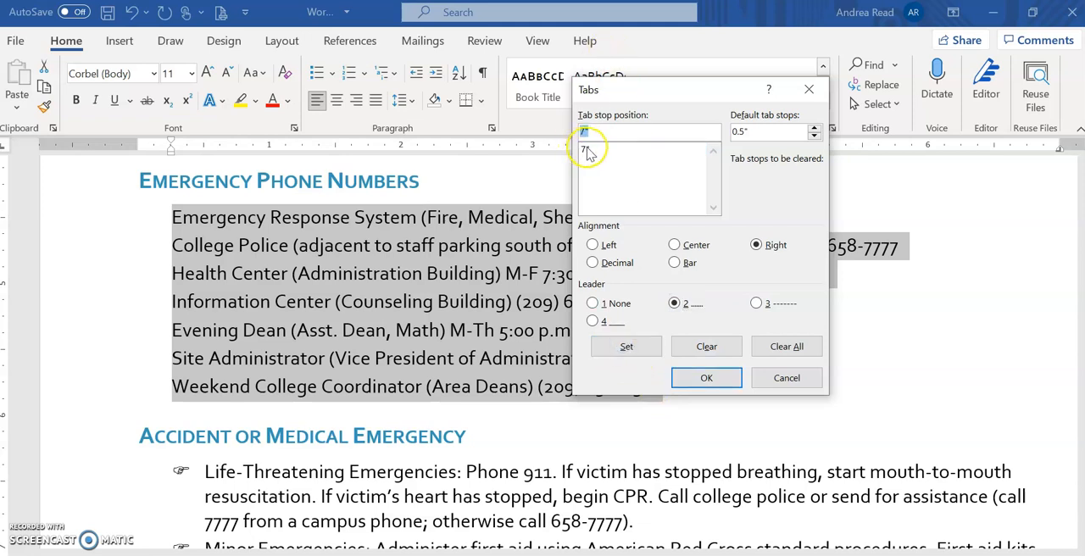
left_click(627, 346)
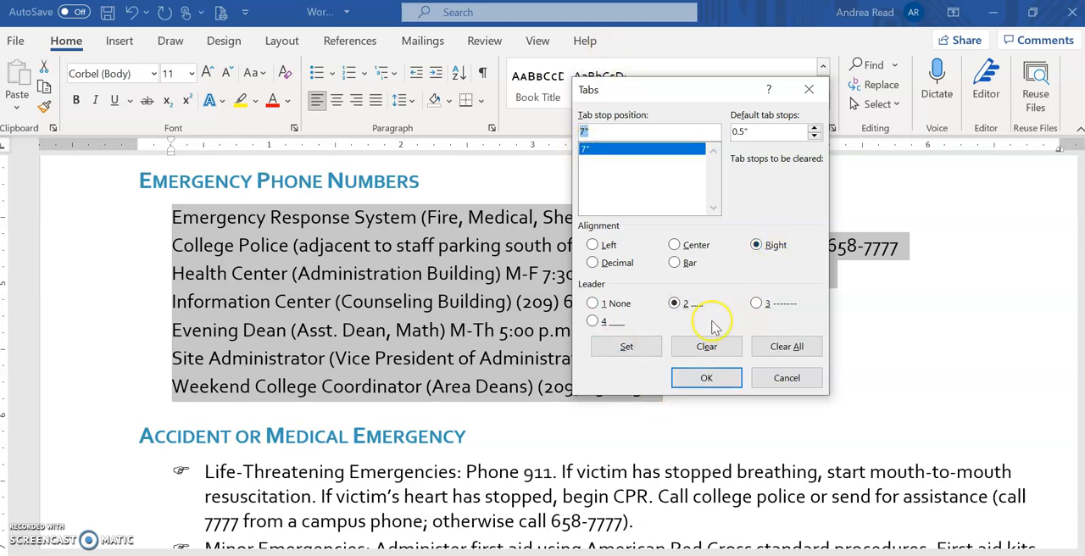
left_click(706, 378)
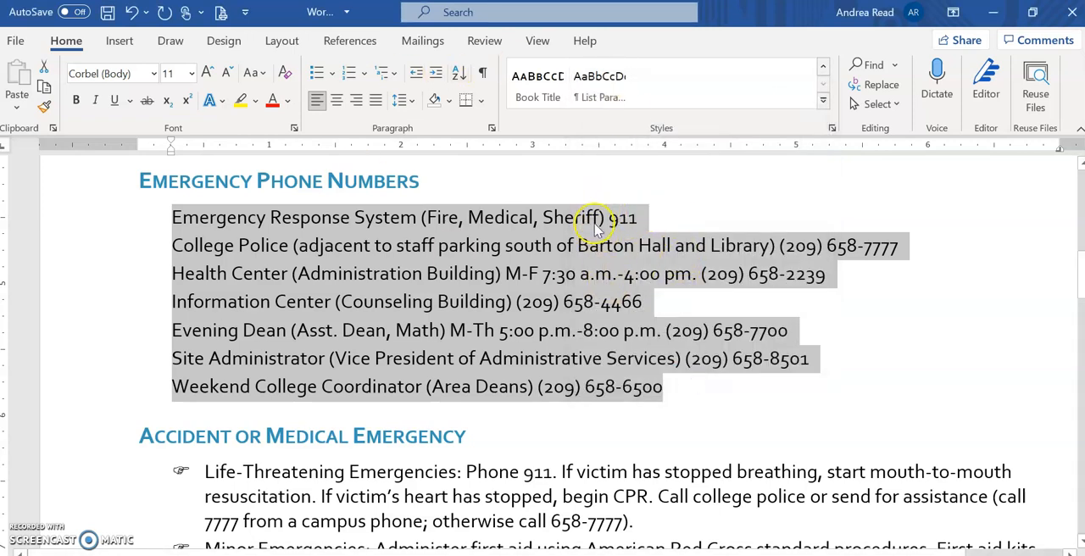
Insert tabs before the phone numbers and toggle Show/Hide ¶ to check them.
left_click(606, 217)
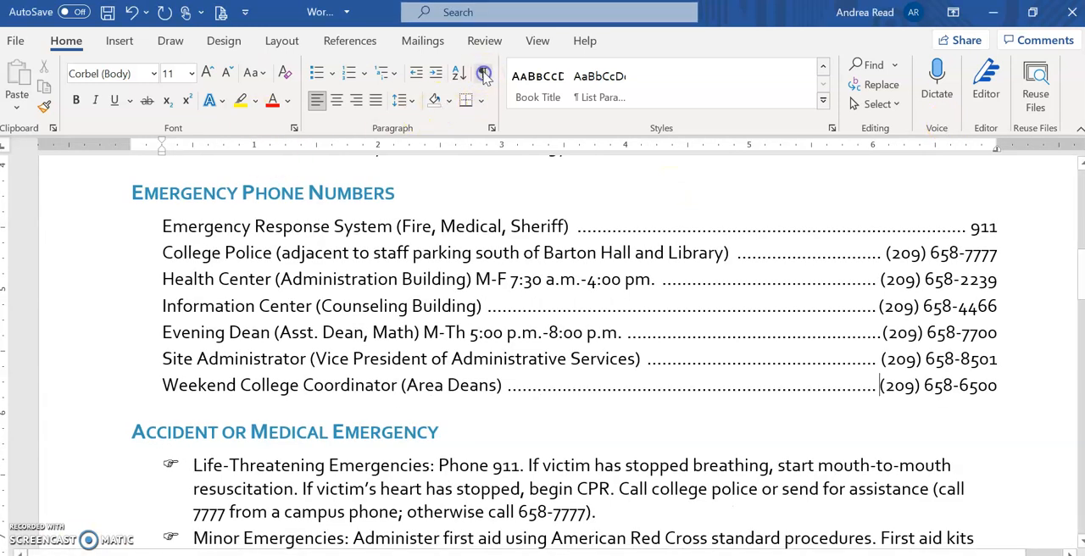
left_click(482, 75)
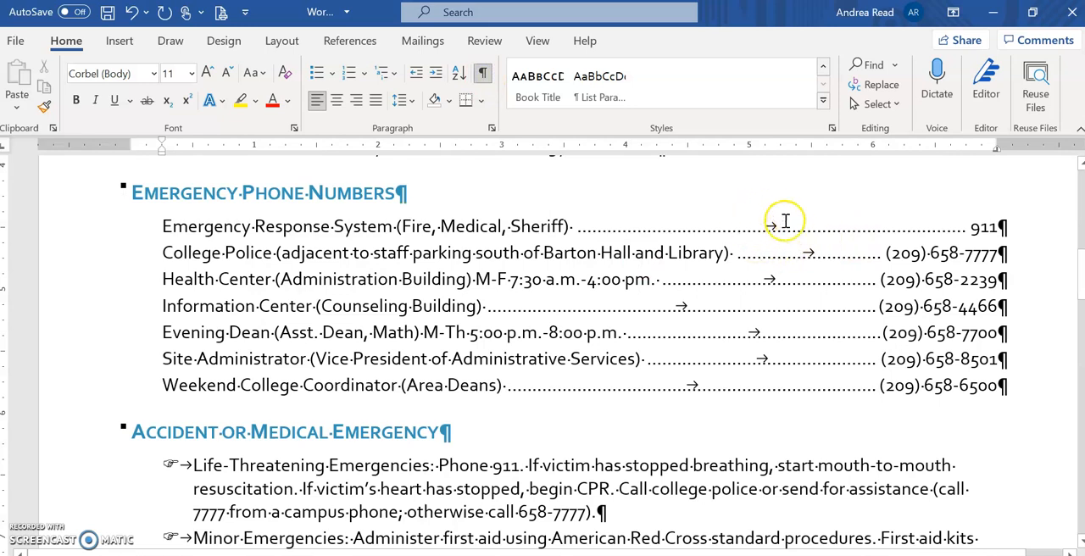
mouse_move(890, 229)
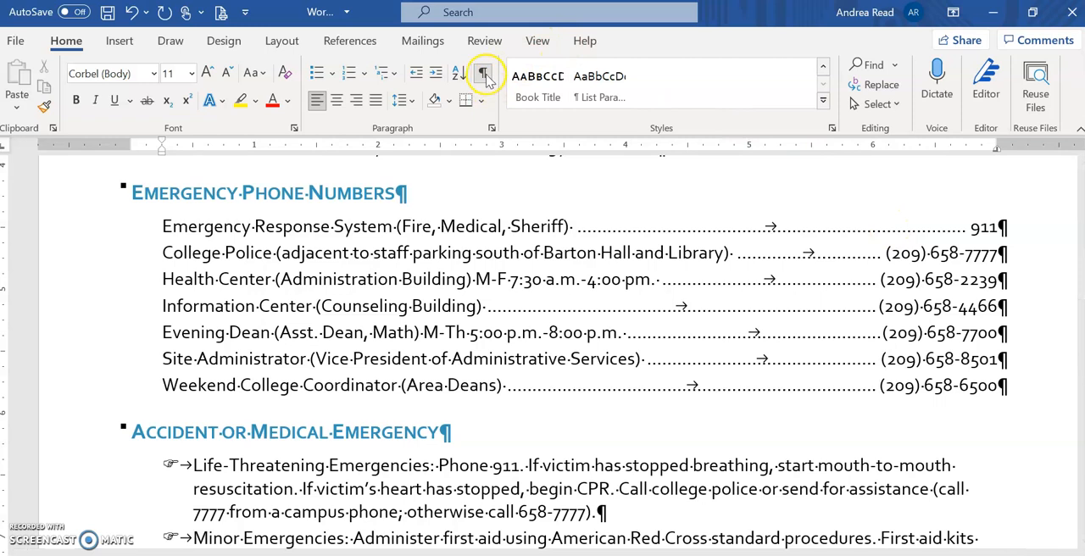
left_click(483, 76)
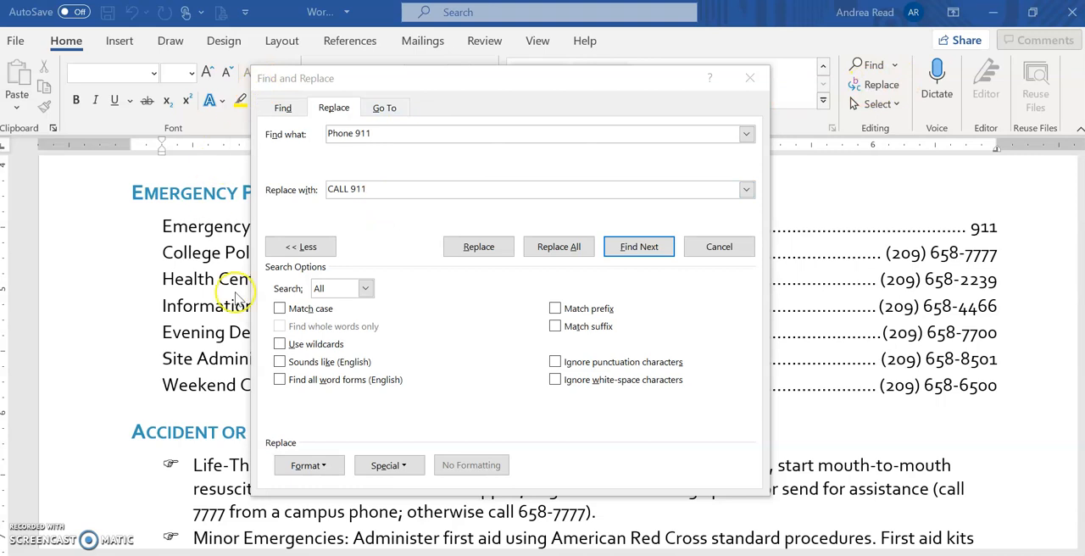
Attach Bold font formatting to the Phone 911 → CALL 911 replacement and replace.
left_click(300, 246)
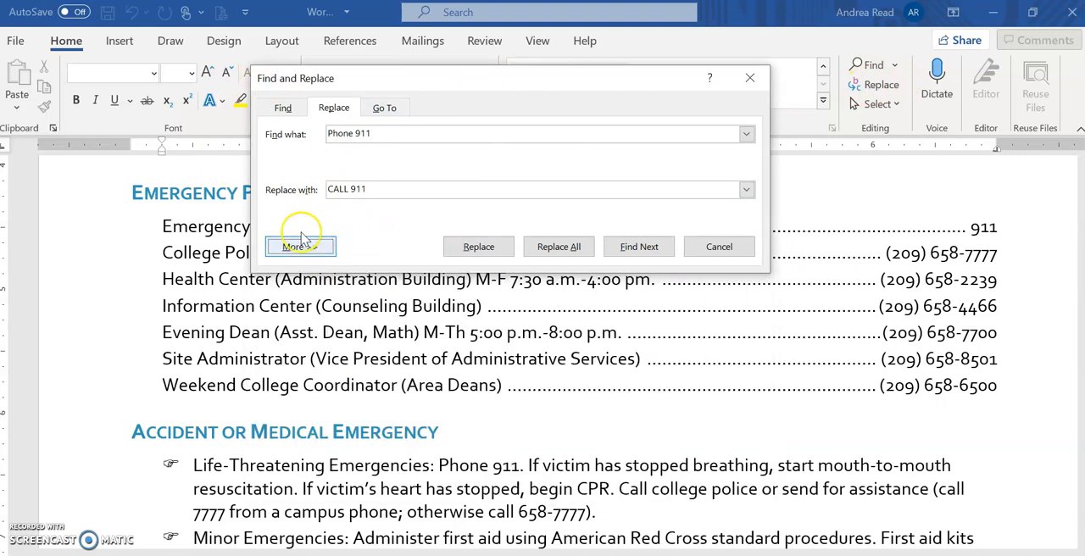
left_click(300, 246)
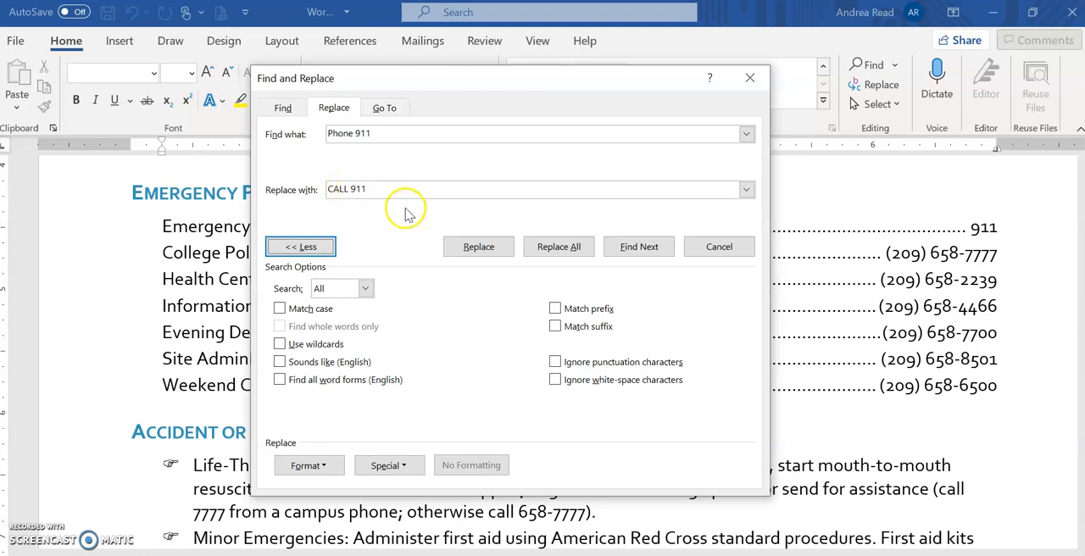
mouse_move(521, 96)
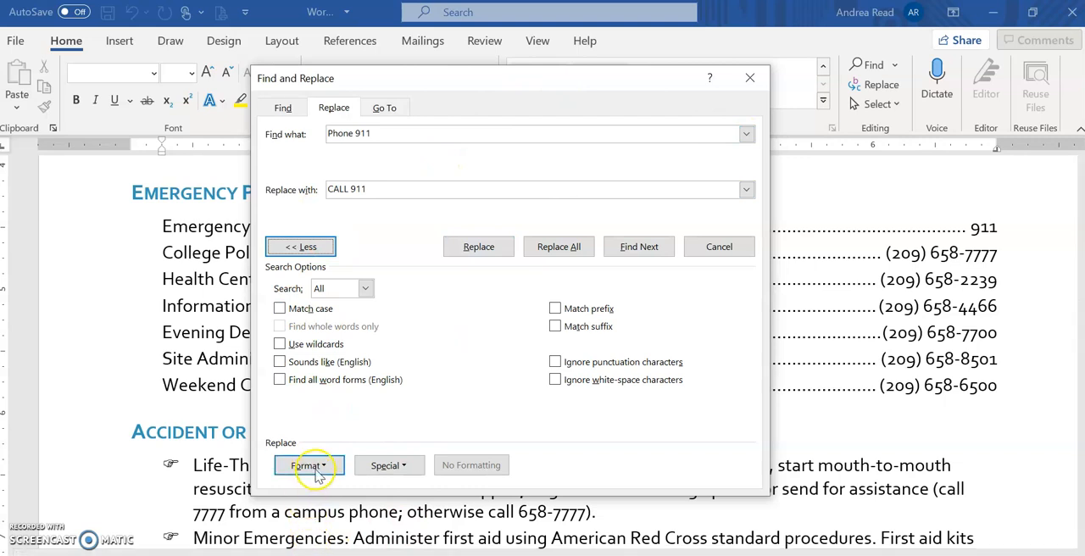
left_click(307, 465)
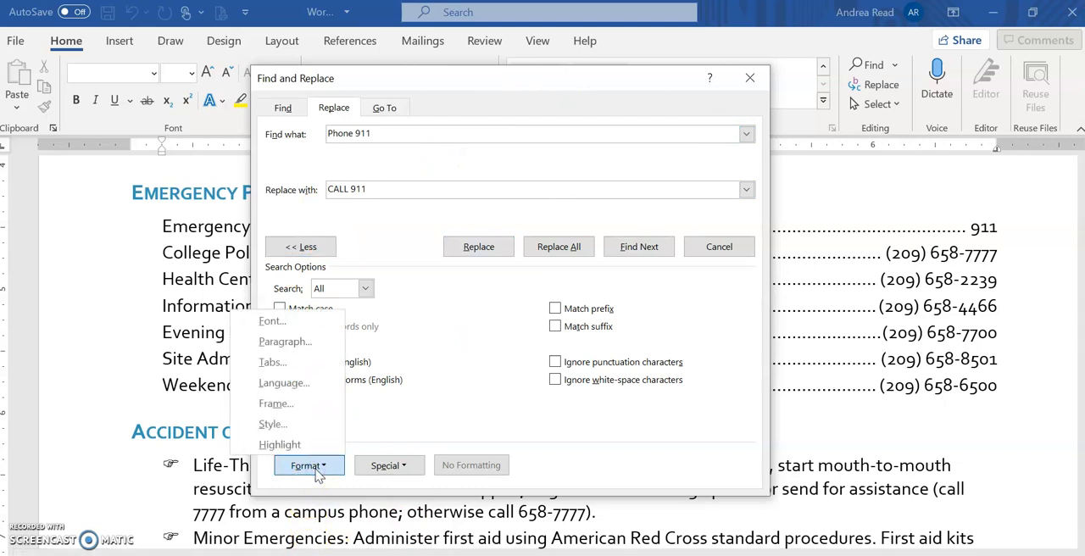
left_click(272, 321)
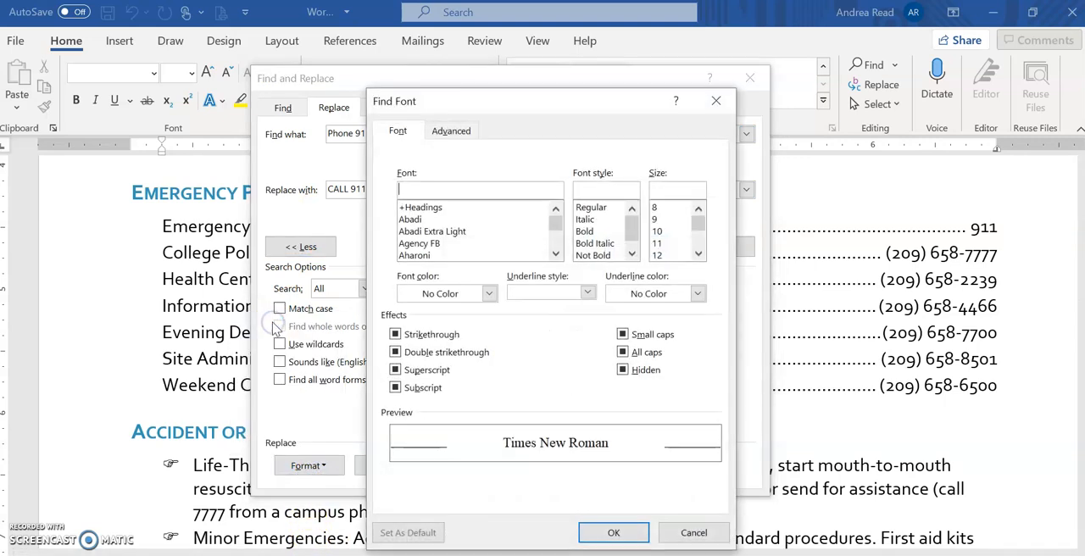
left_click(585, 231)
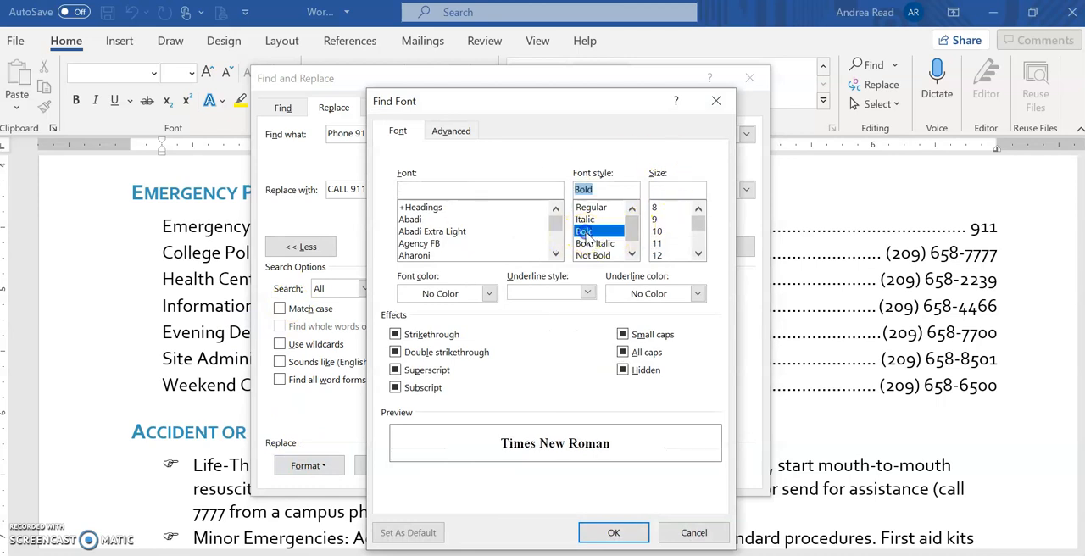
left_click(614, 532)
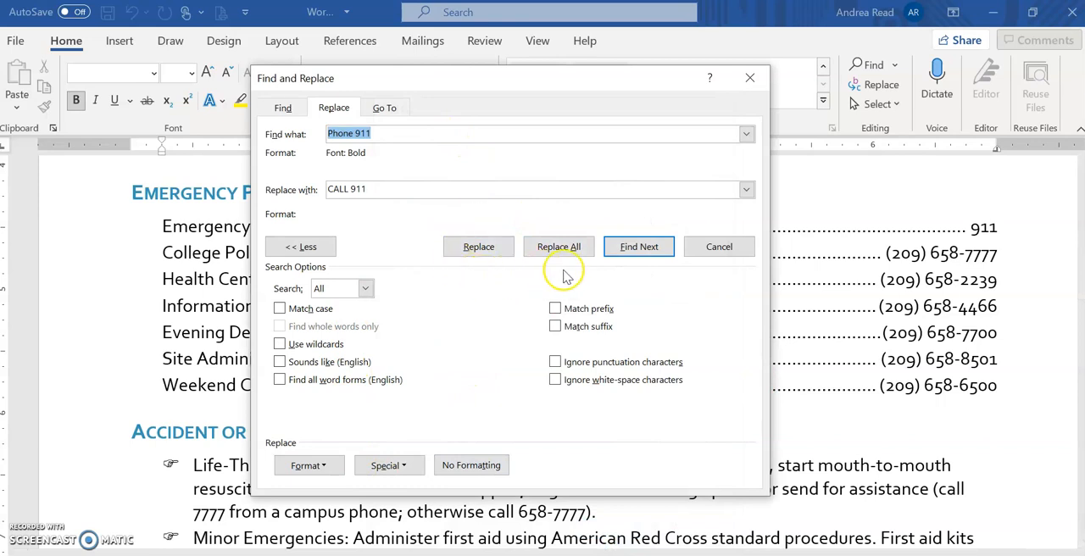
left_click(559, 246)
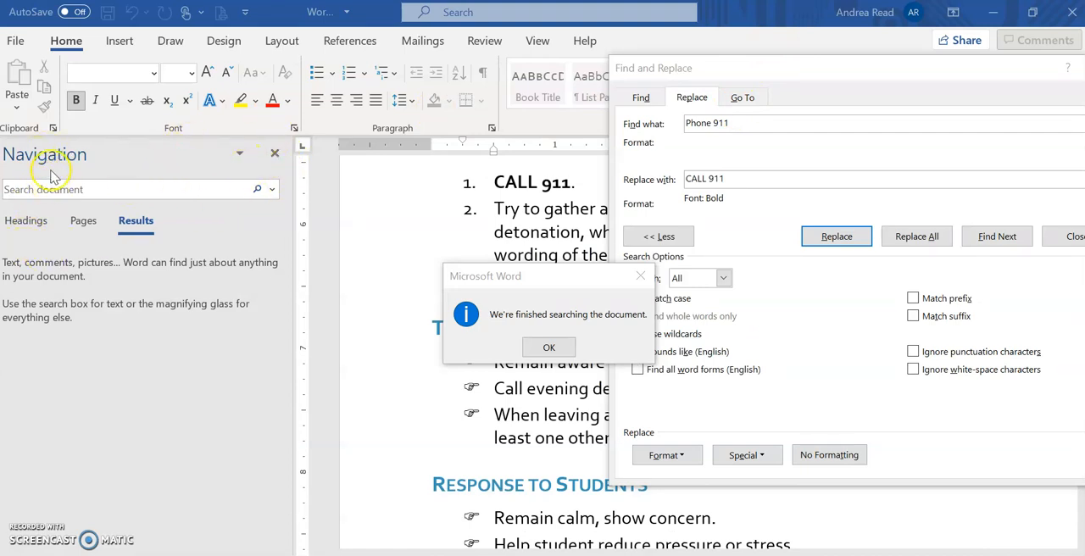
mouse_move(778, 138)
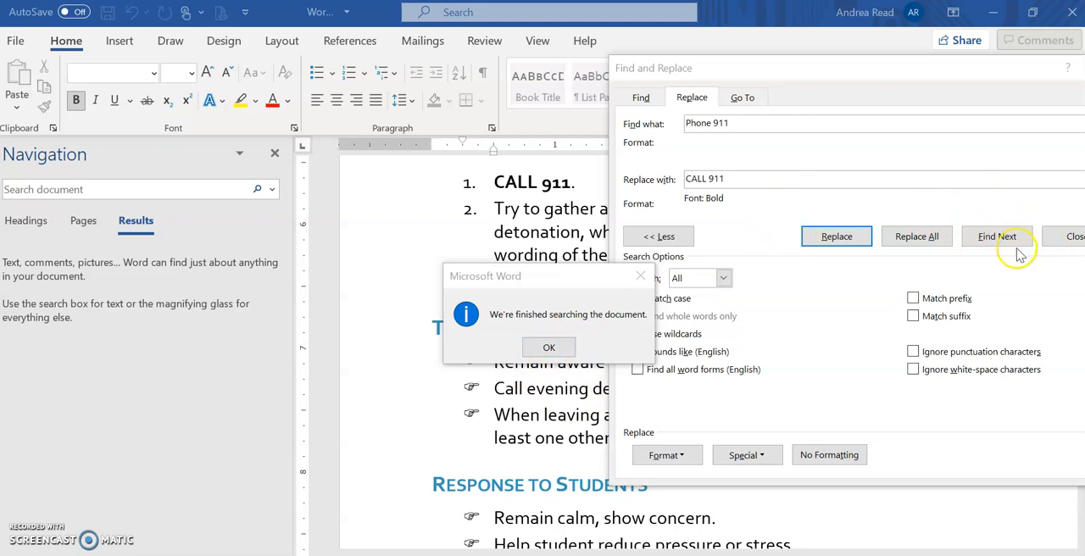
mouse_move(990, 240)
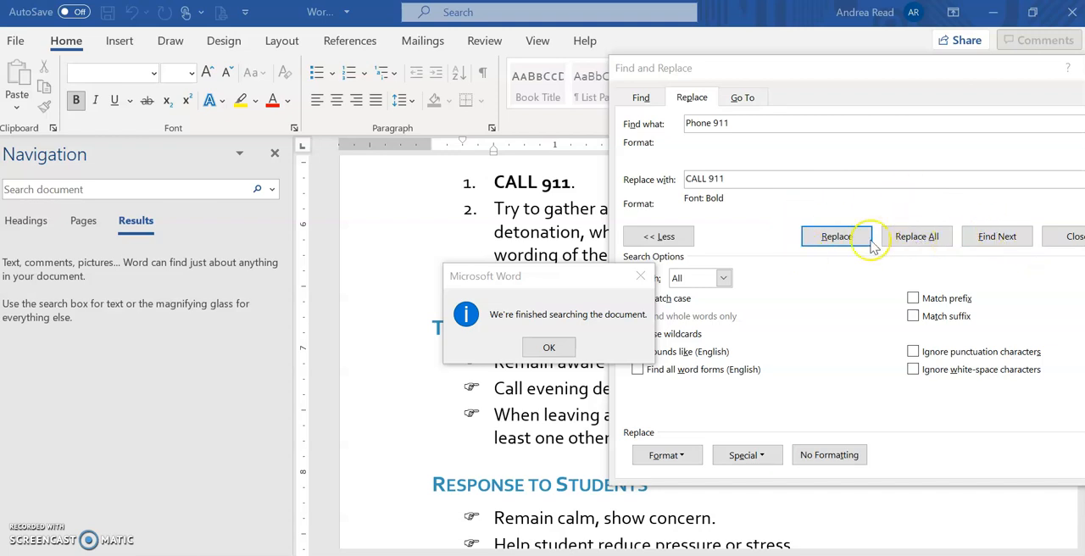
mouse_move(815, 256)
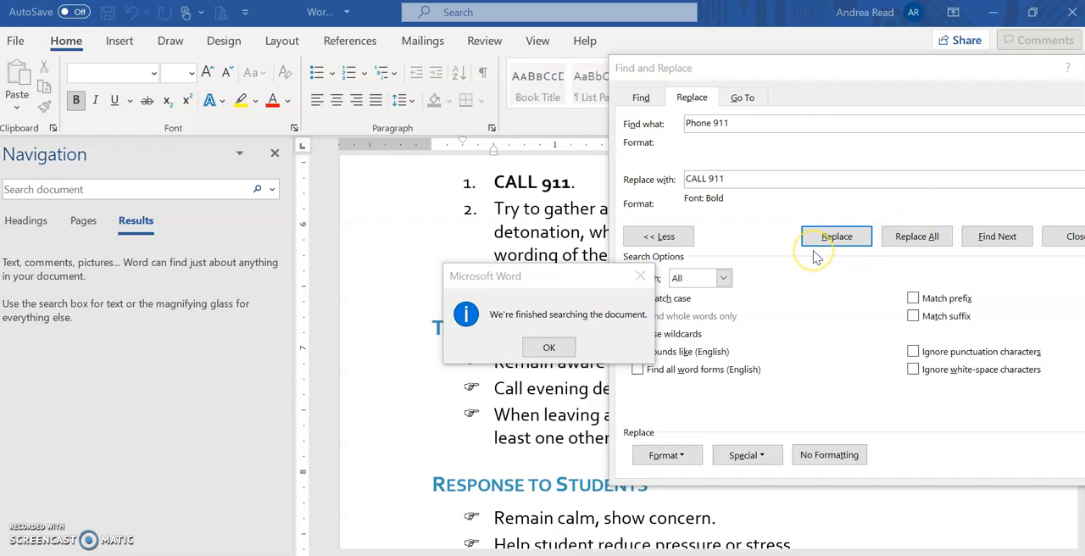
mouse_move(852, 254)
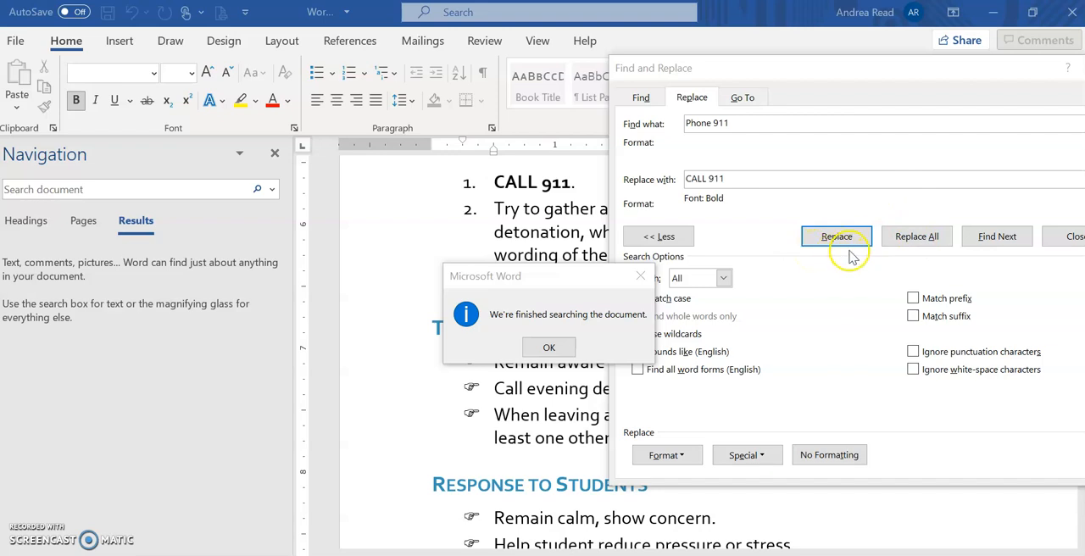
mouse_move(997, 236)
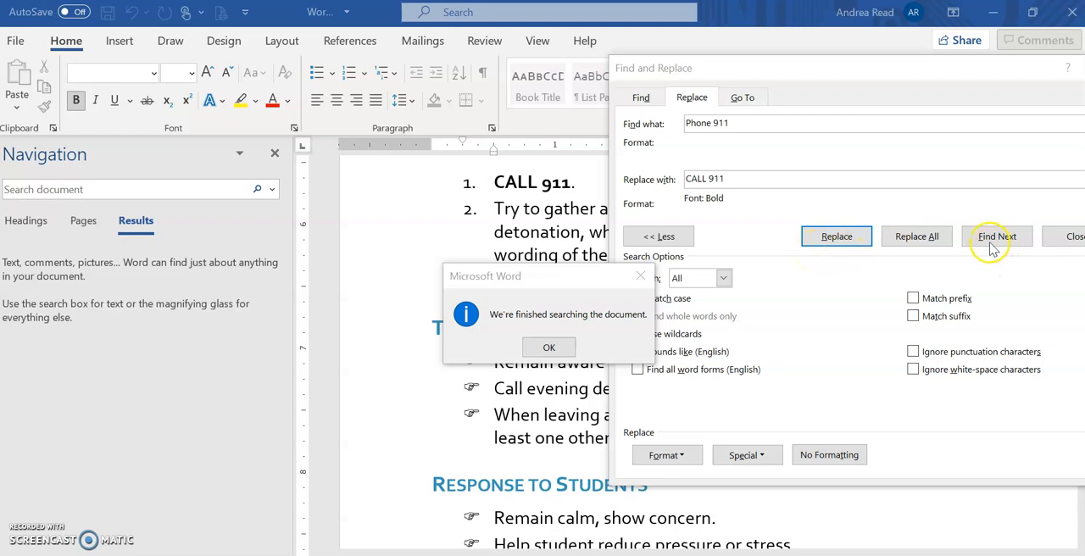
mouse_move(836, 236)
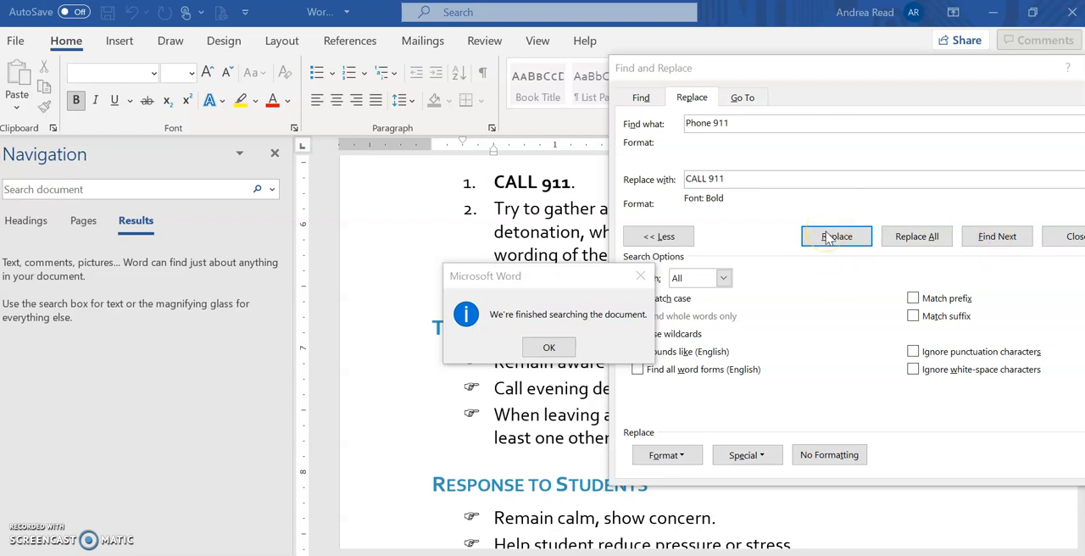